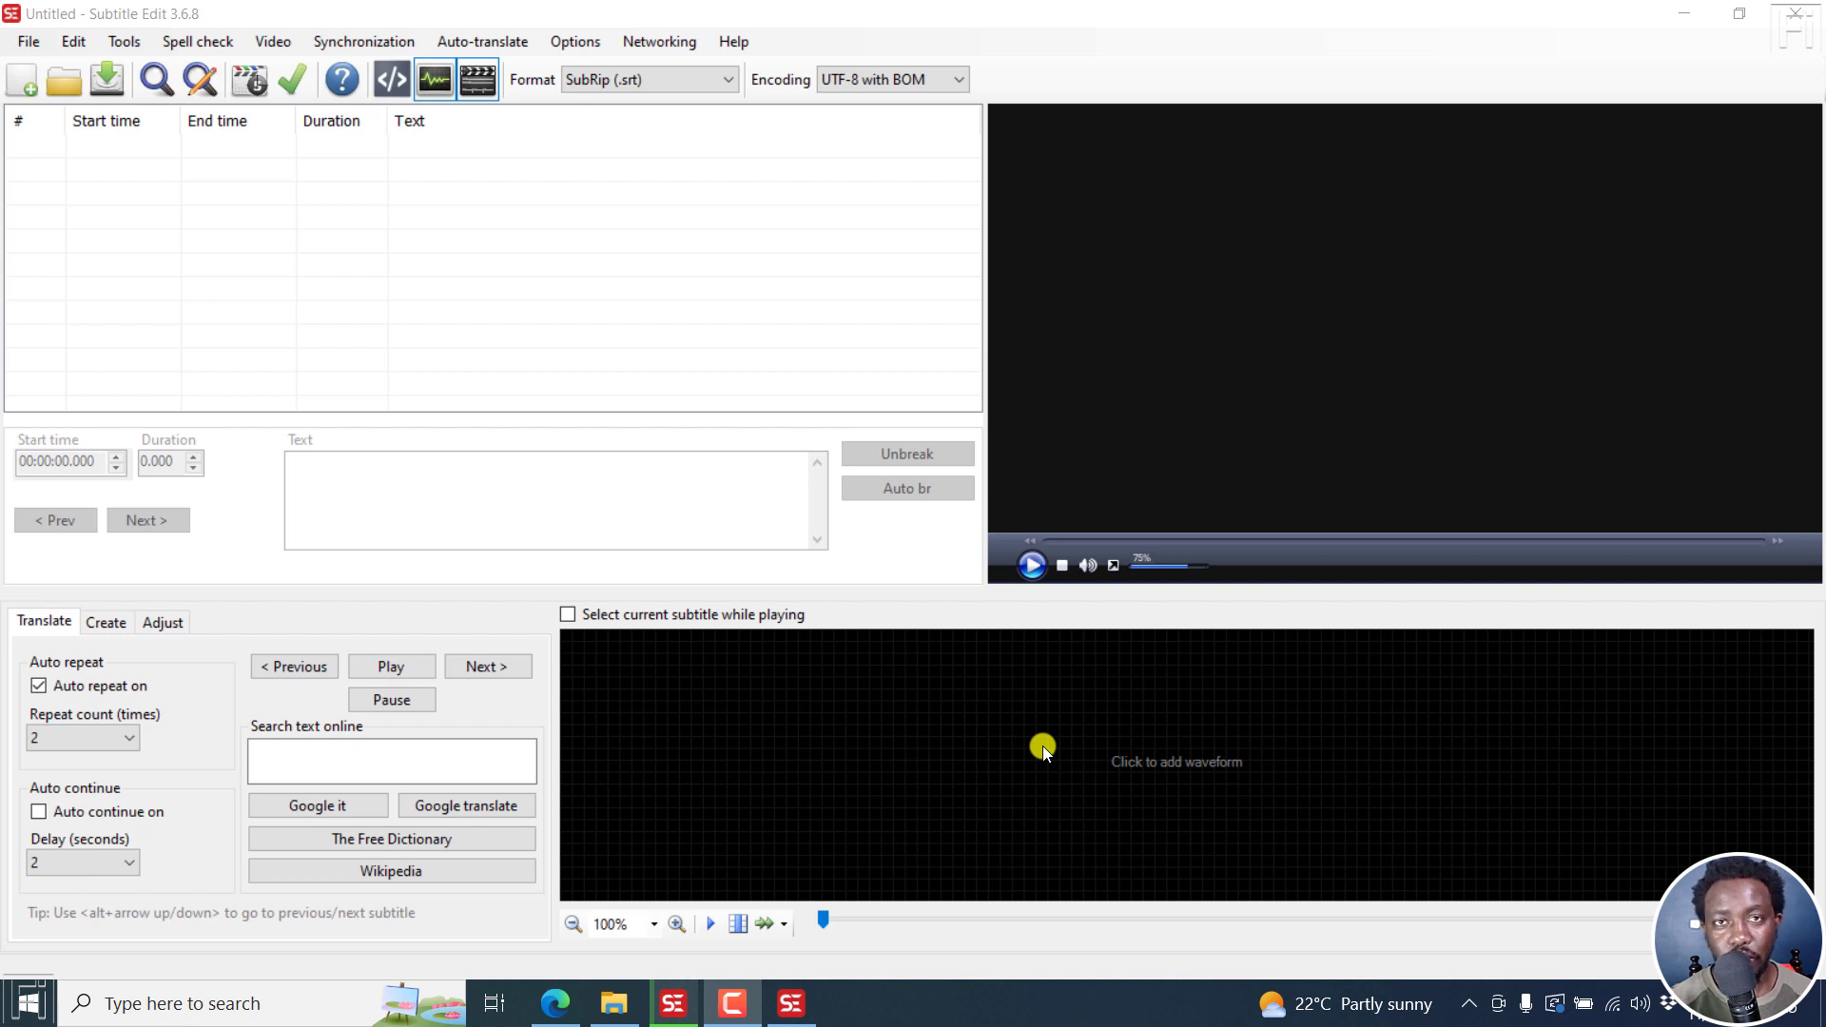
mouse_move(742, 25)
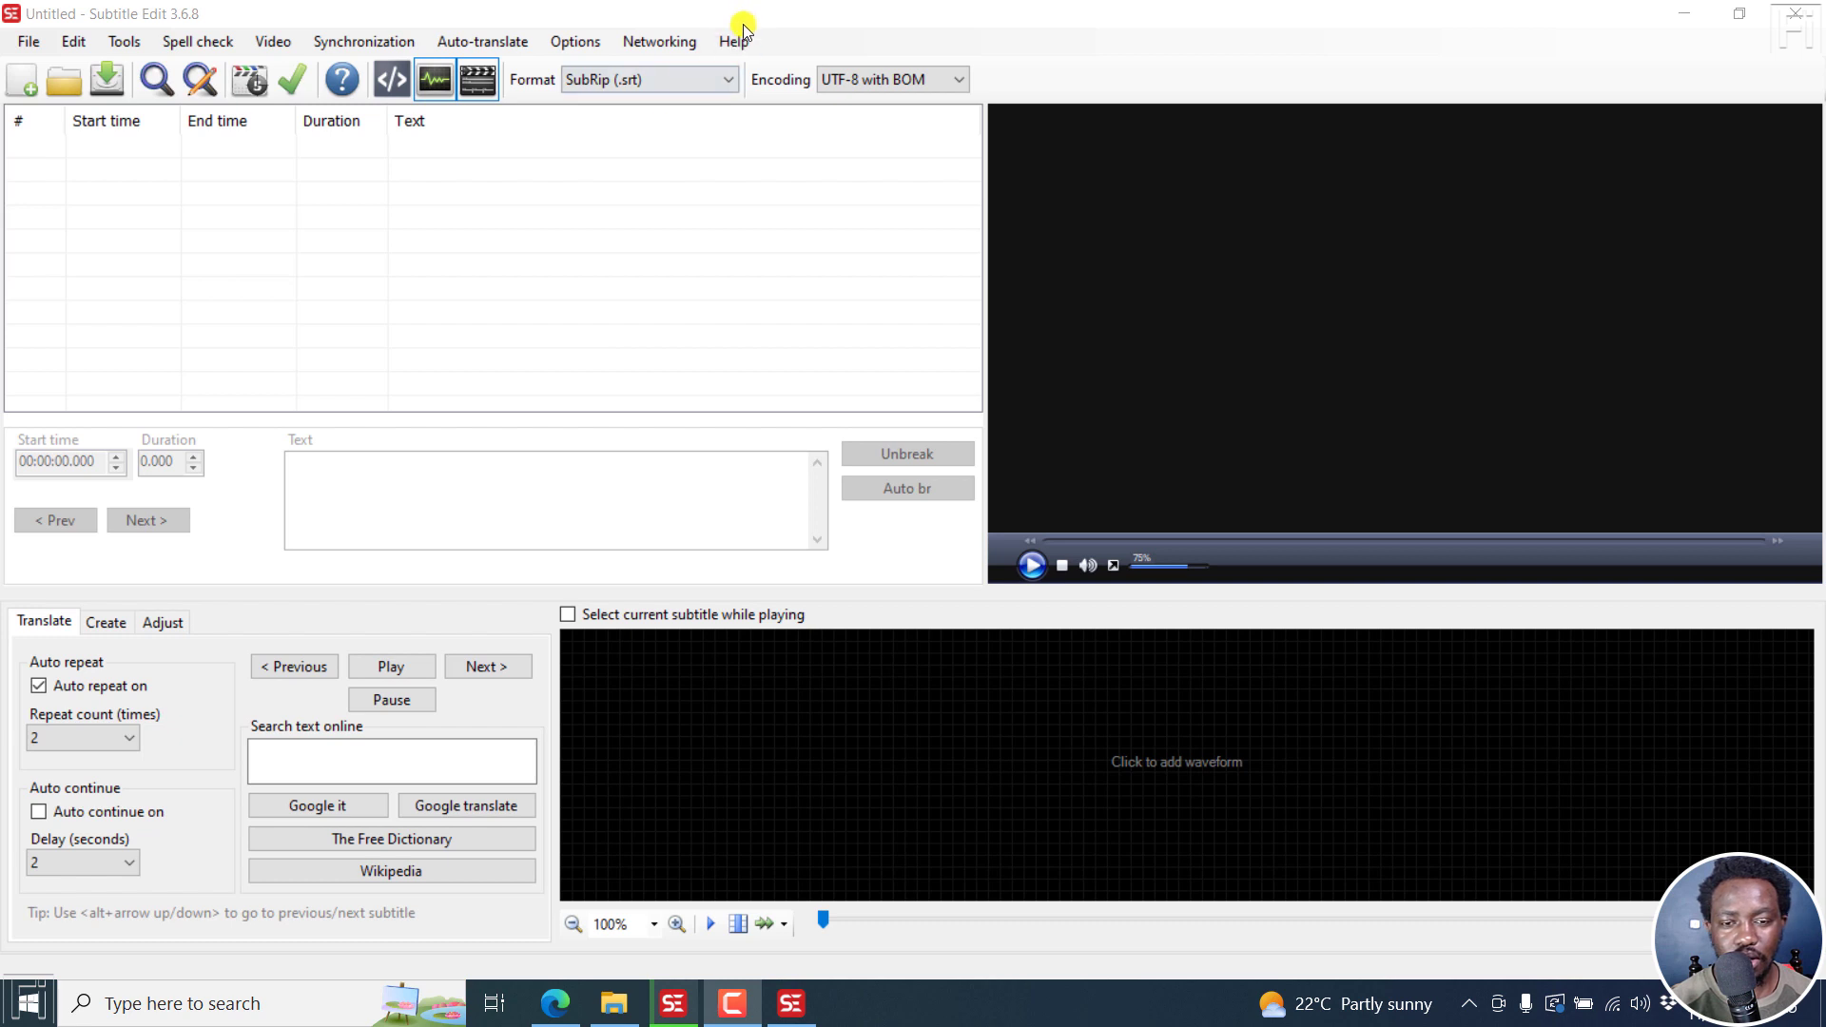
Check the build's version in Help > About, then scroll to the 3.6.8 release assets on GitHub.
click(734, 40)
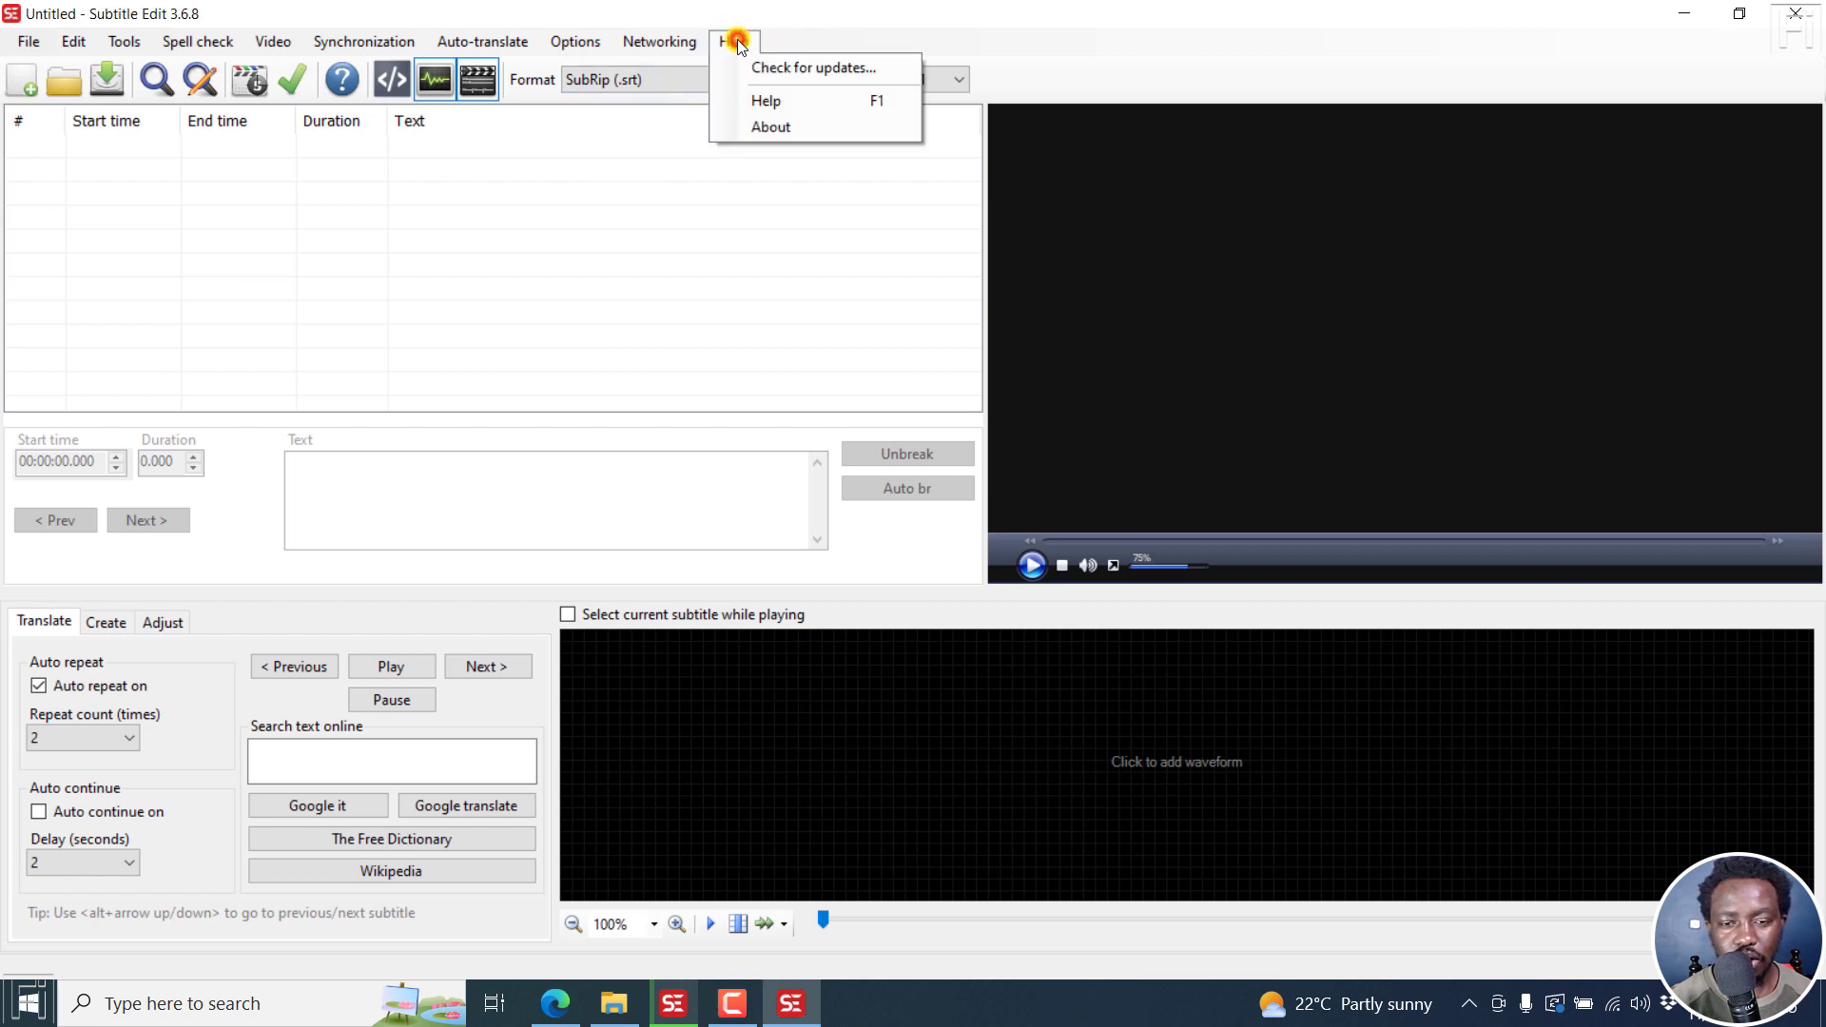
click(771, 125)
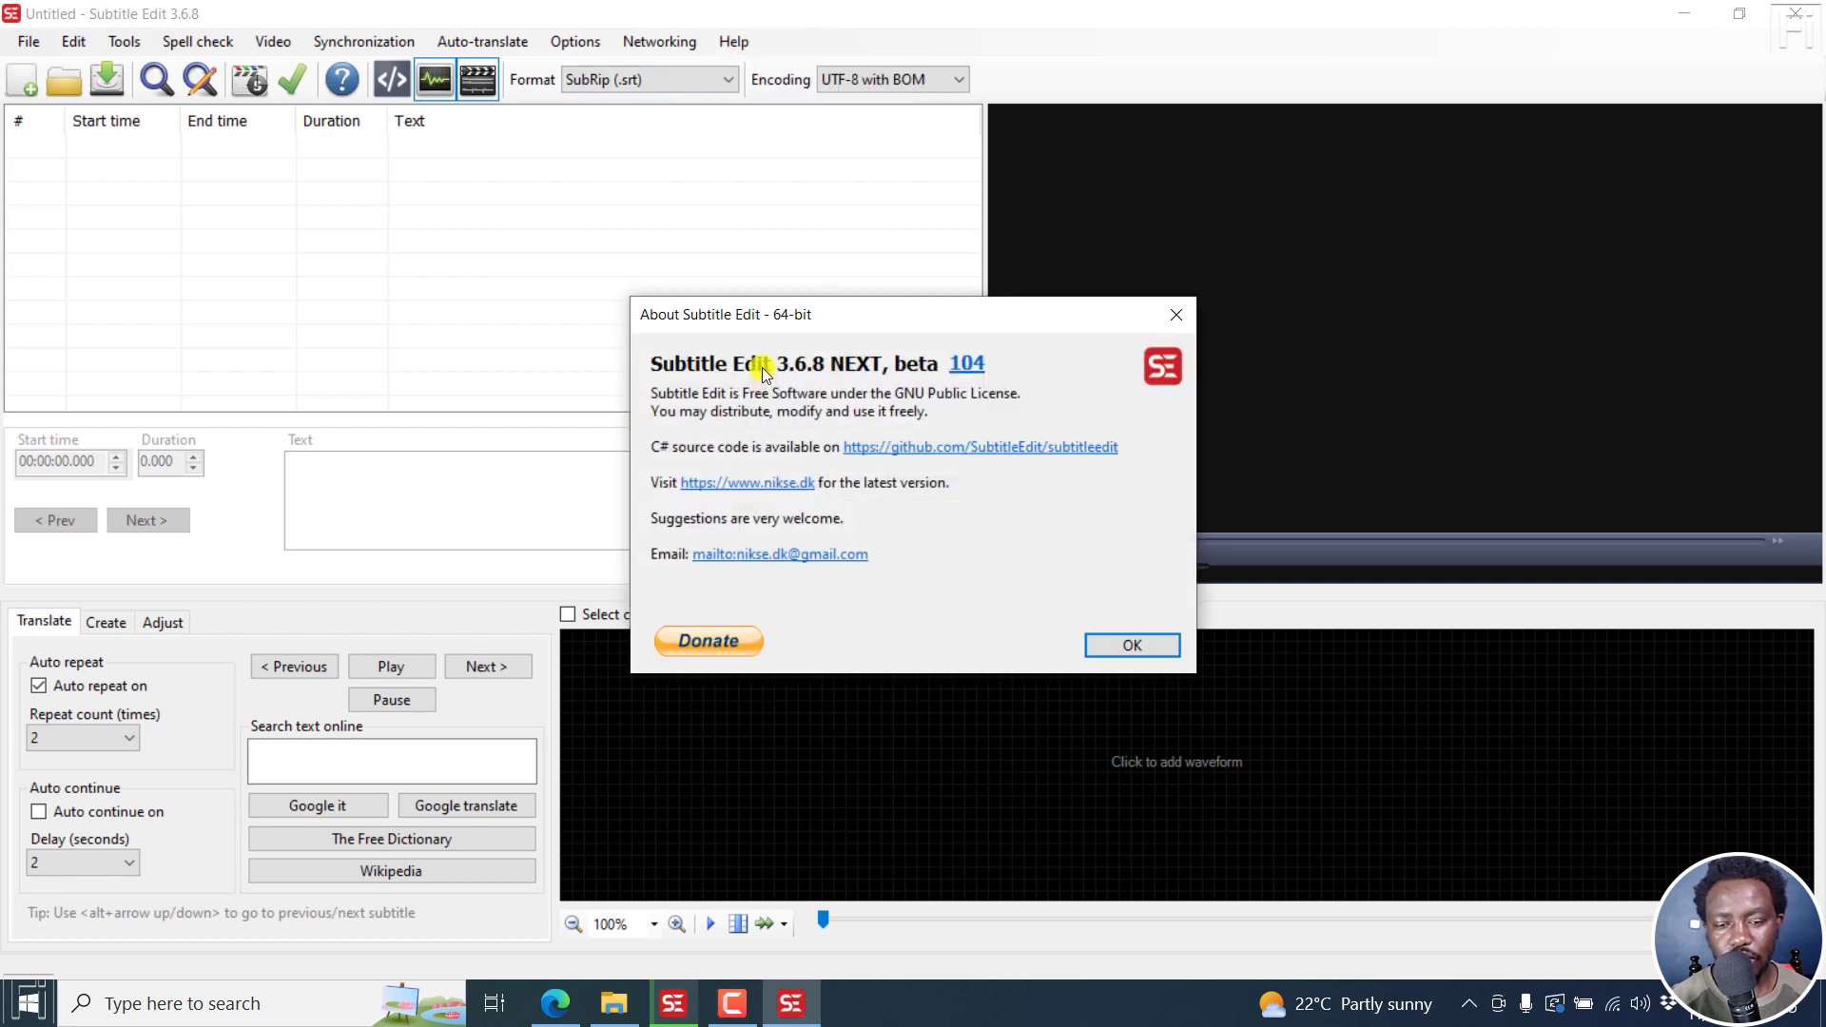
mouse_move(844, 367)
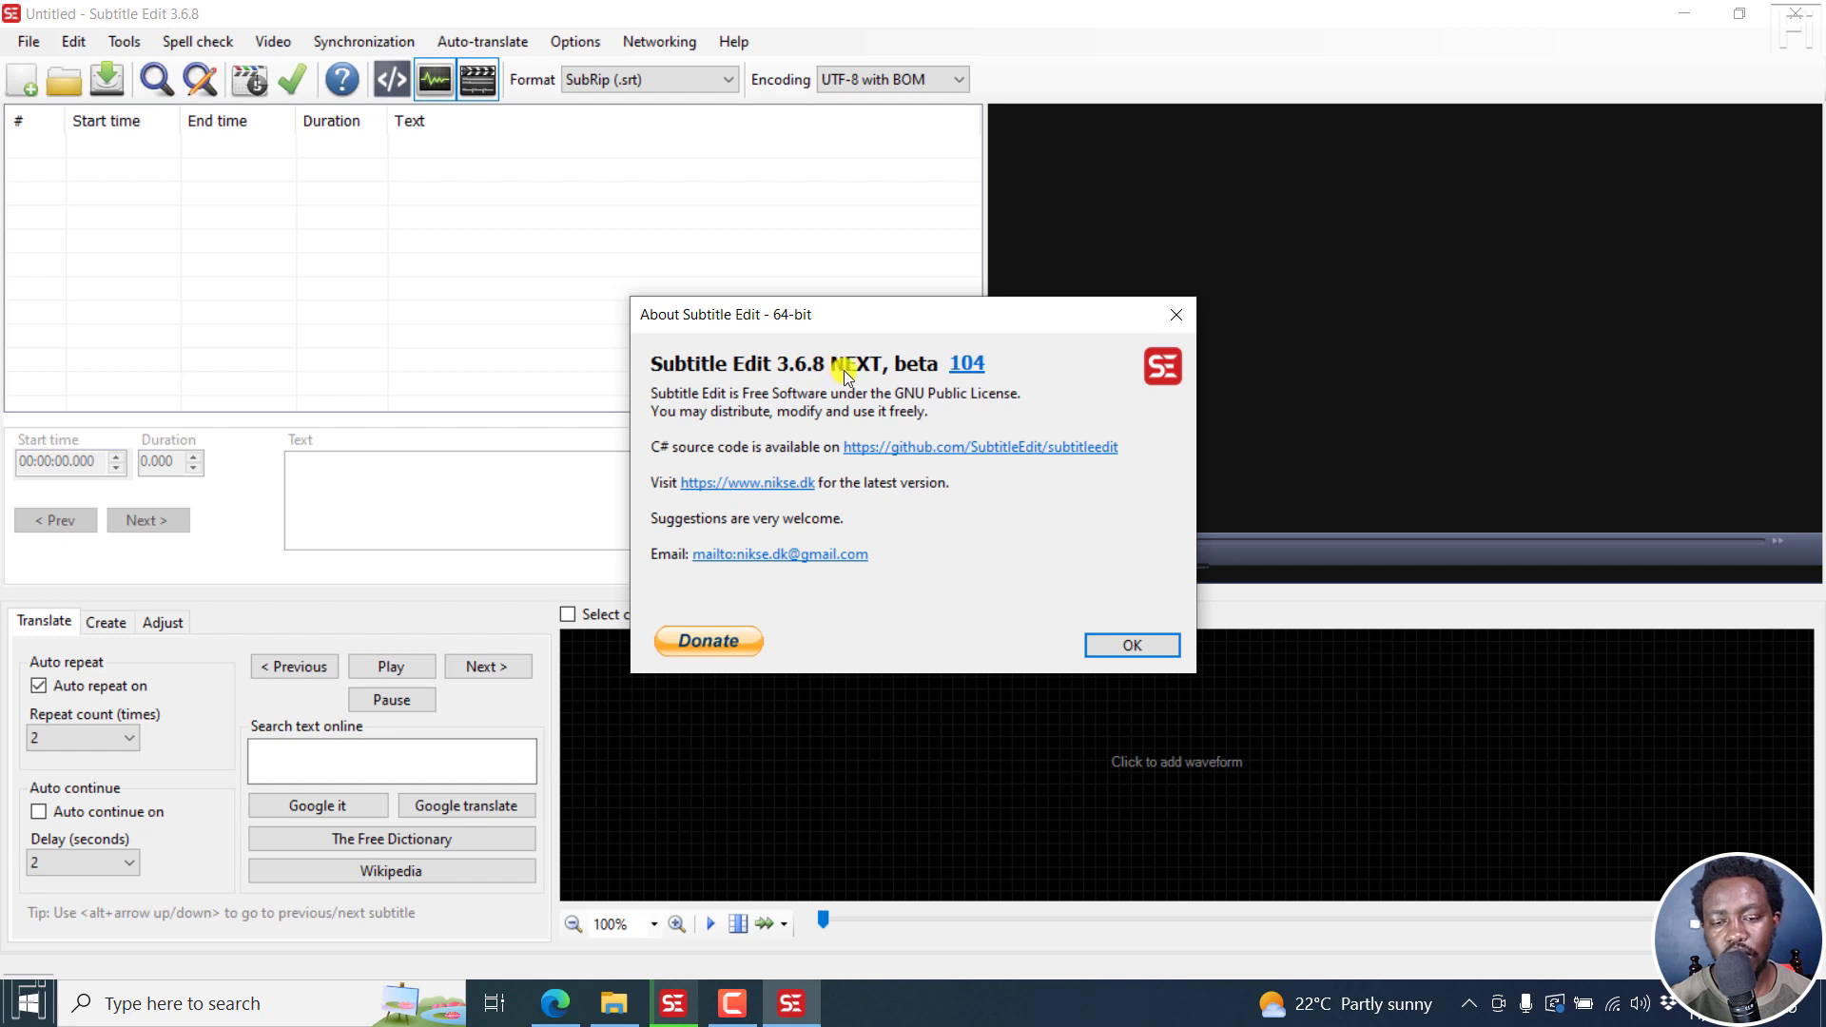
mouse_move(1065, 350)
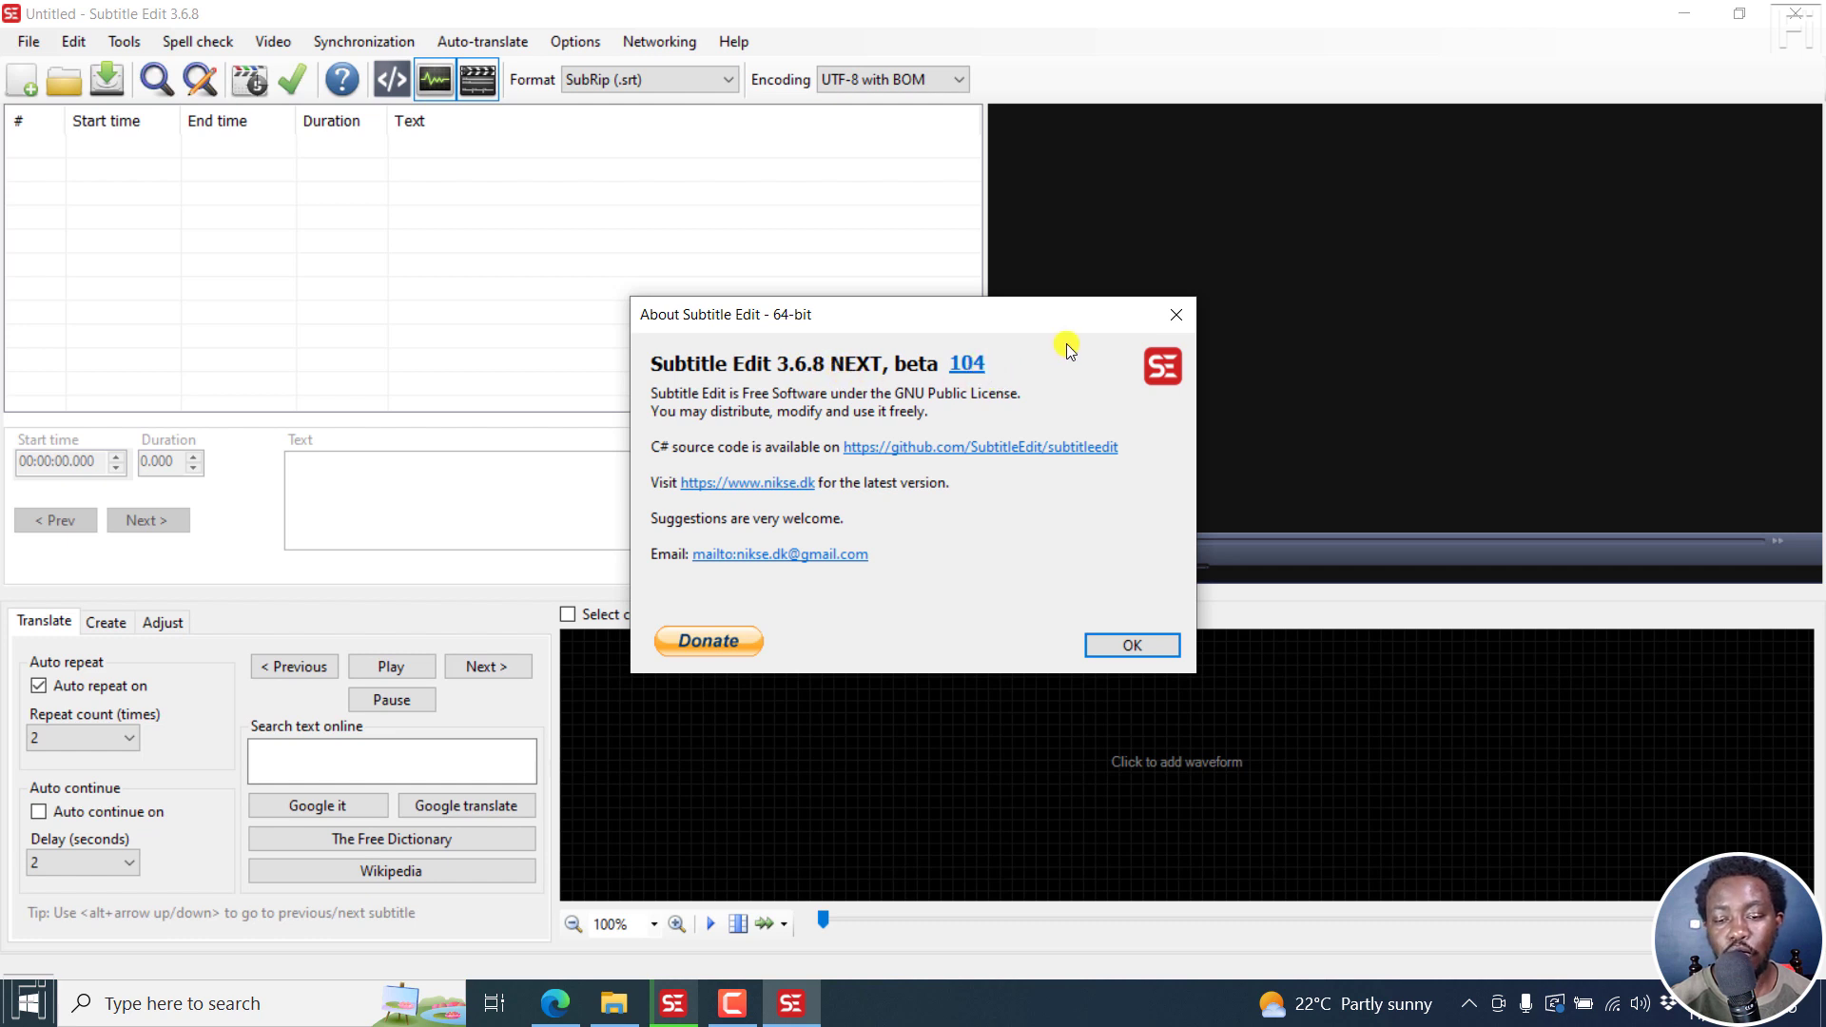
click(1130, 645)
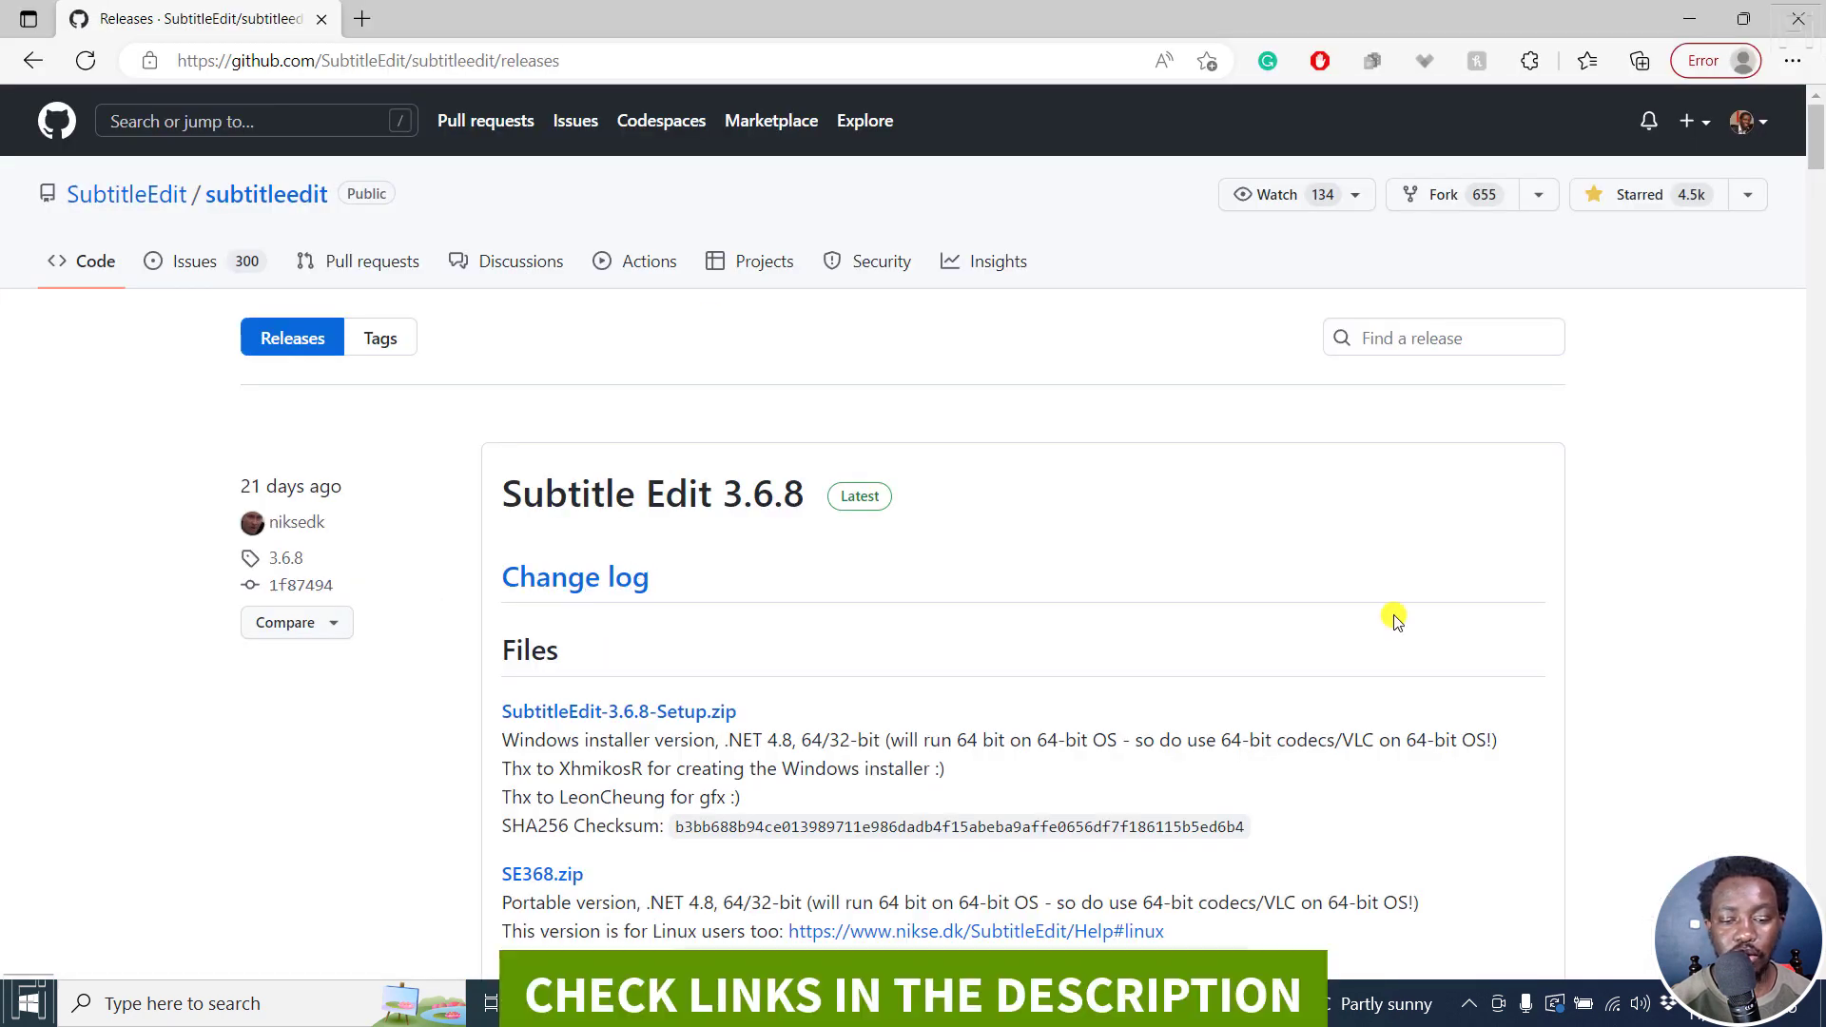
scroll(down, 3)
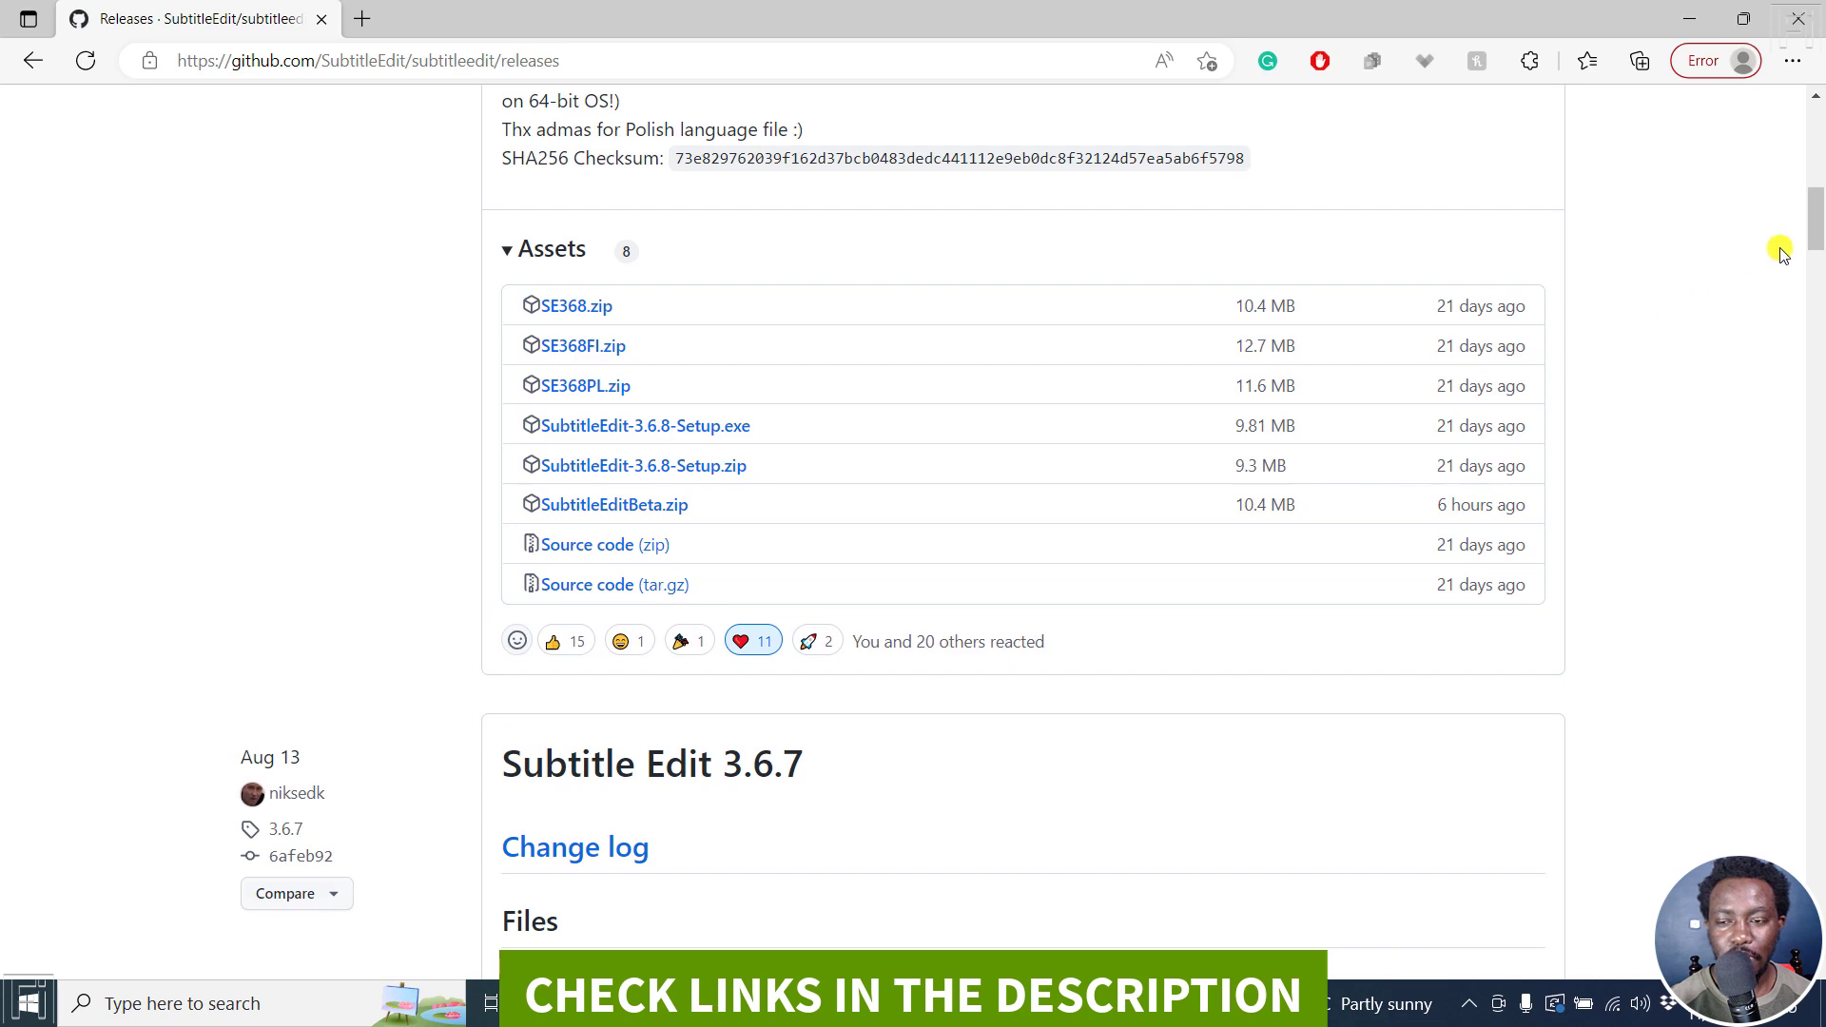
mouse_move(1588, 268)
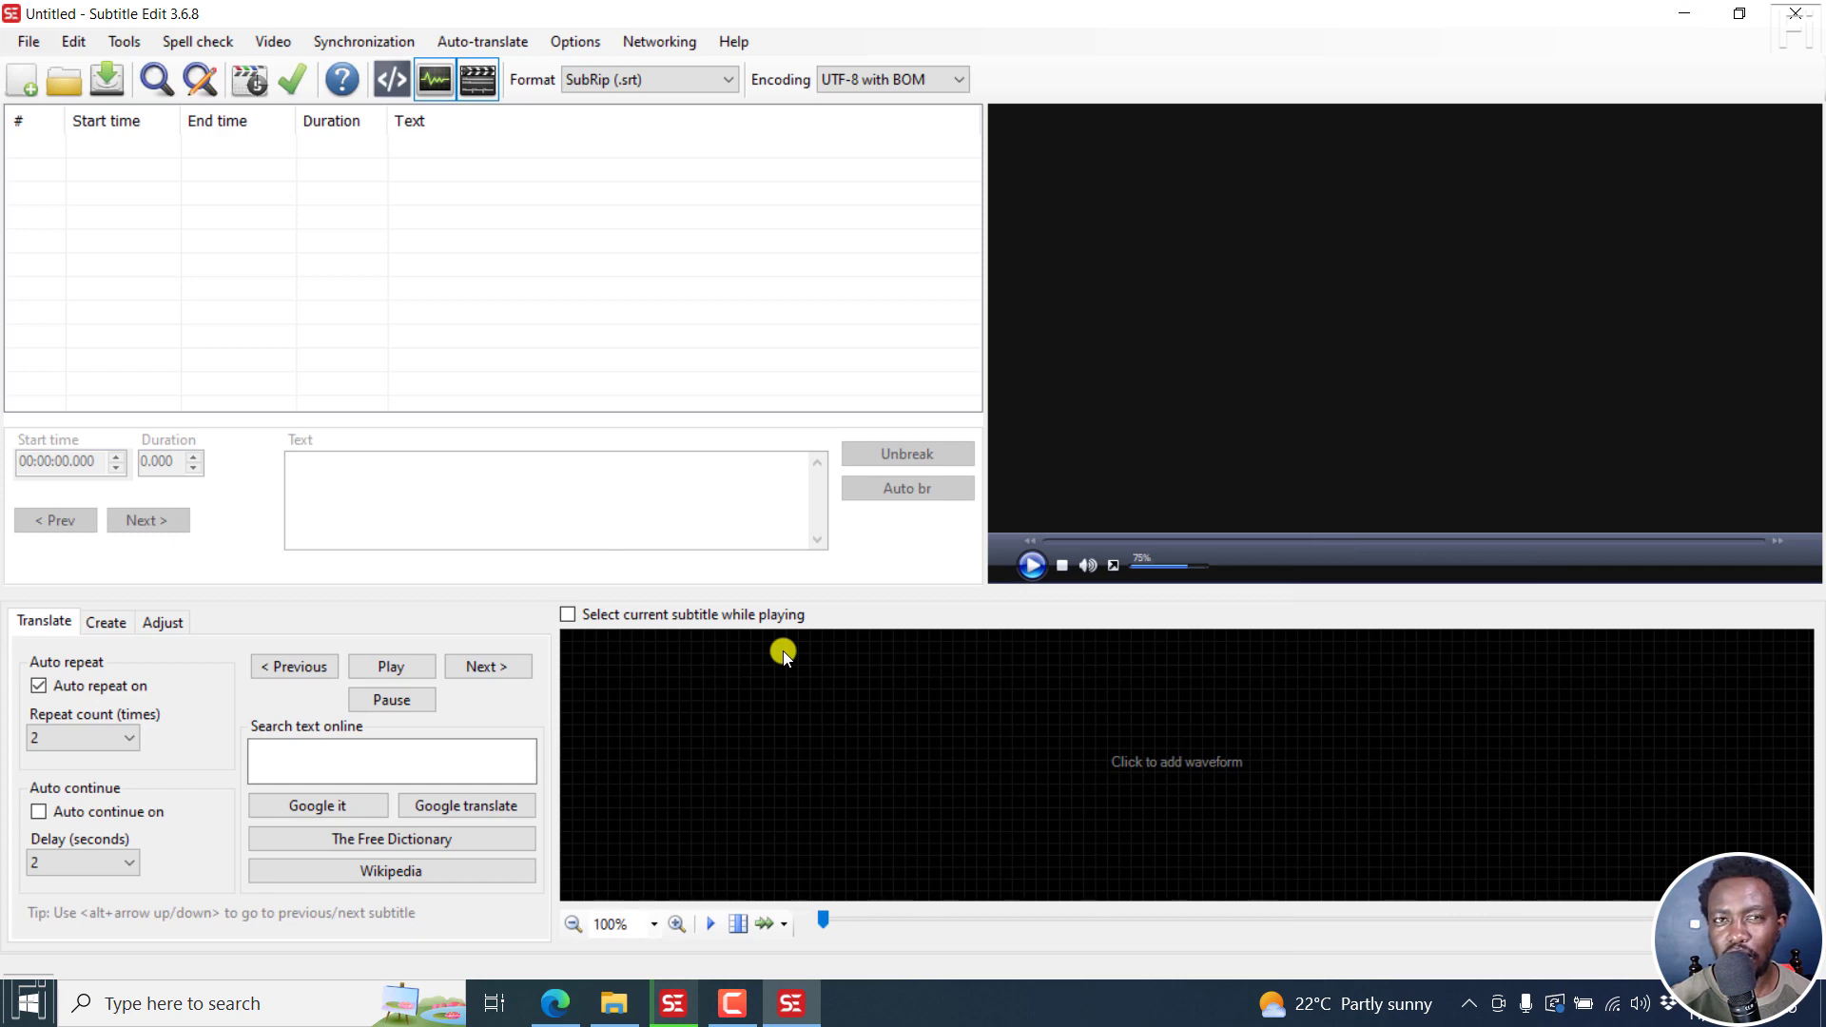
mouse_move(709, 924)
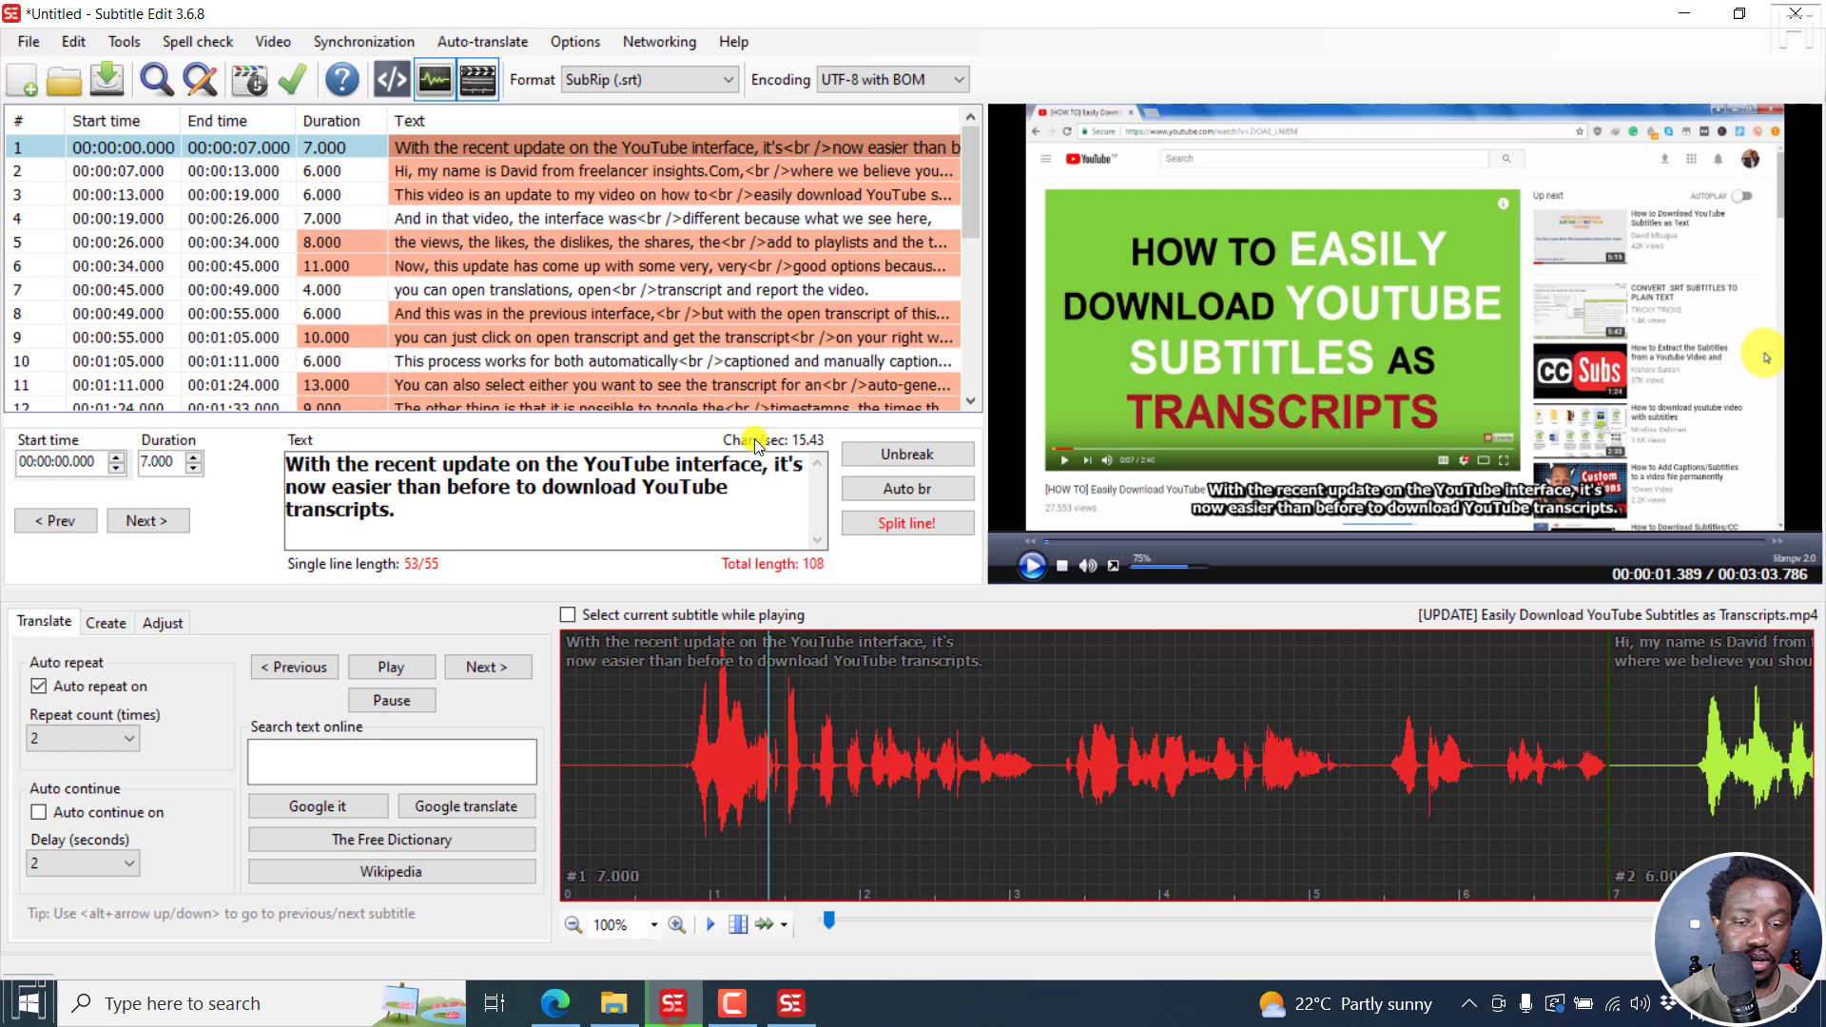
Confirm the older window reports version 3.6.8 in its About box.
click(732, 40)
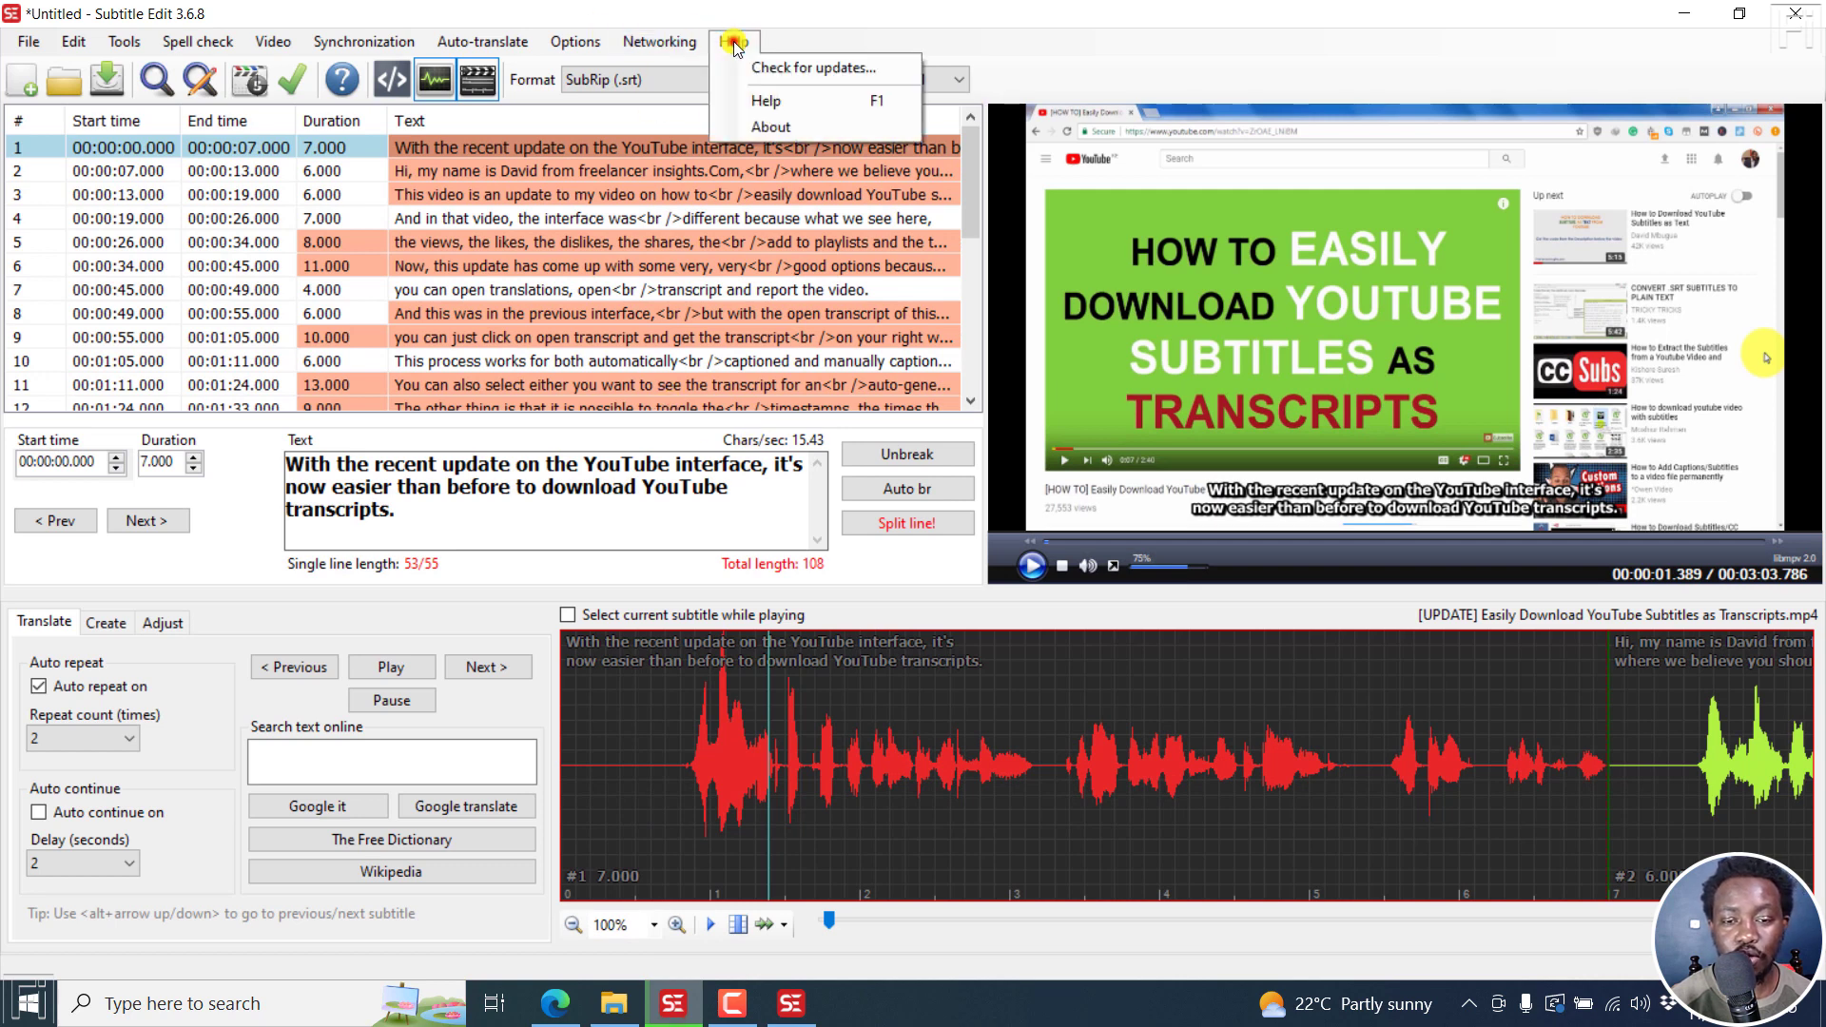
mouse_move(815, 127)
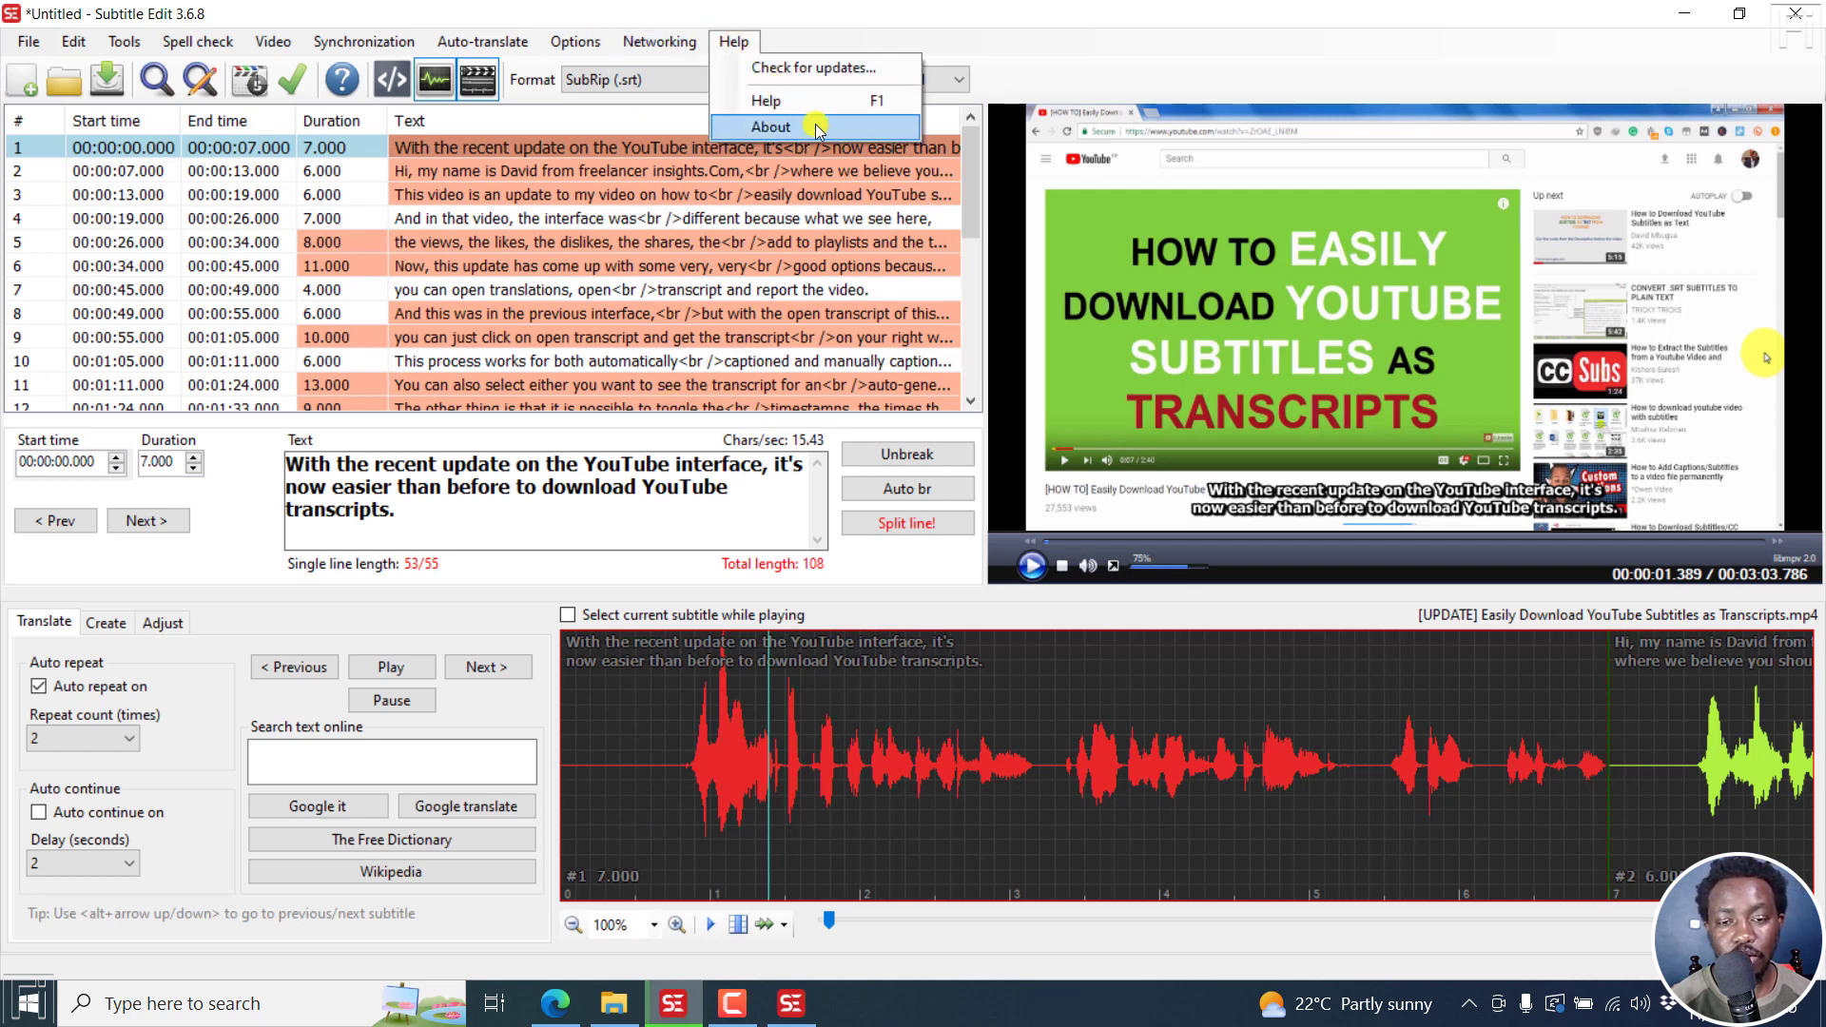
click(770, 126)
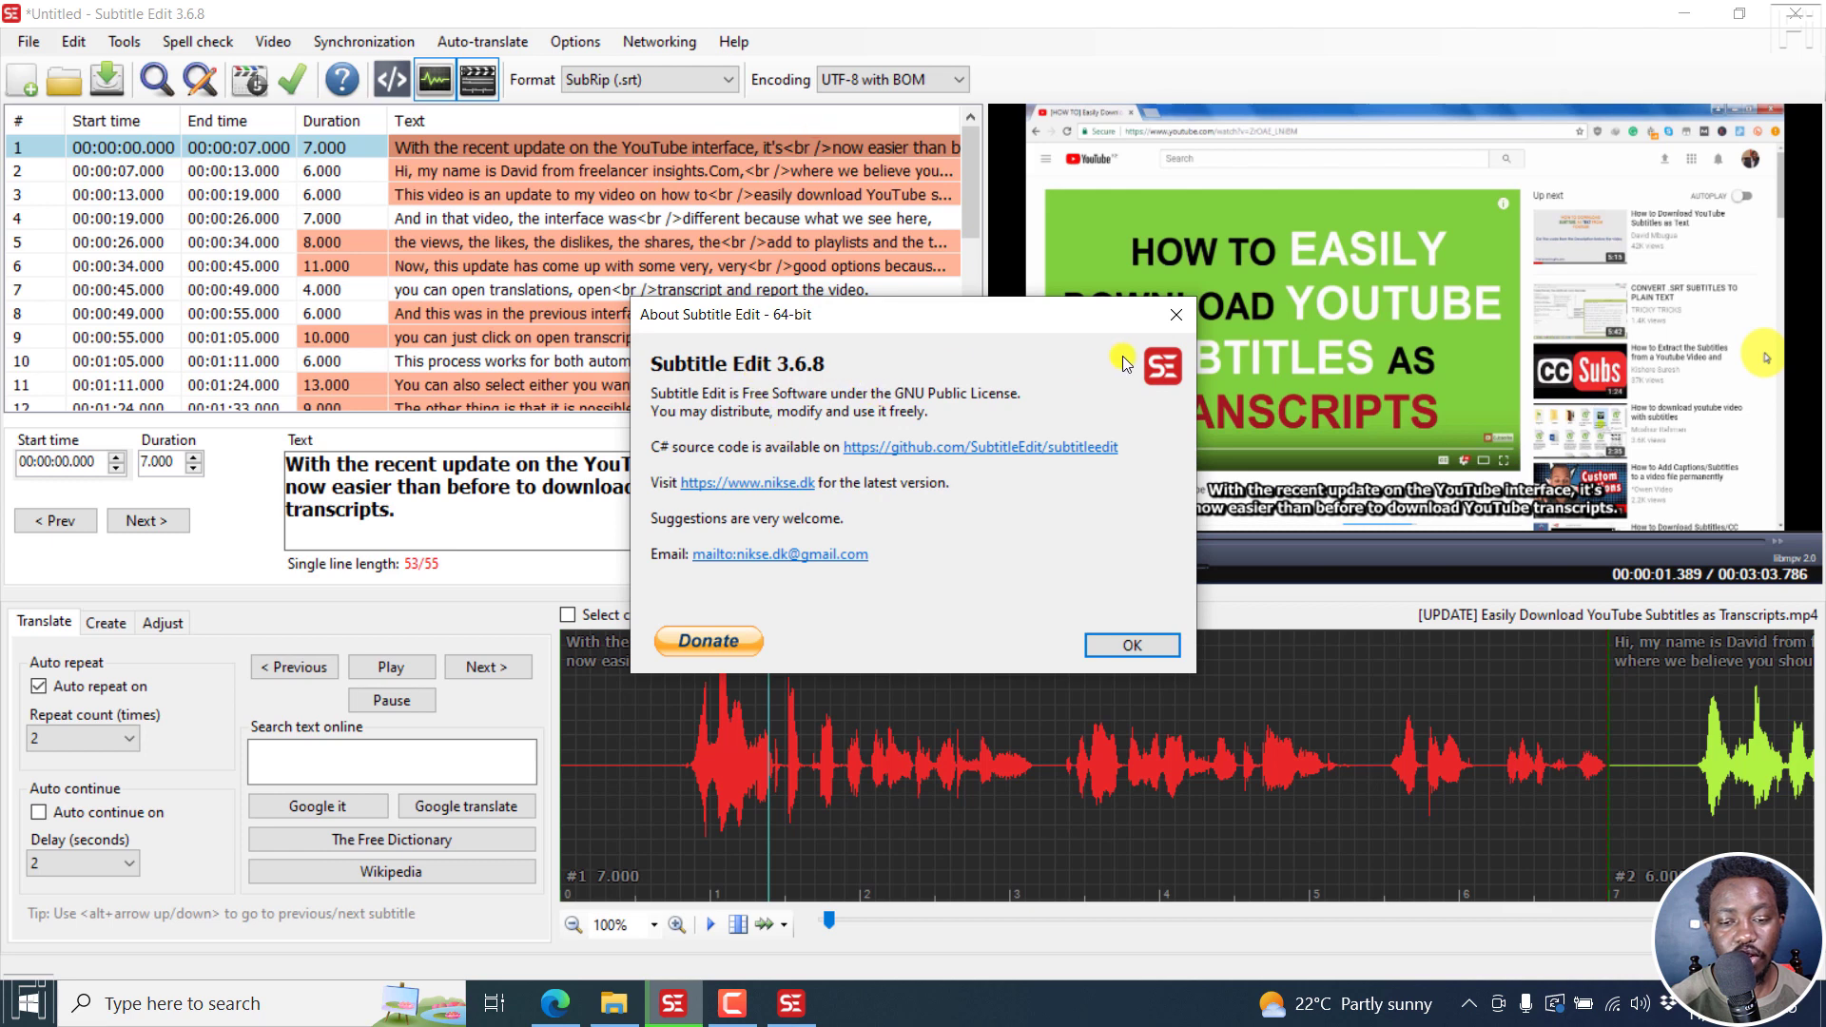
click(1130, 645)
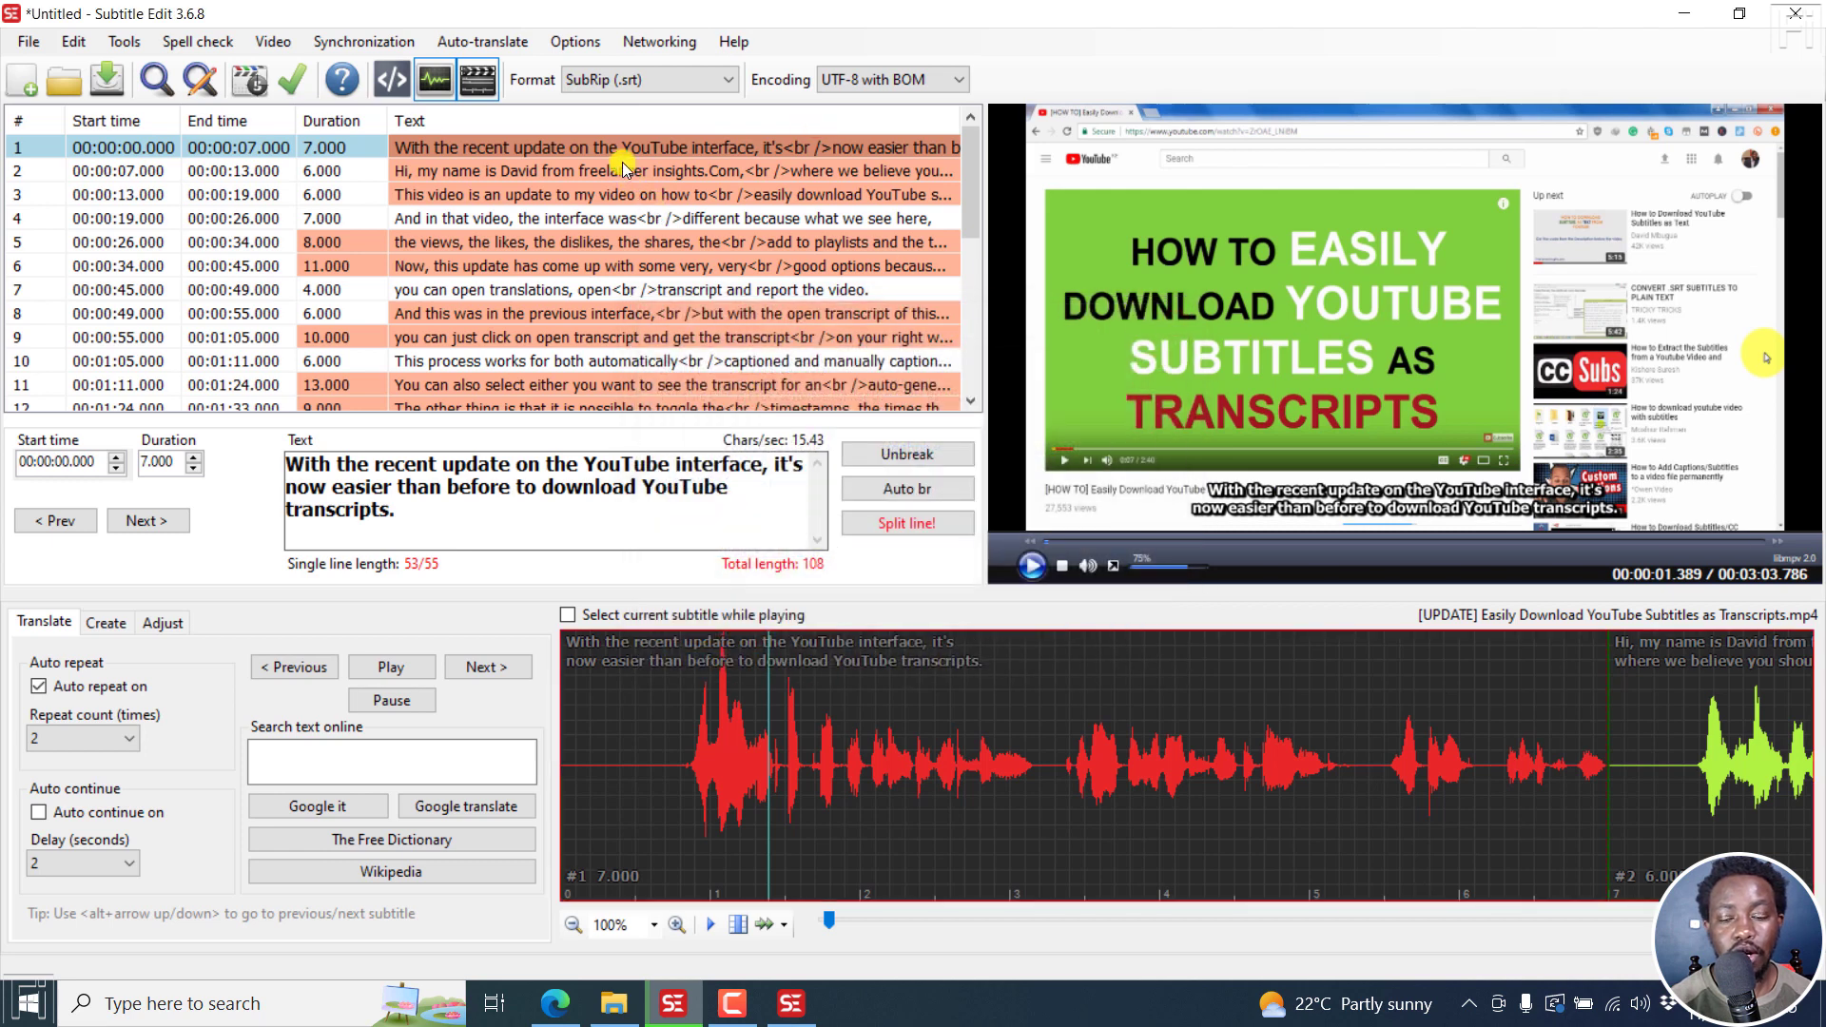
Review the second and first subtitle lines of the YouTube transcript list.
click(465, 170)
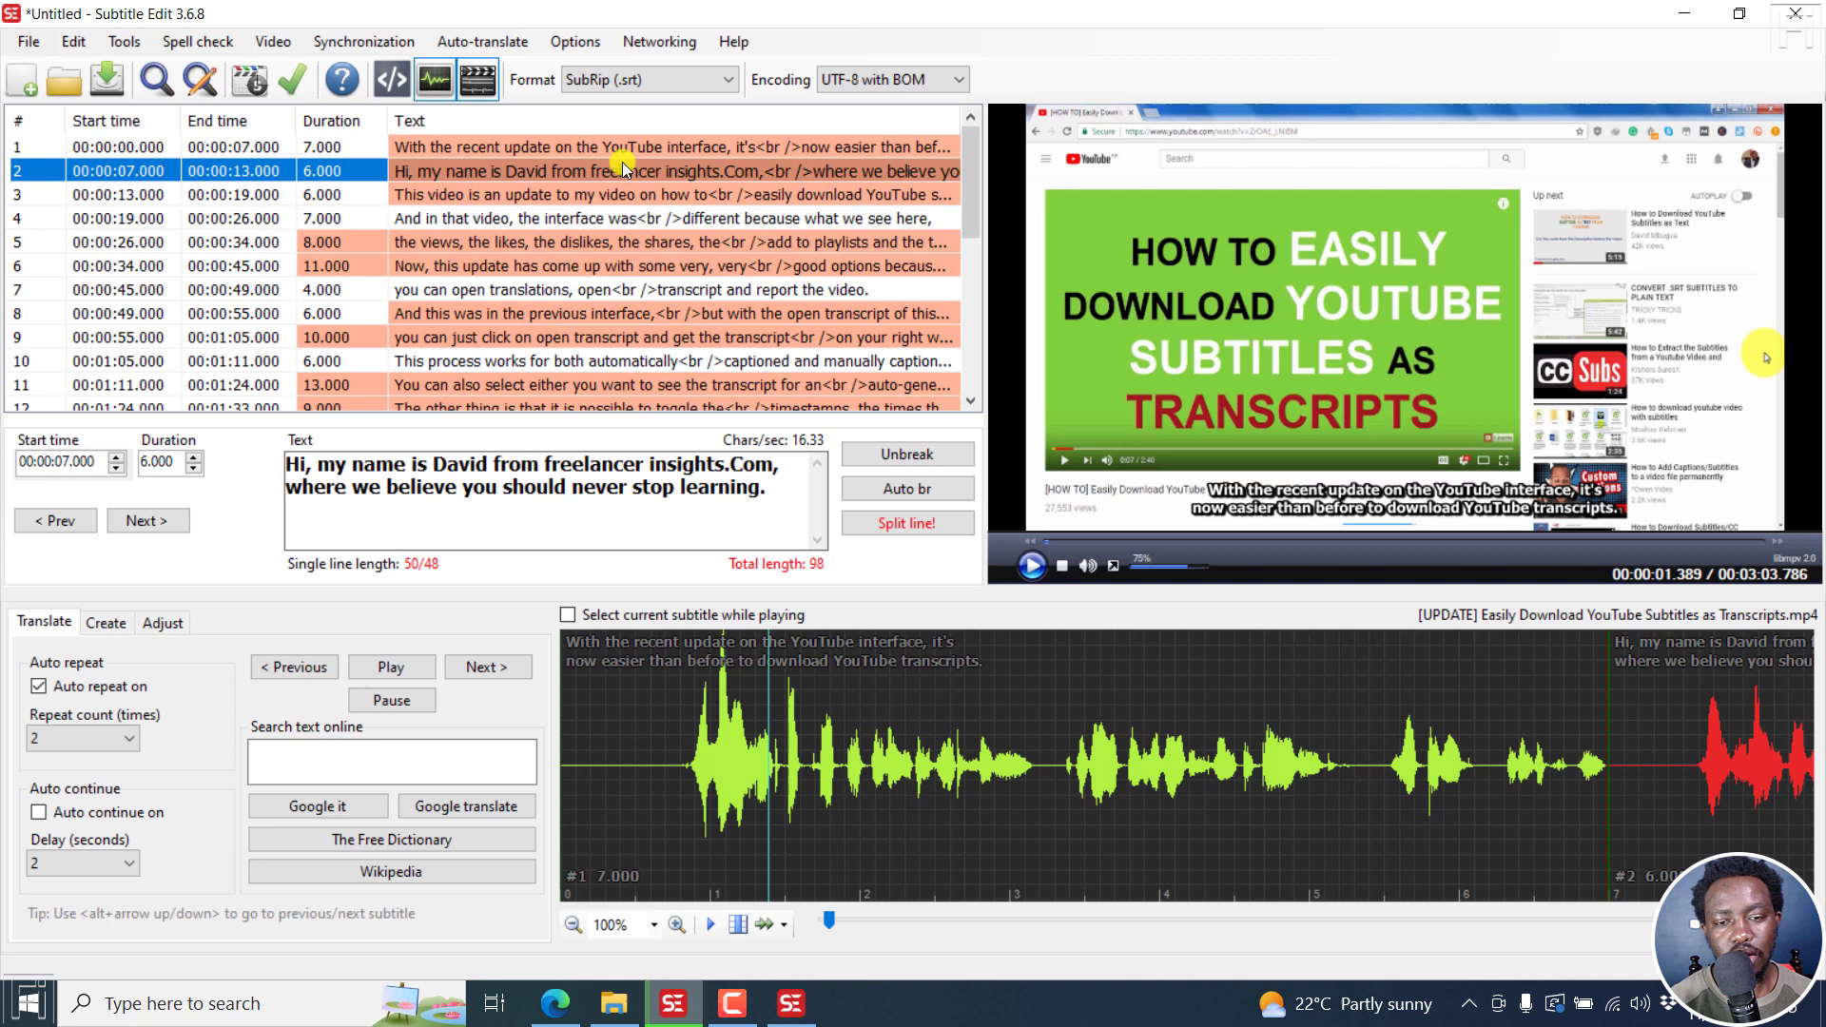
click(466, 146)
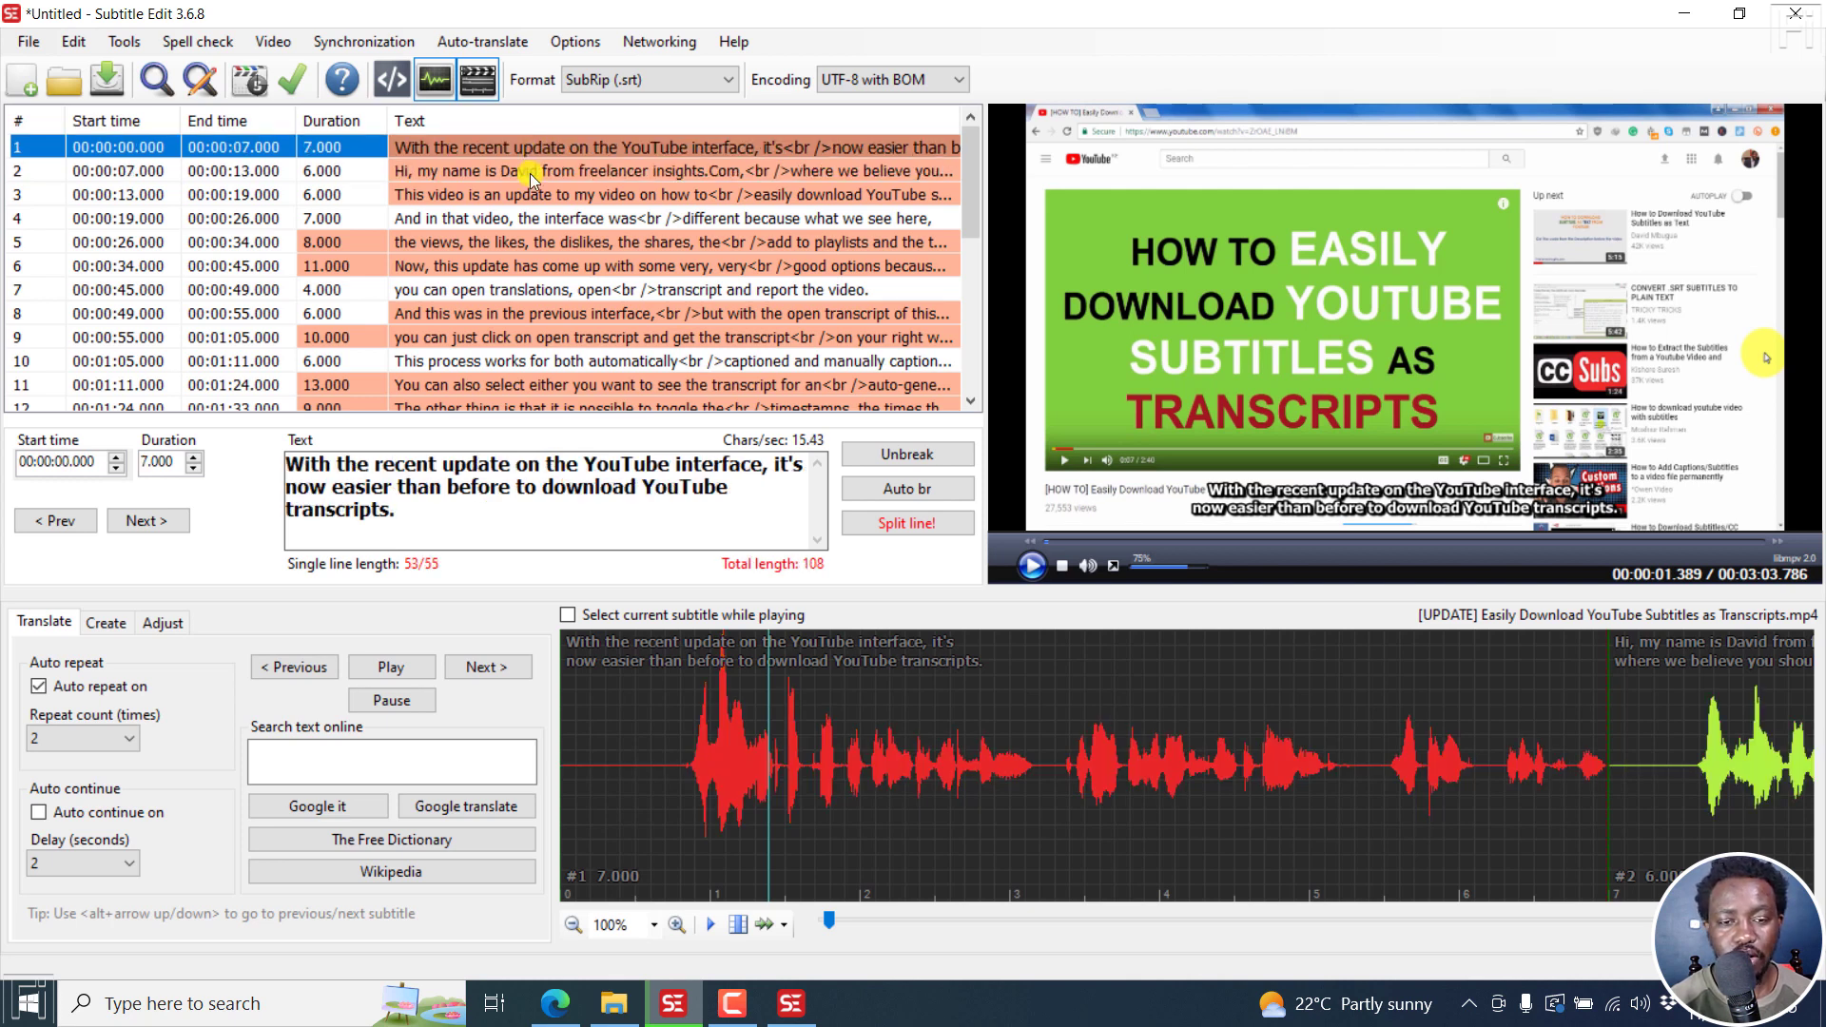
mouse_move(1162, 44)
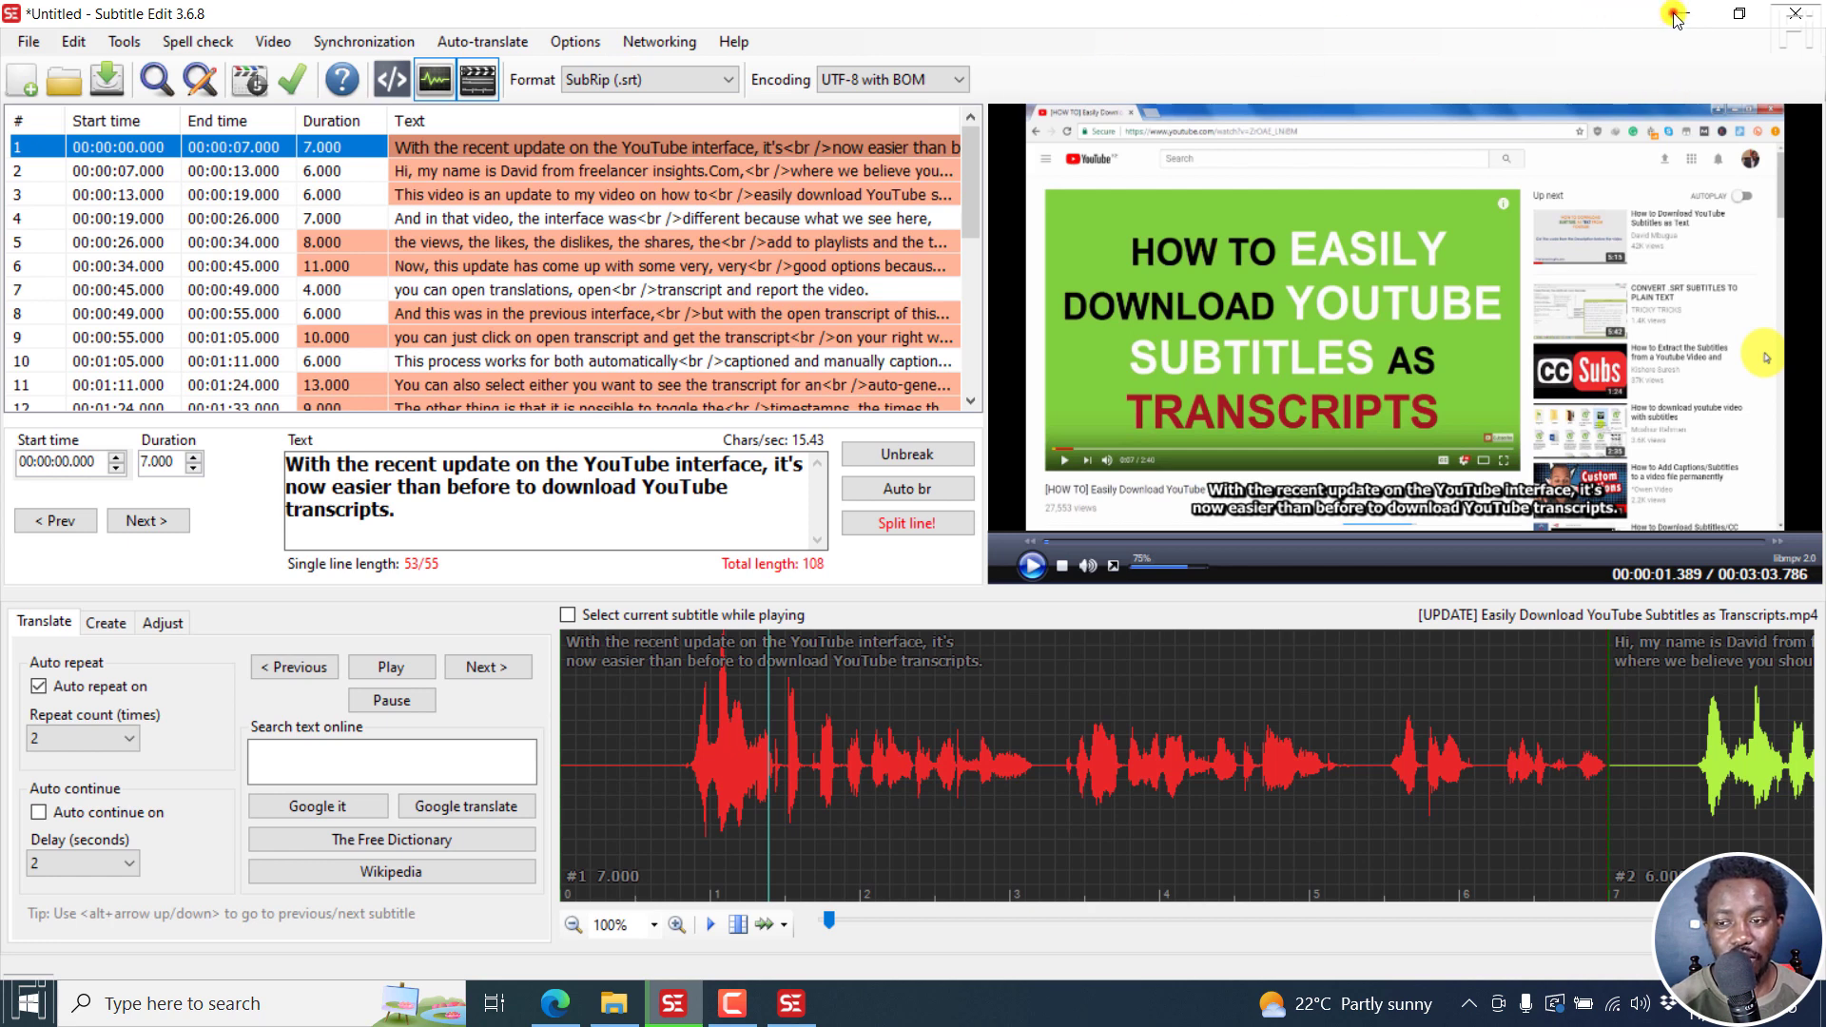
Confirm the empty window is 3.6.8 NEXT beta 104 and hide the older window.
click(732, 40)
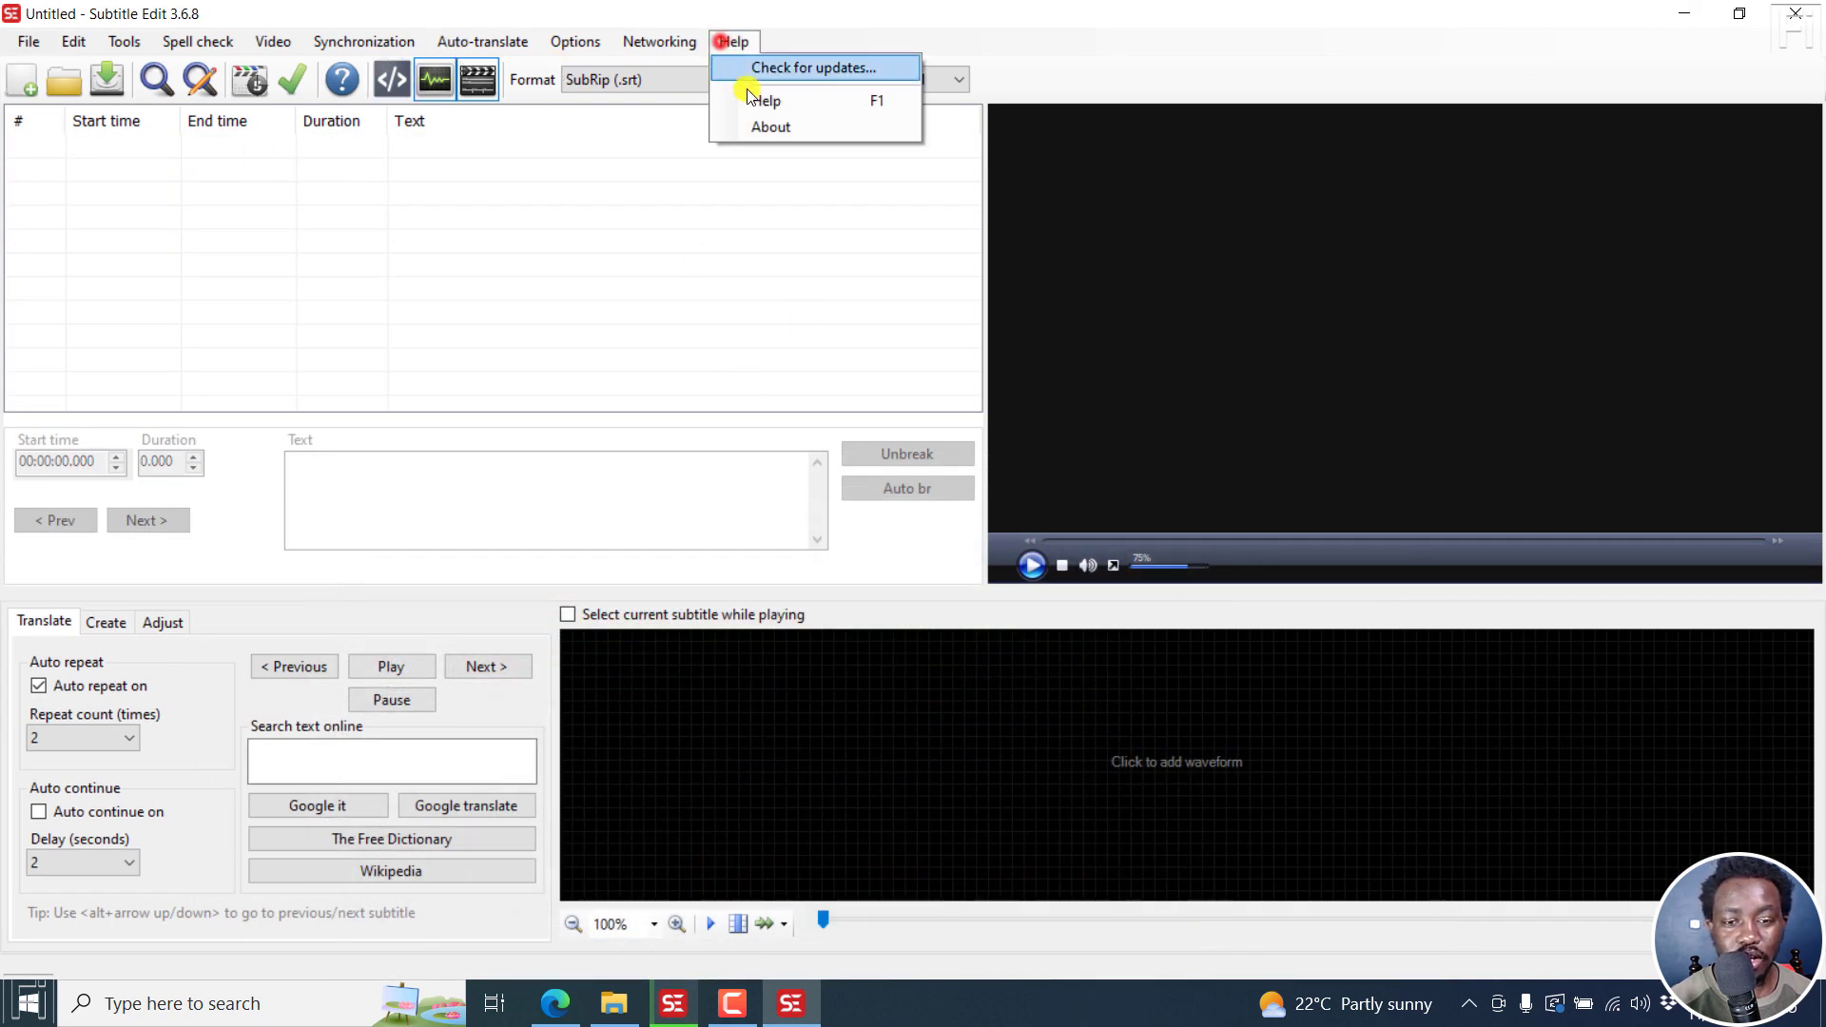
click(770, 128)
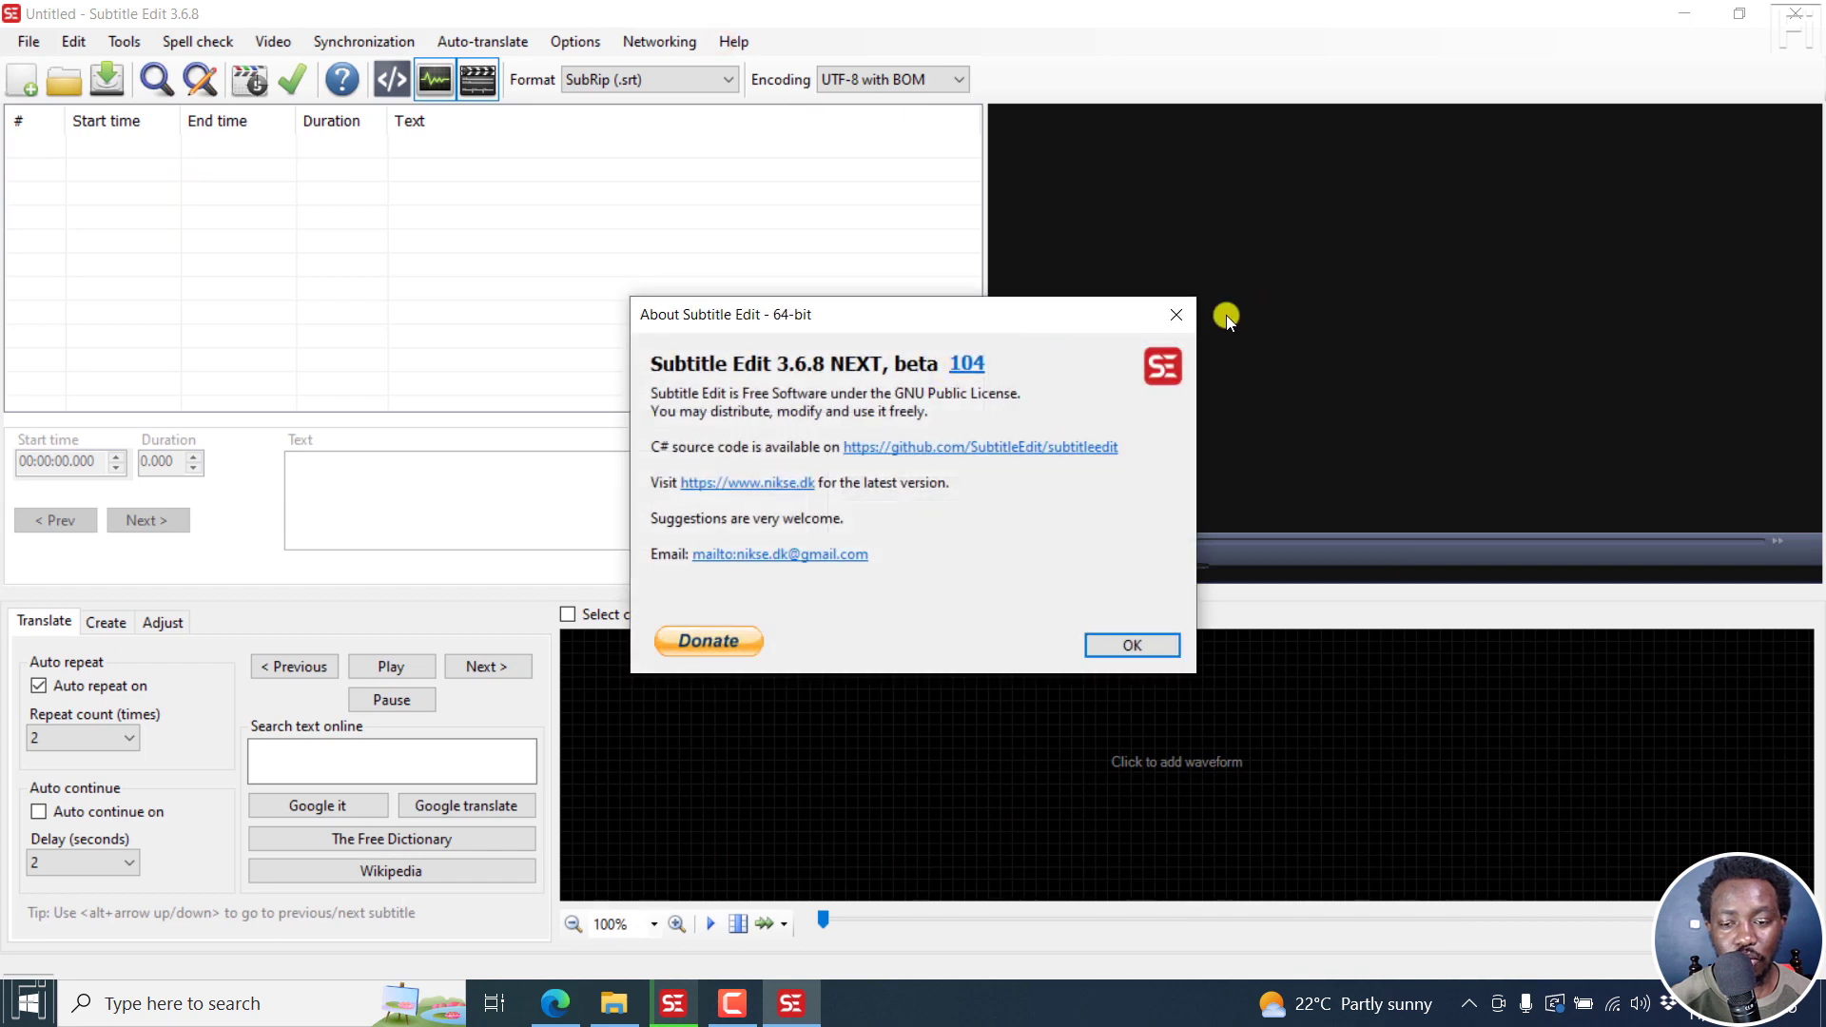
click(1130, 645)
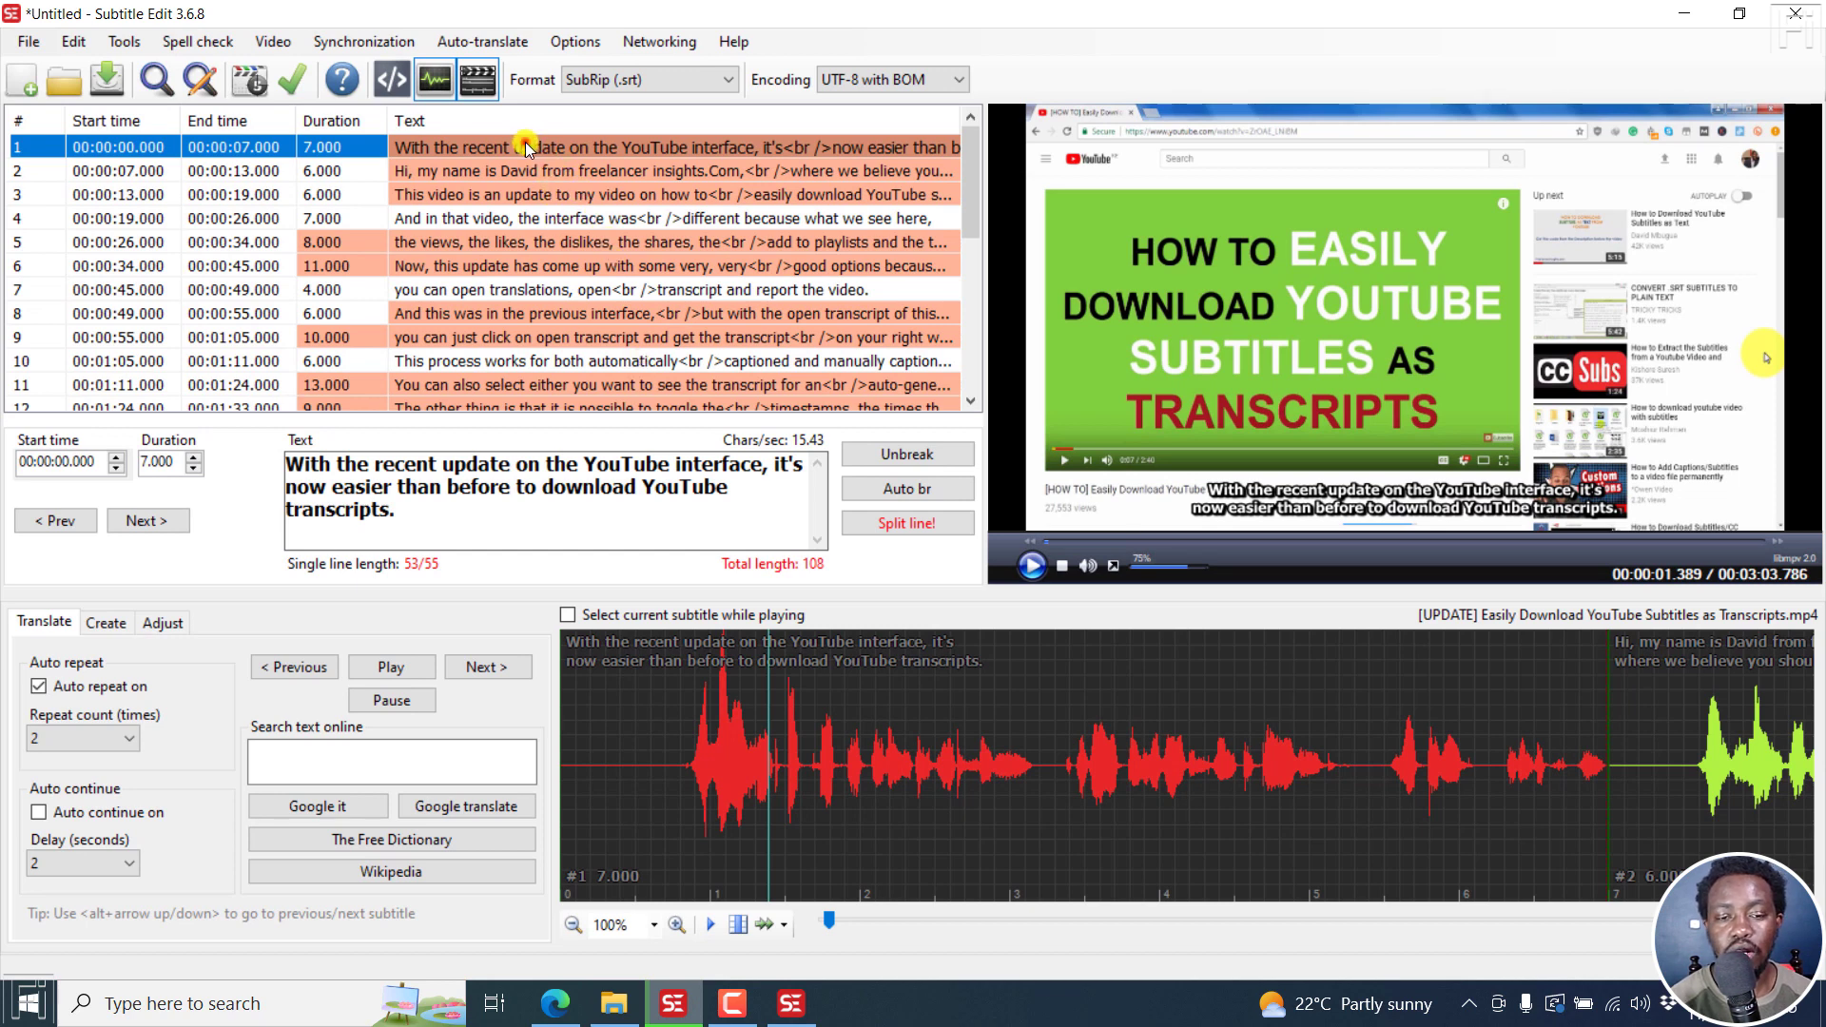
click(21, 78)
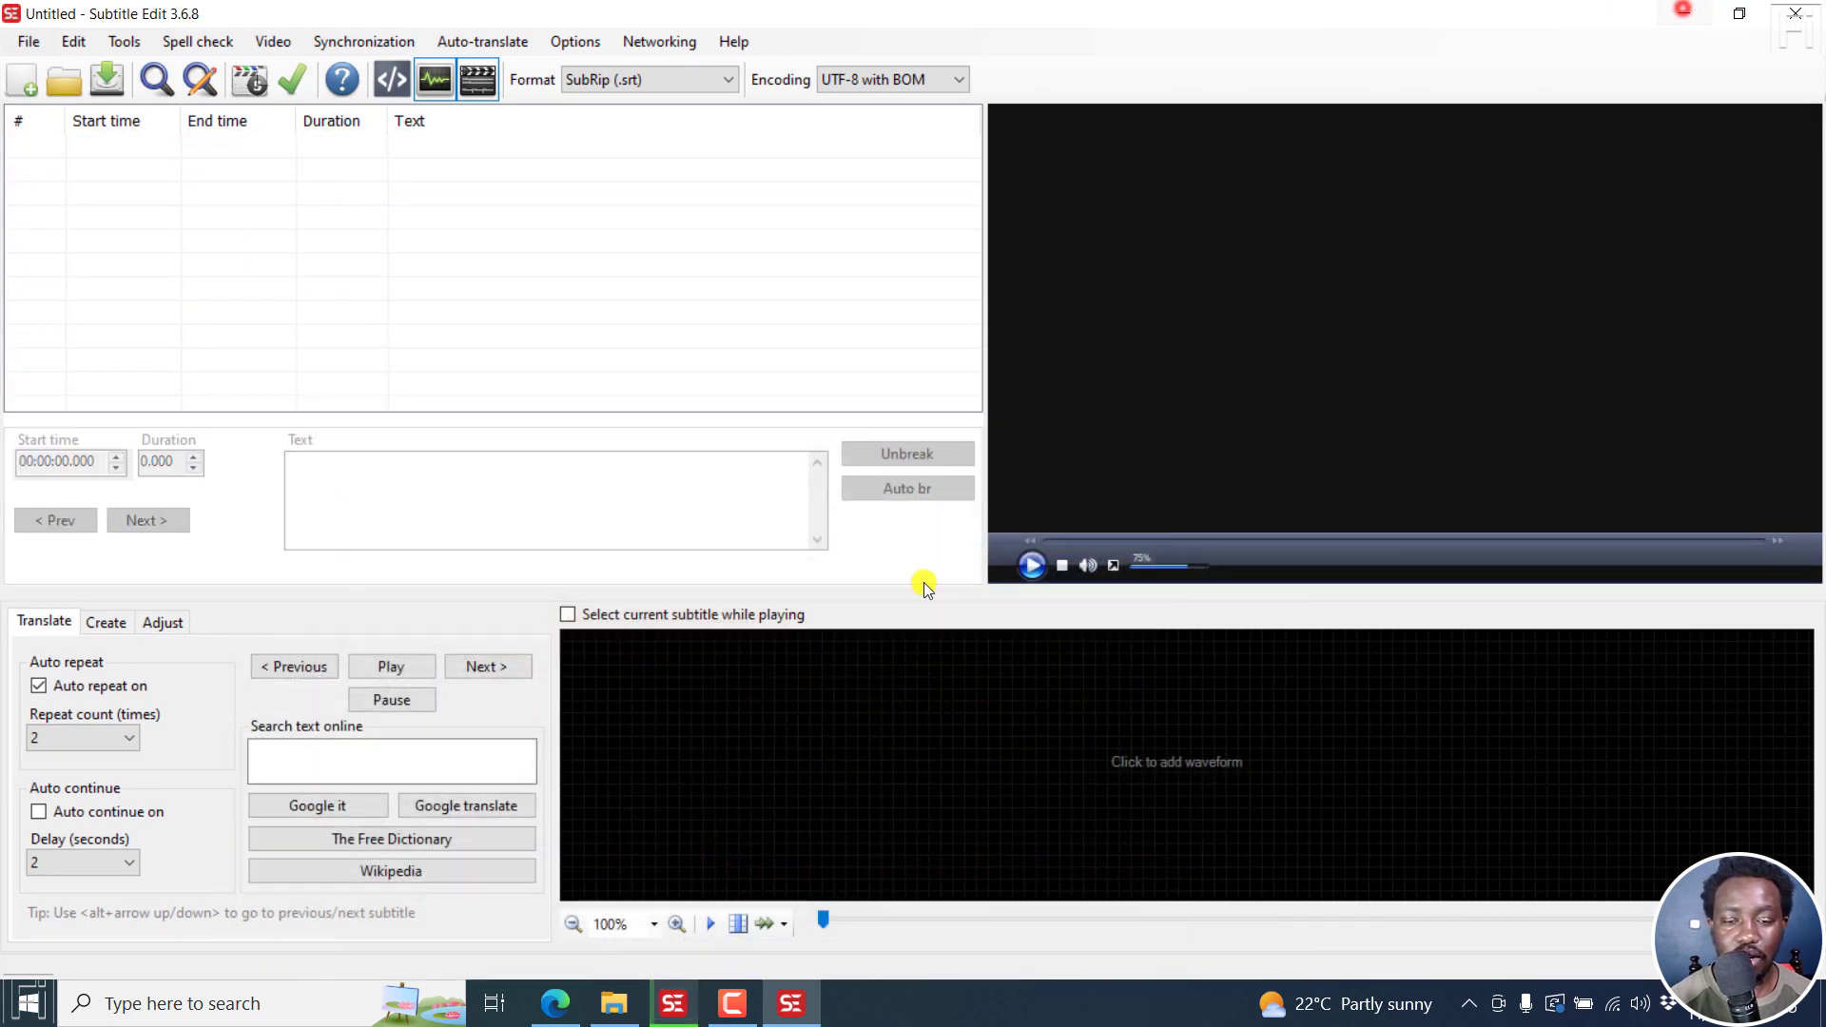
Load the Easily Download YouTube Subtitles video into the beta build.
click(272, 40)
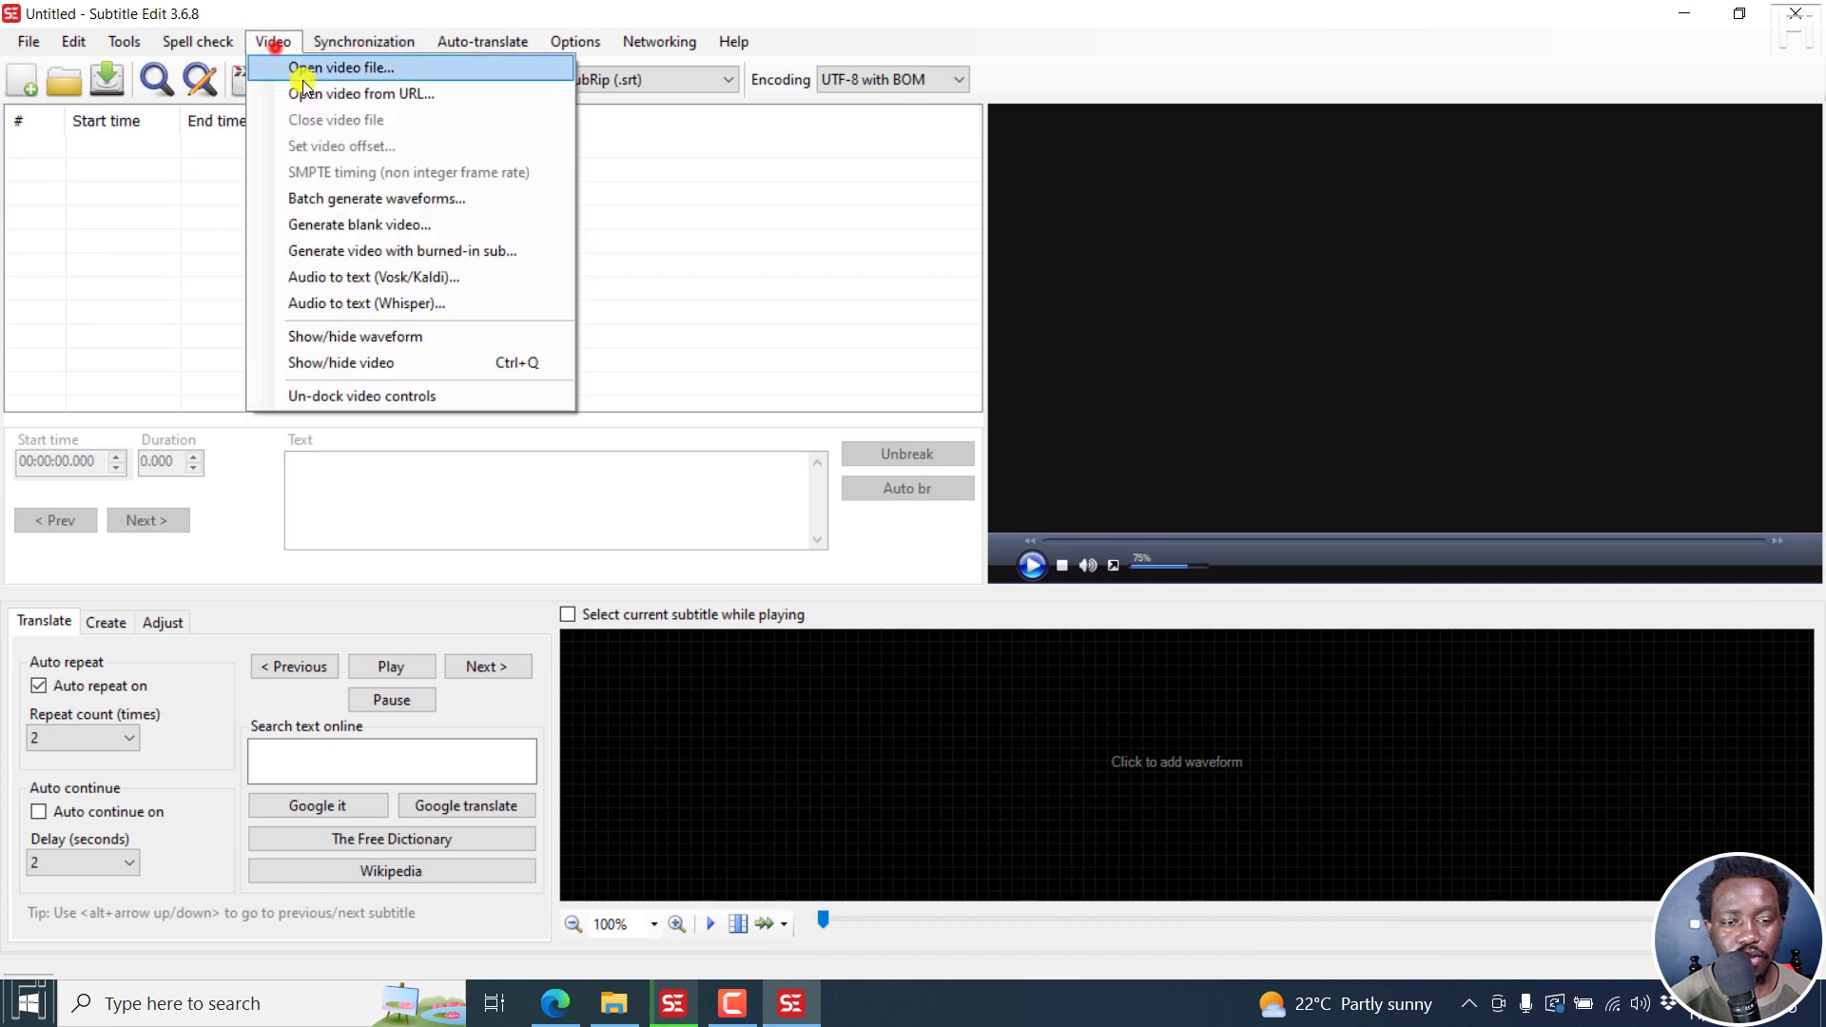
click(341, 66)
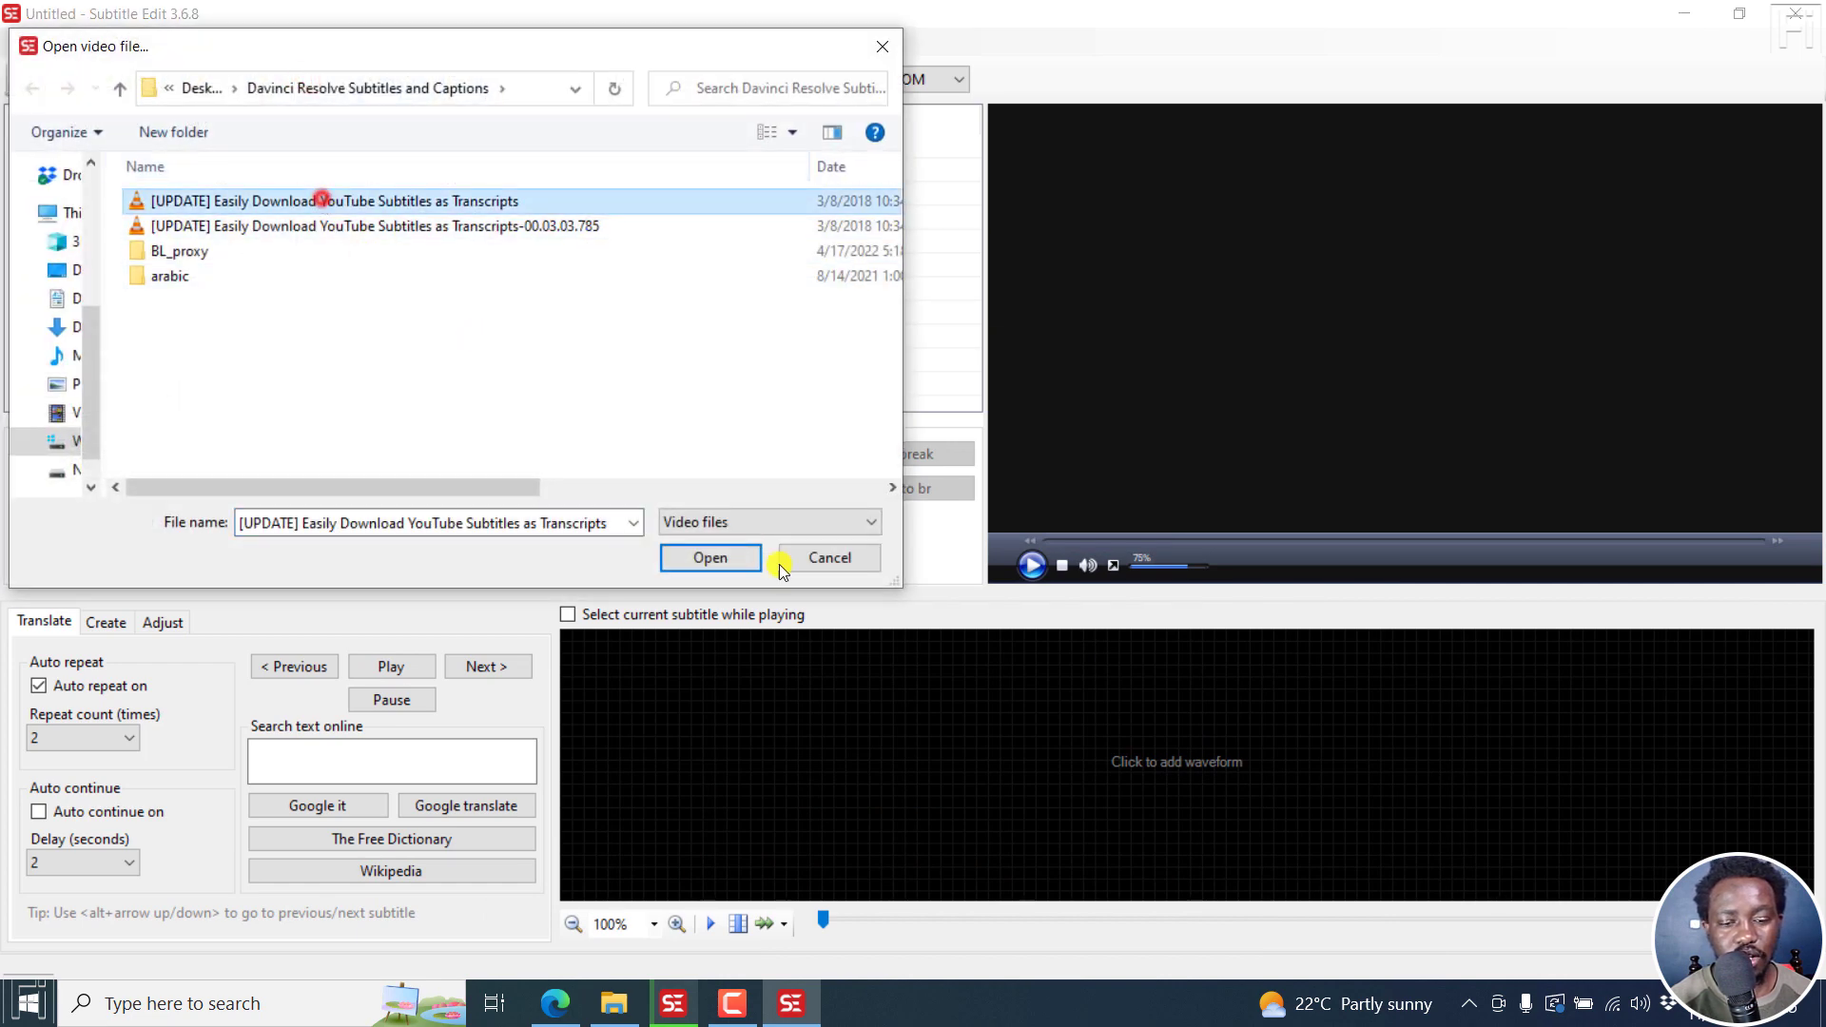
click(708, 557)
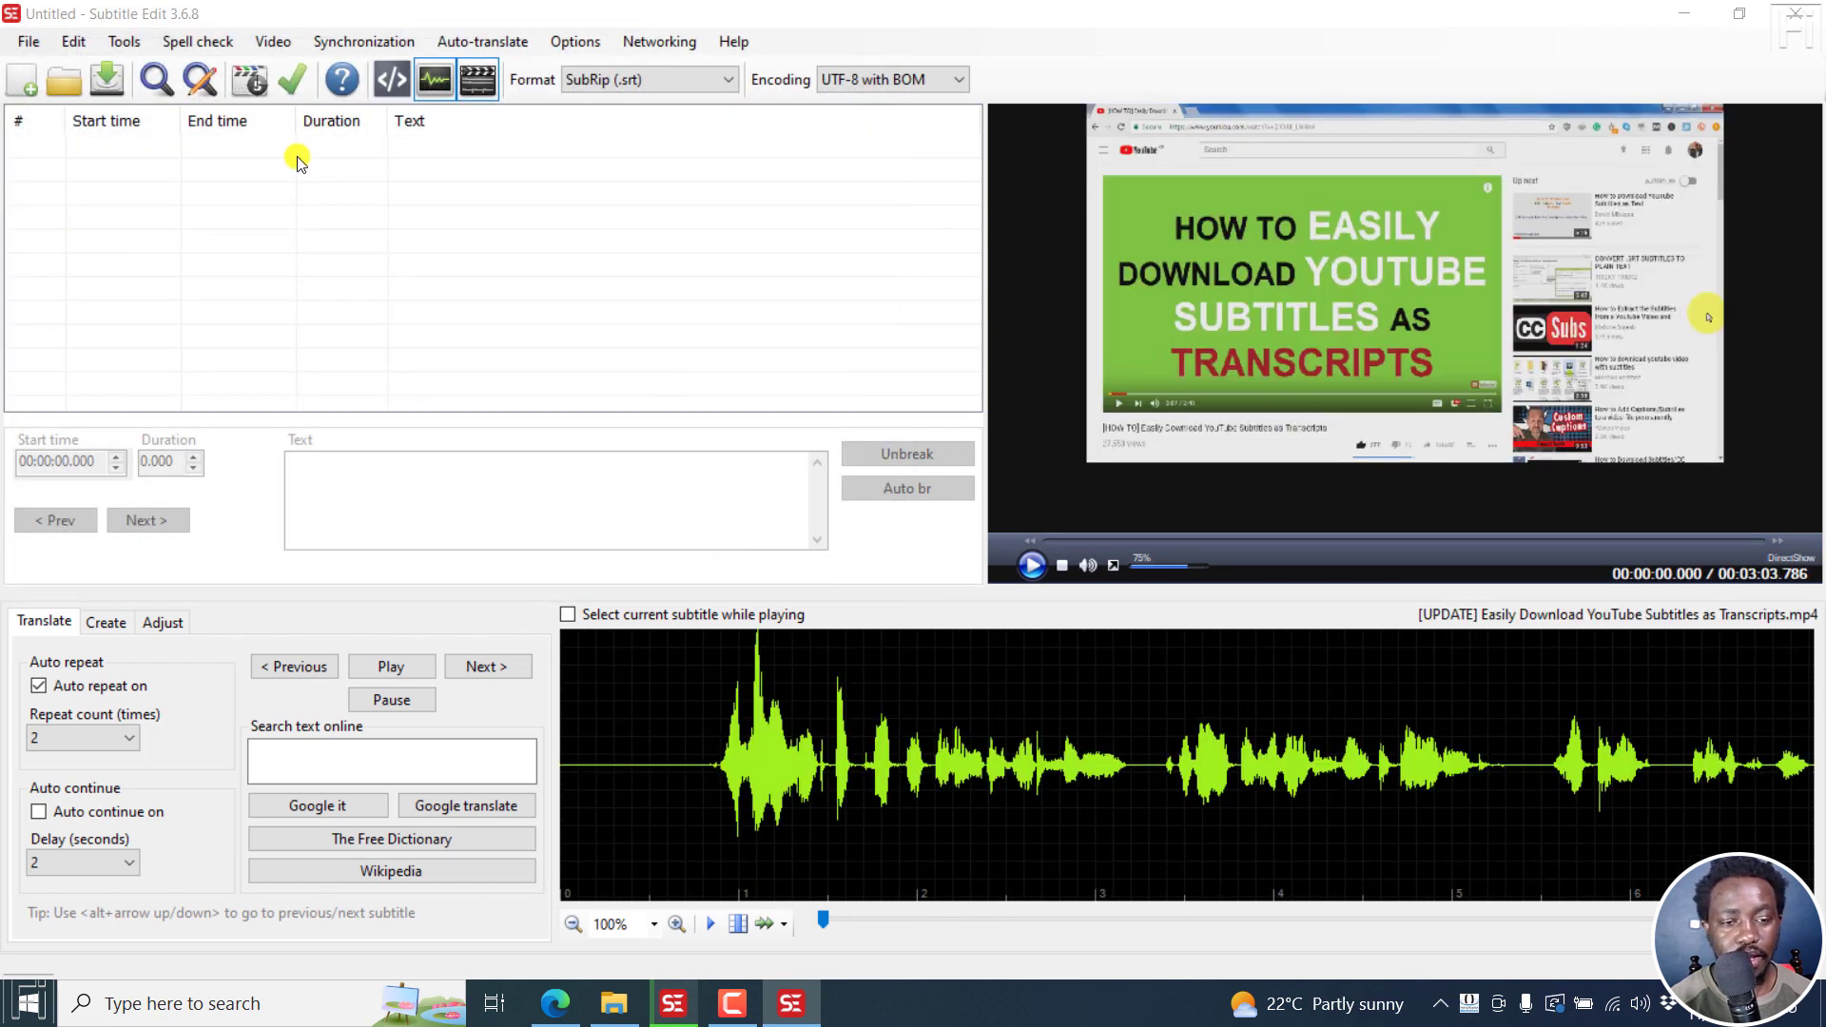
click(272, 40)
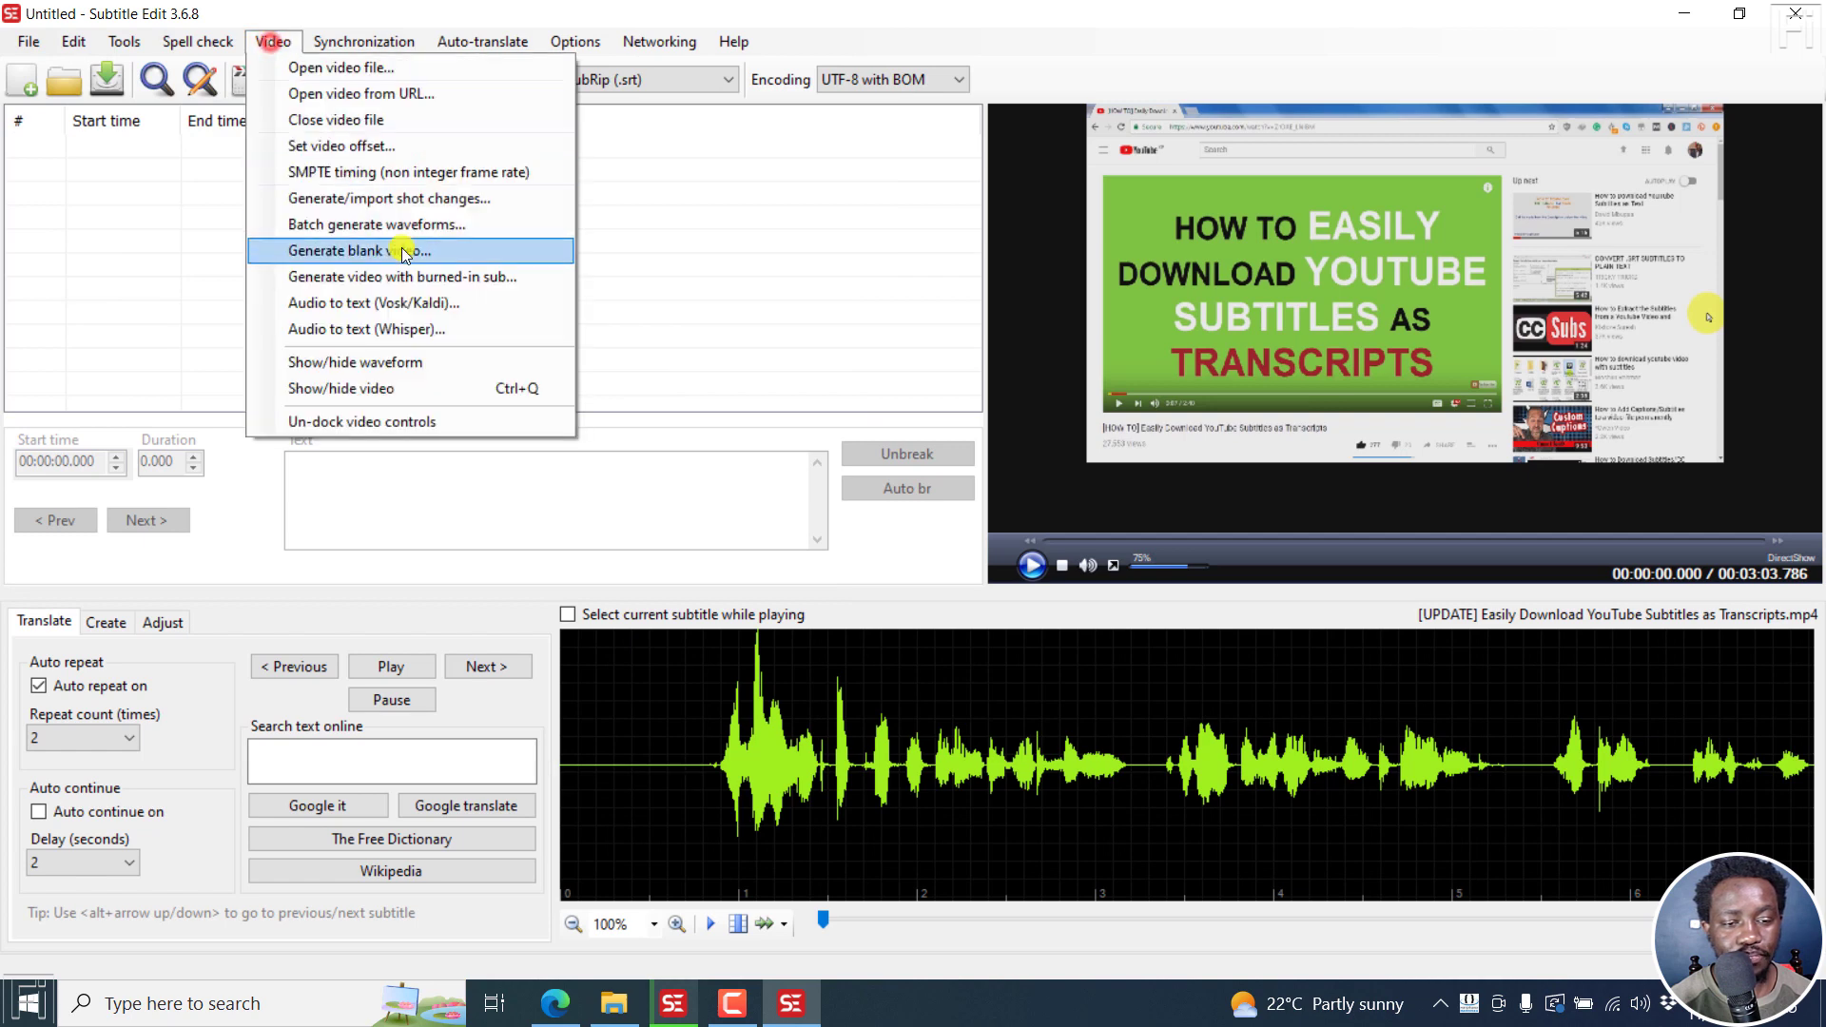
Start Whisper audio-to-text with English and the base (142 MB) model, post-processing on.
click(365, 329)
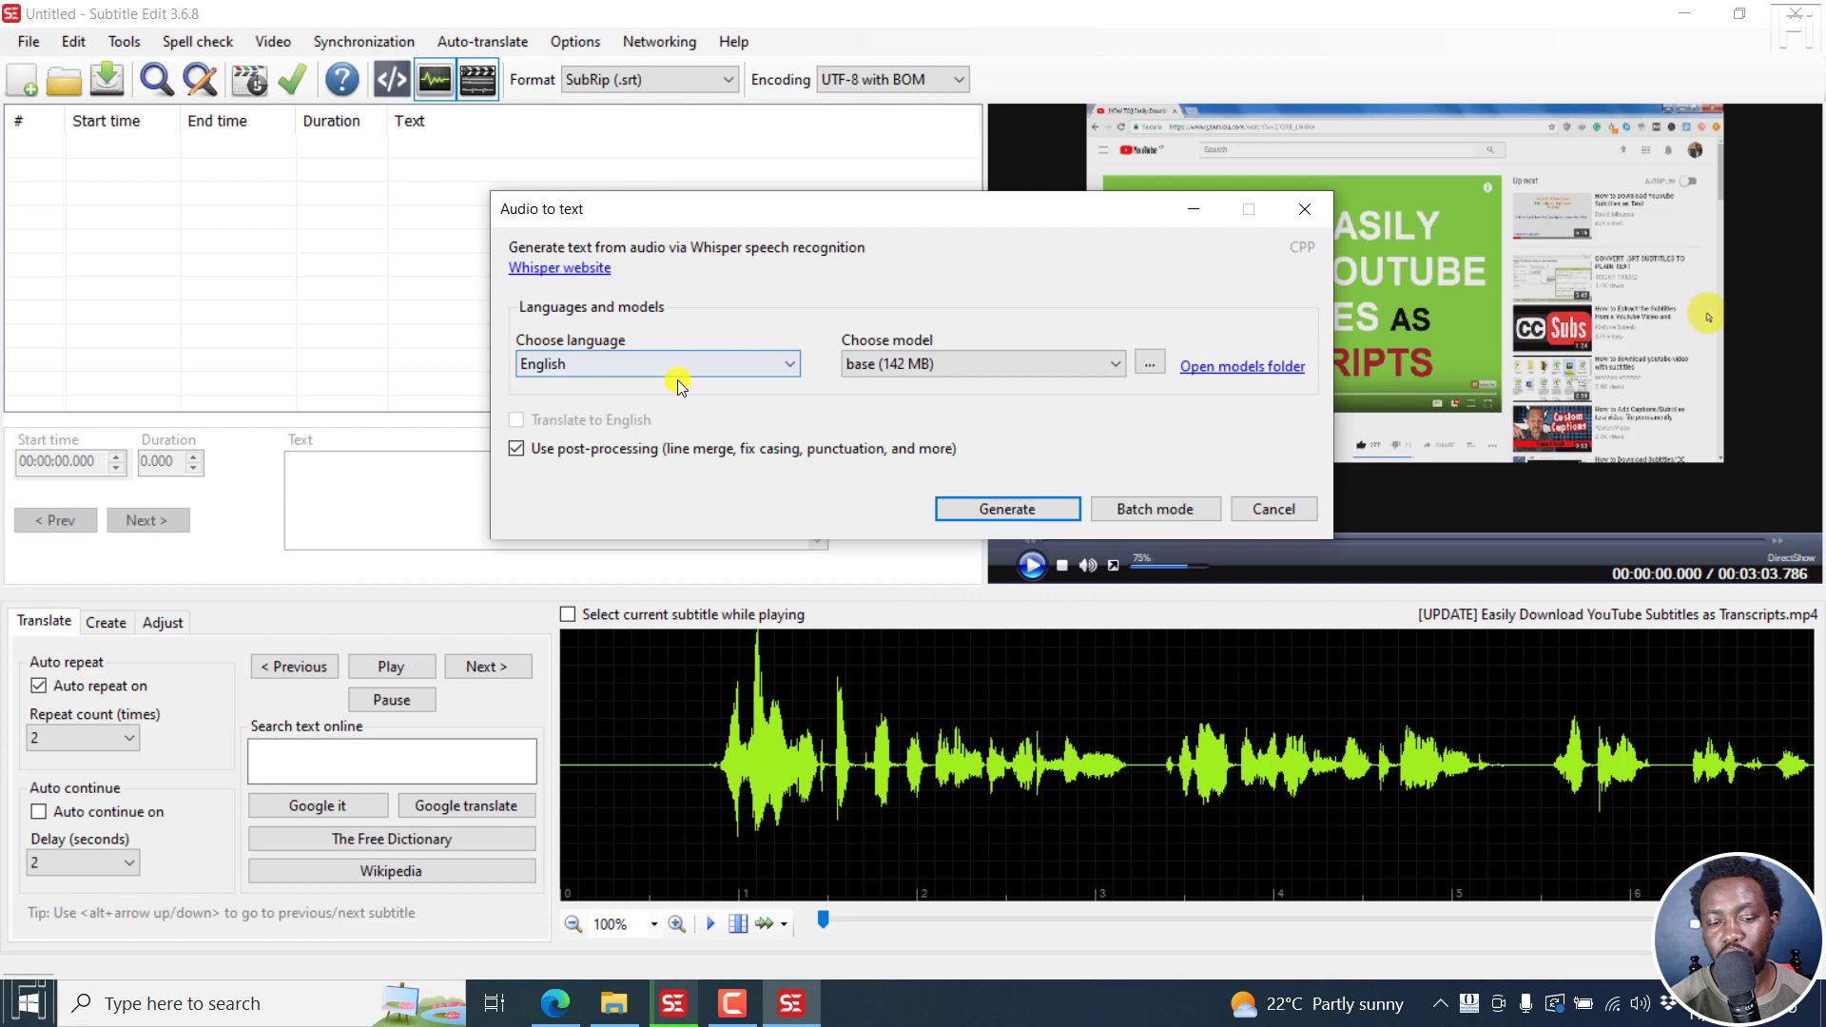
mouse_move(961, 346)
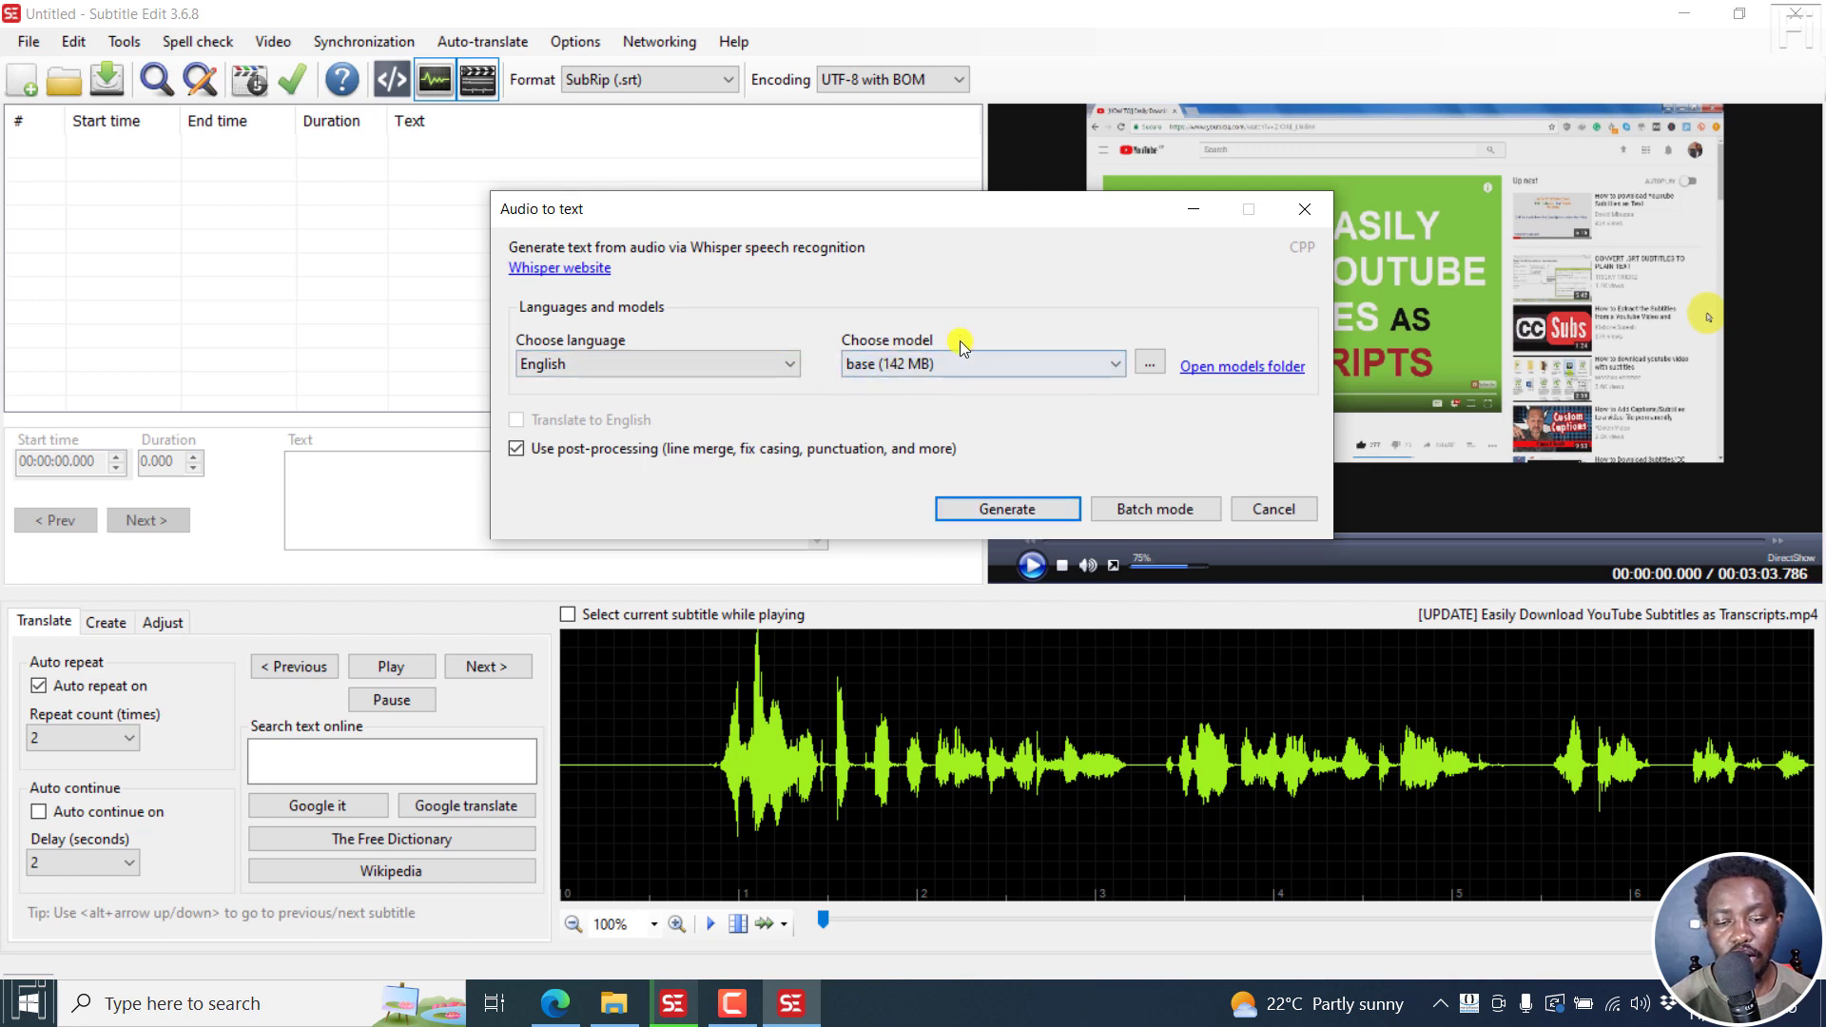
click(1006, 510)
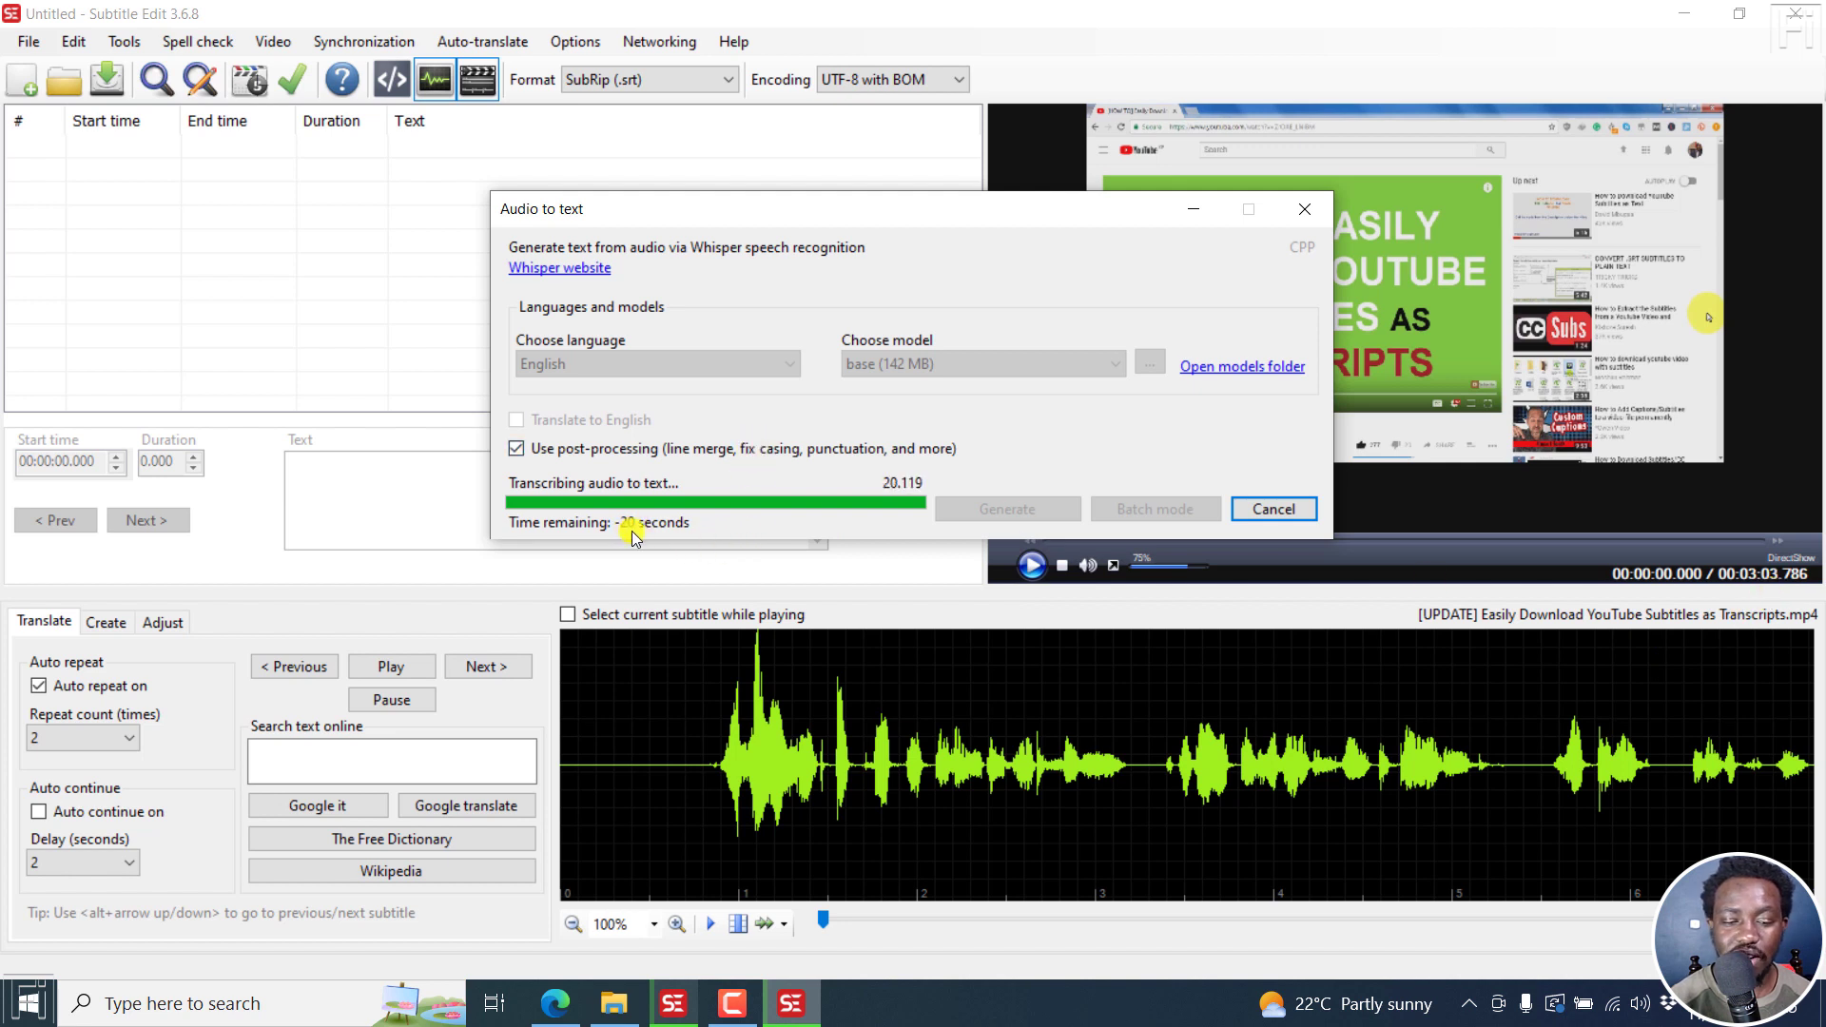
mouse_move(975, 696)
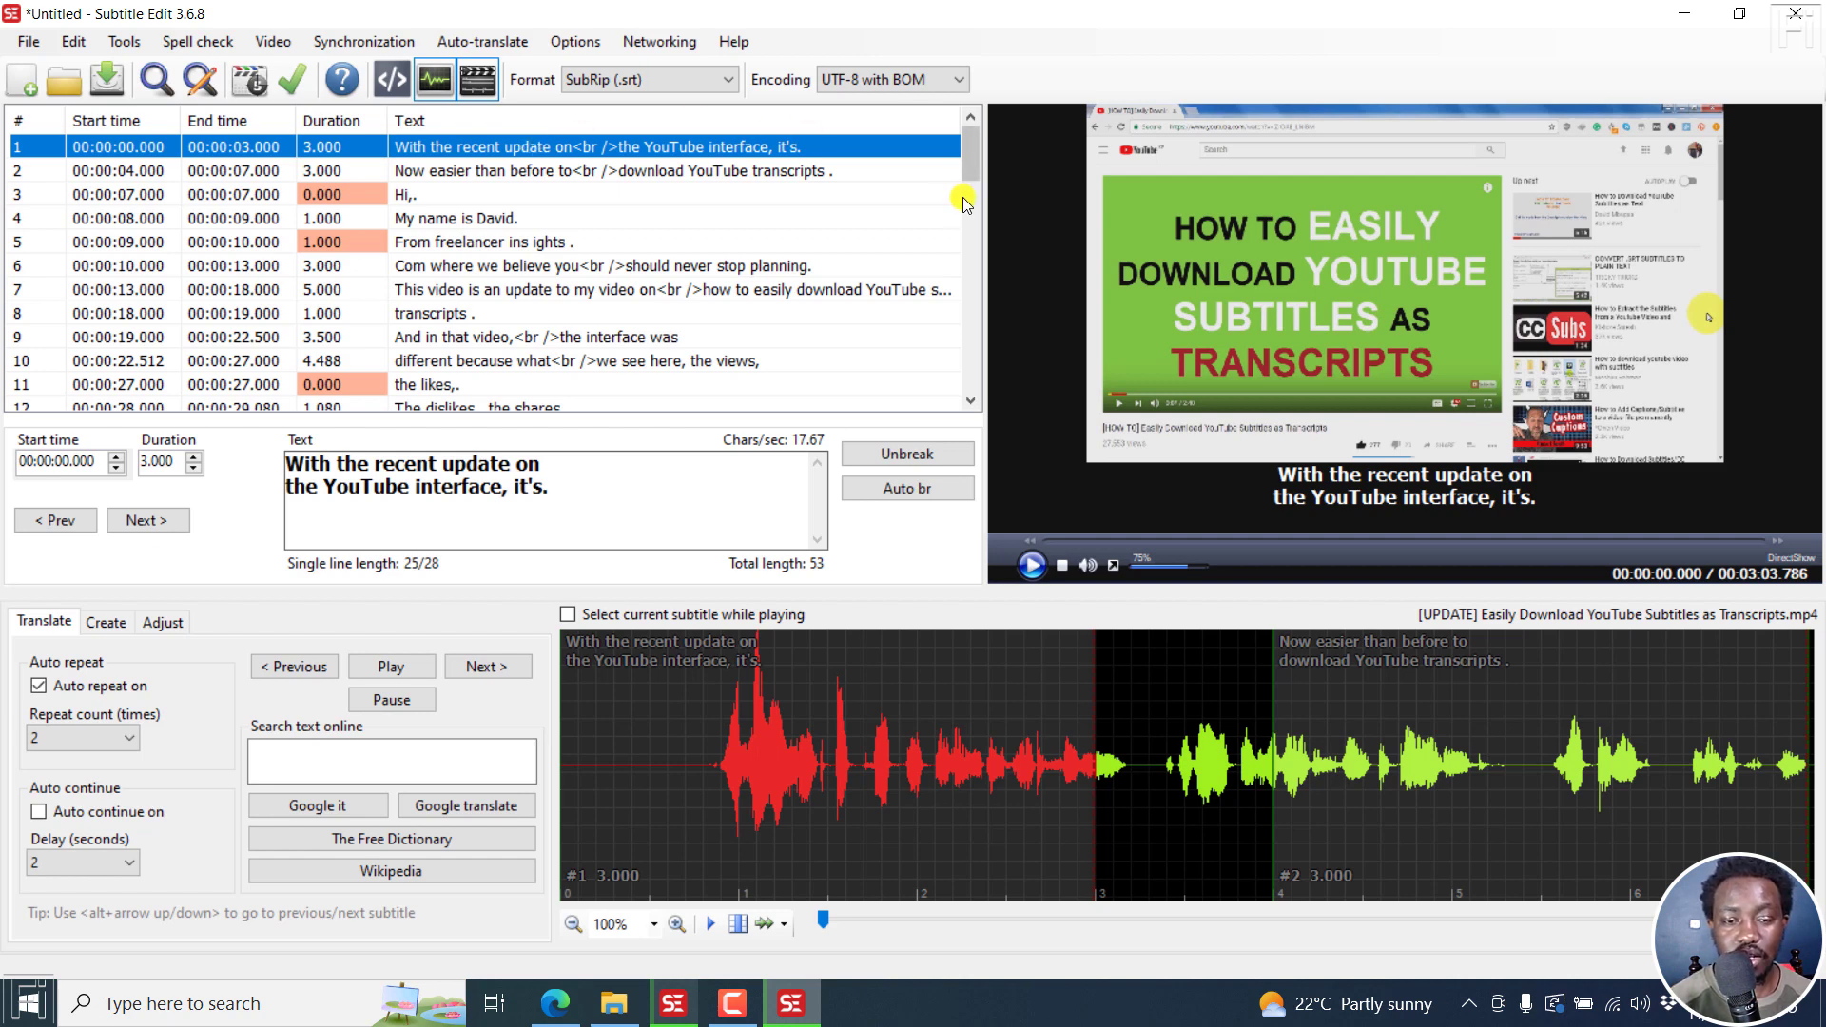
mouse_move(932, 578)
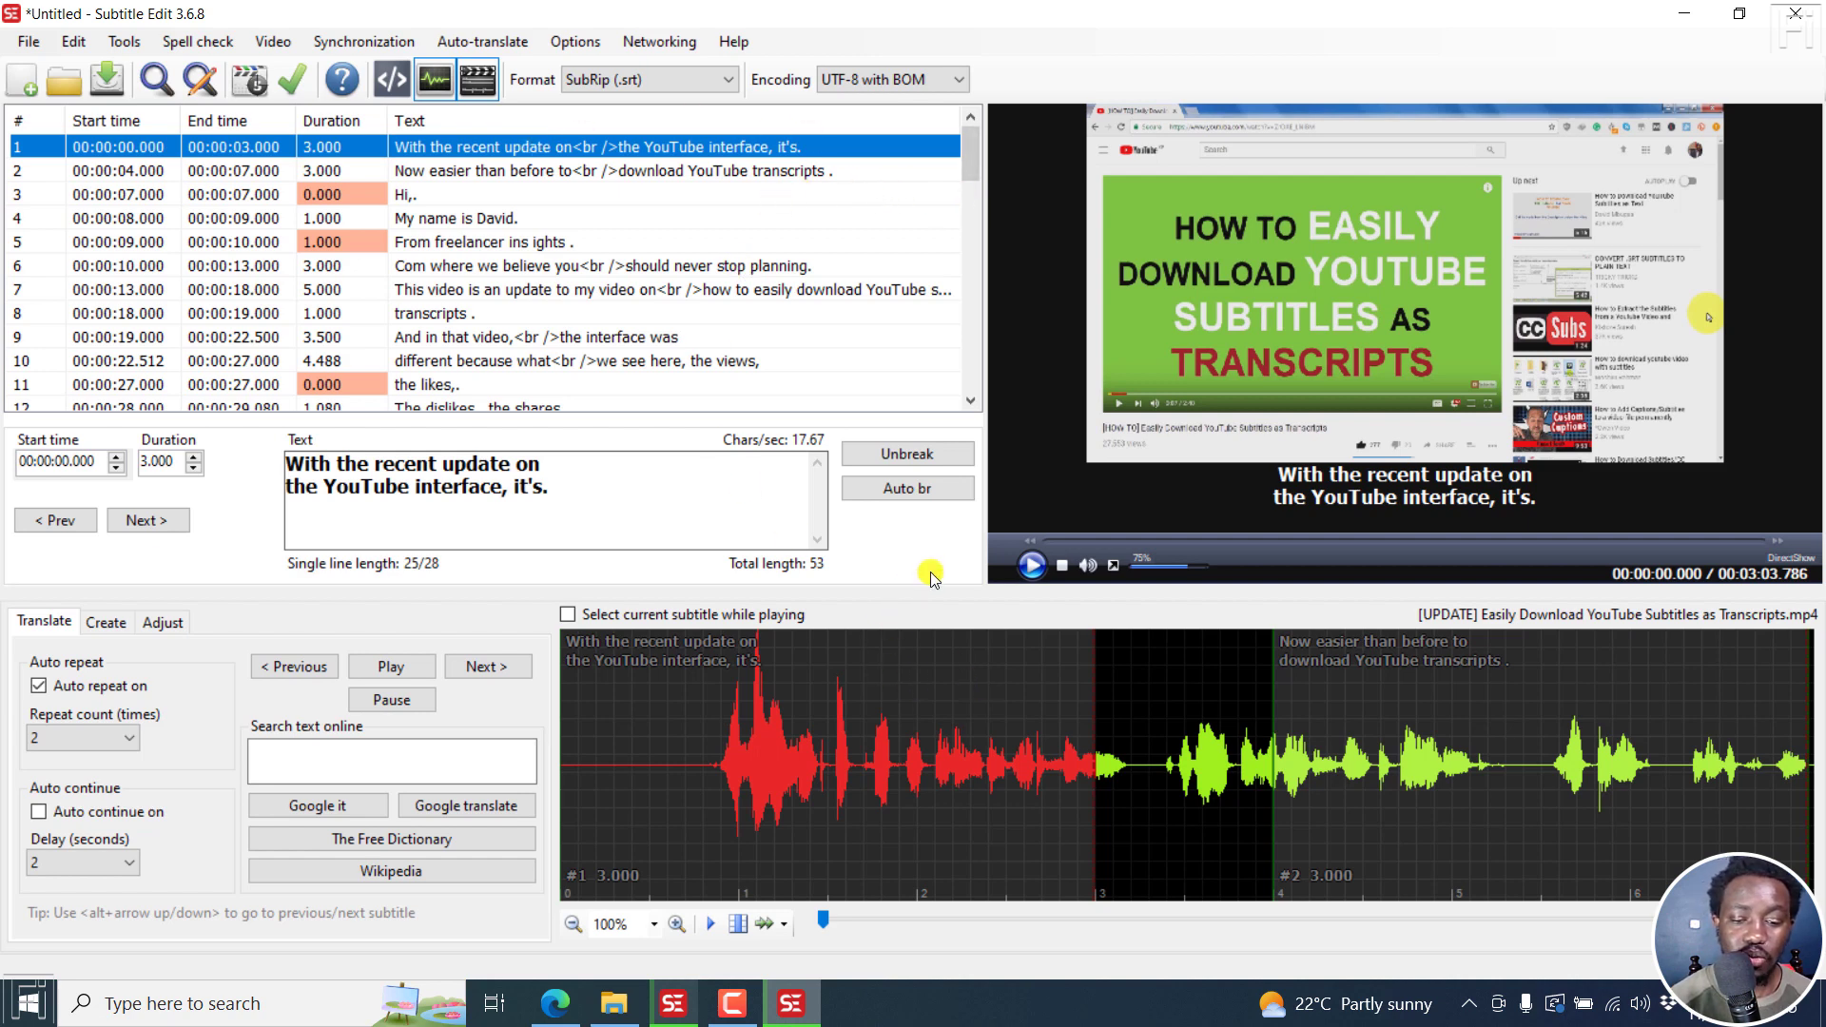
mouse_move(842, 752)
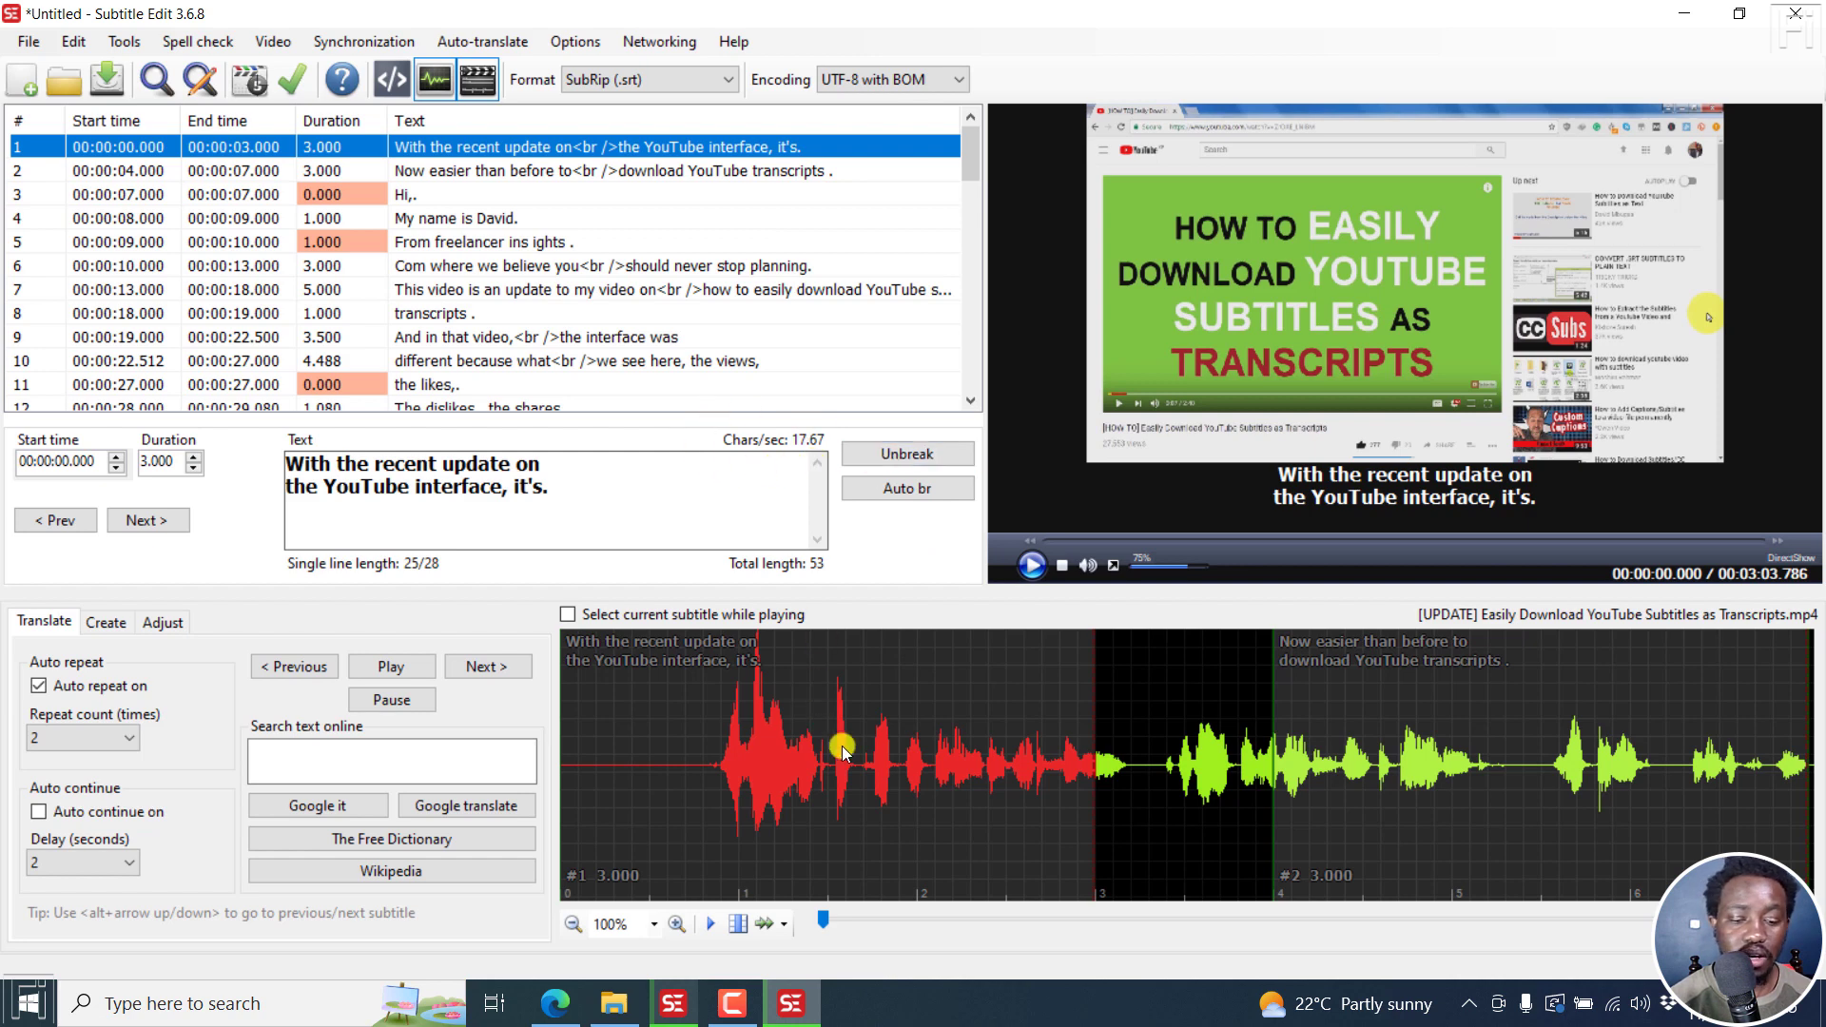
mouse_move(839, 283)
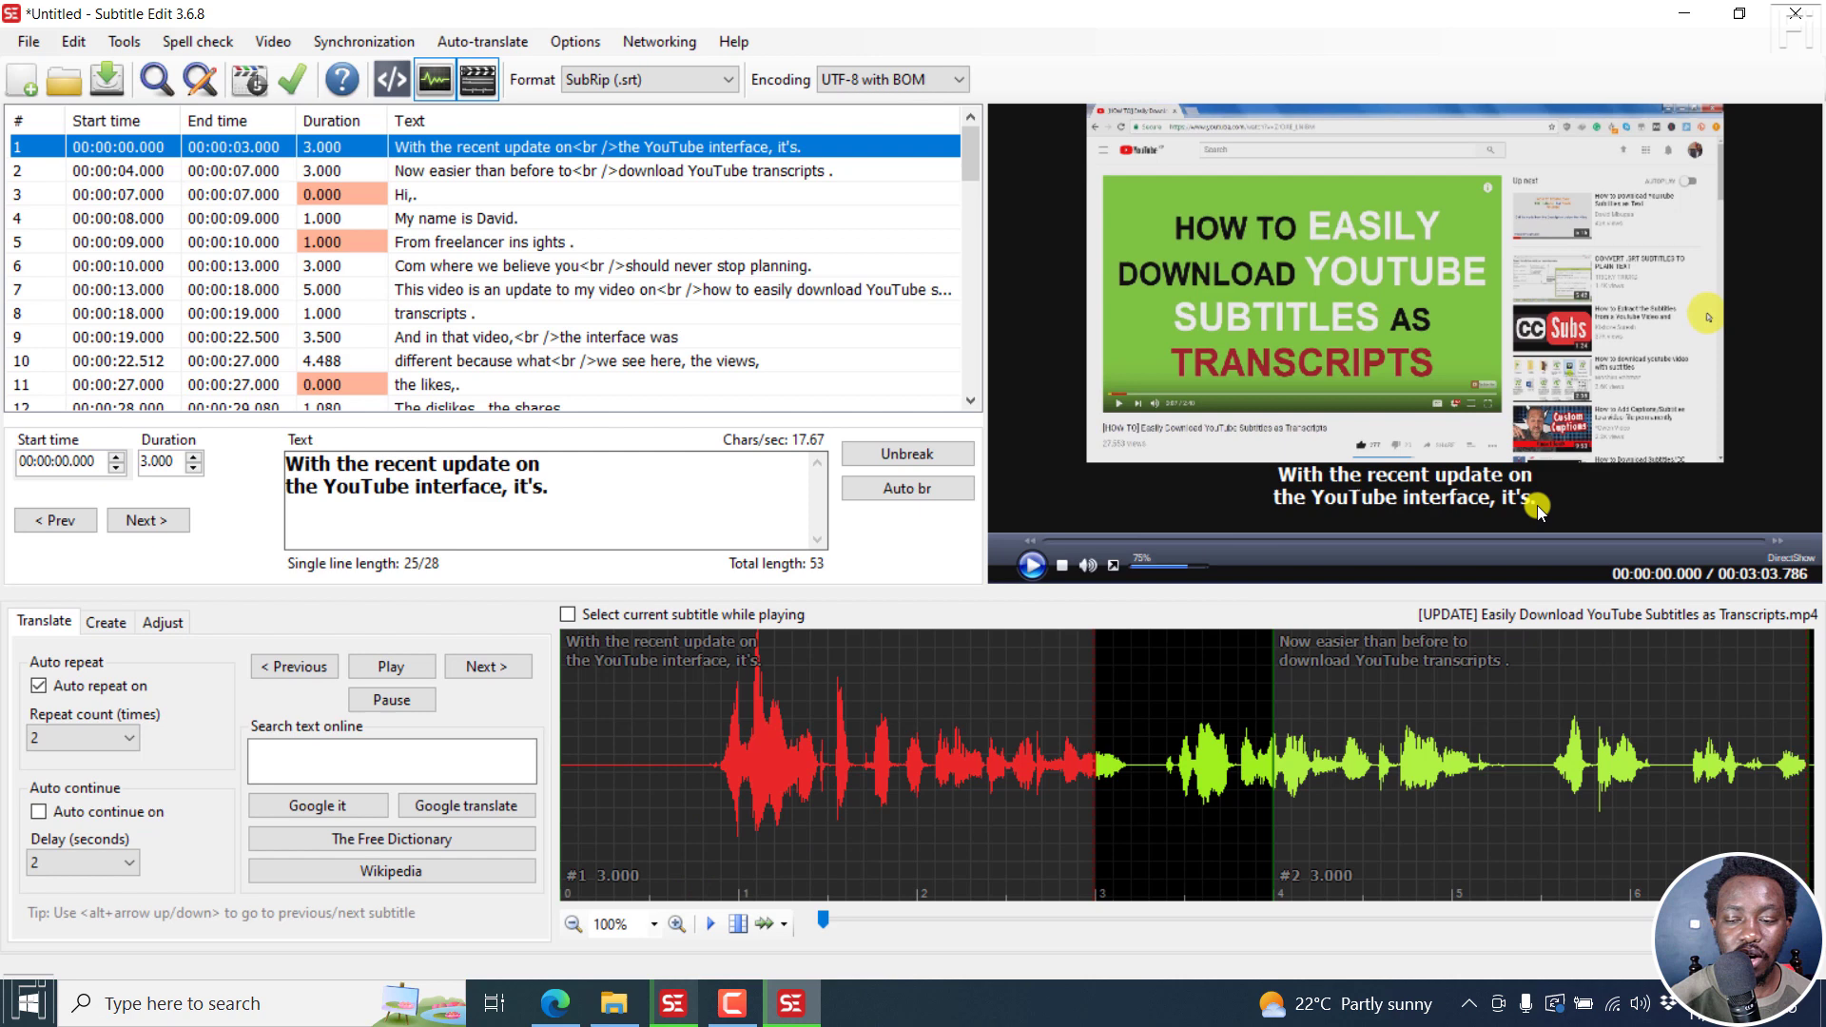
mouse_move(831, 164)
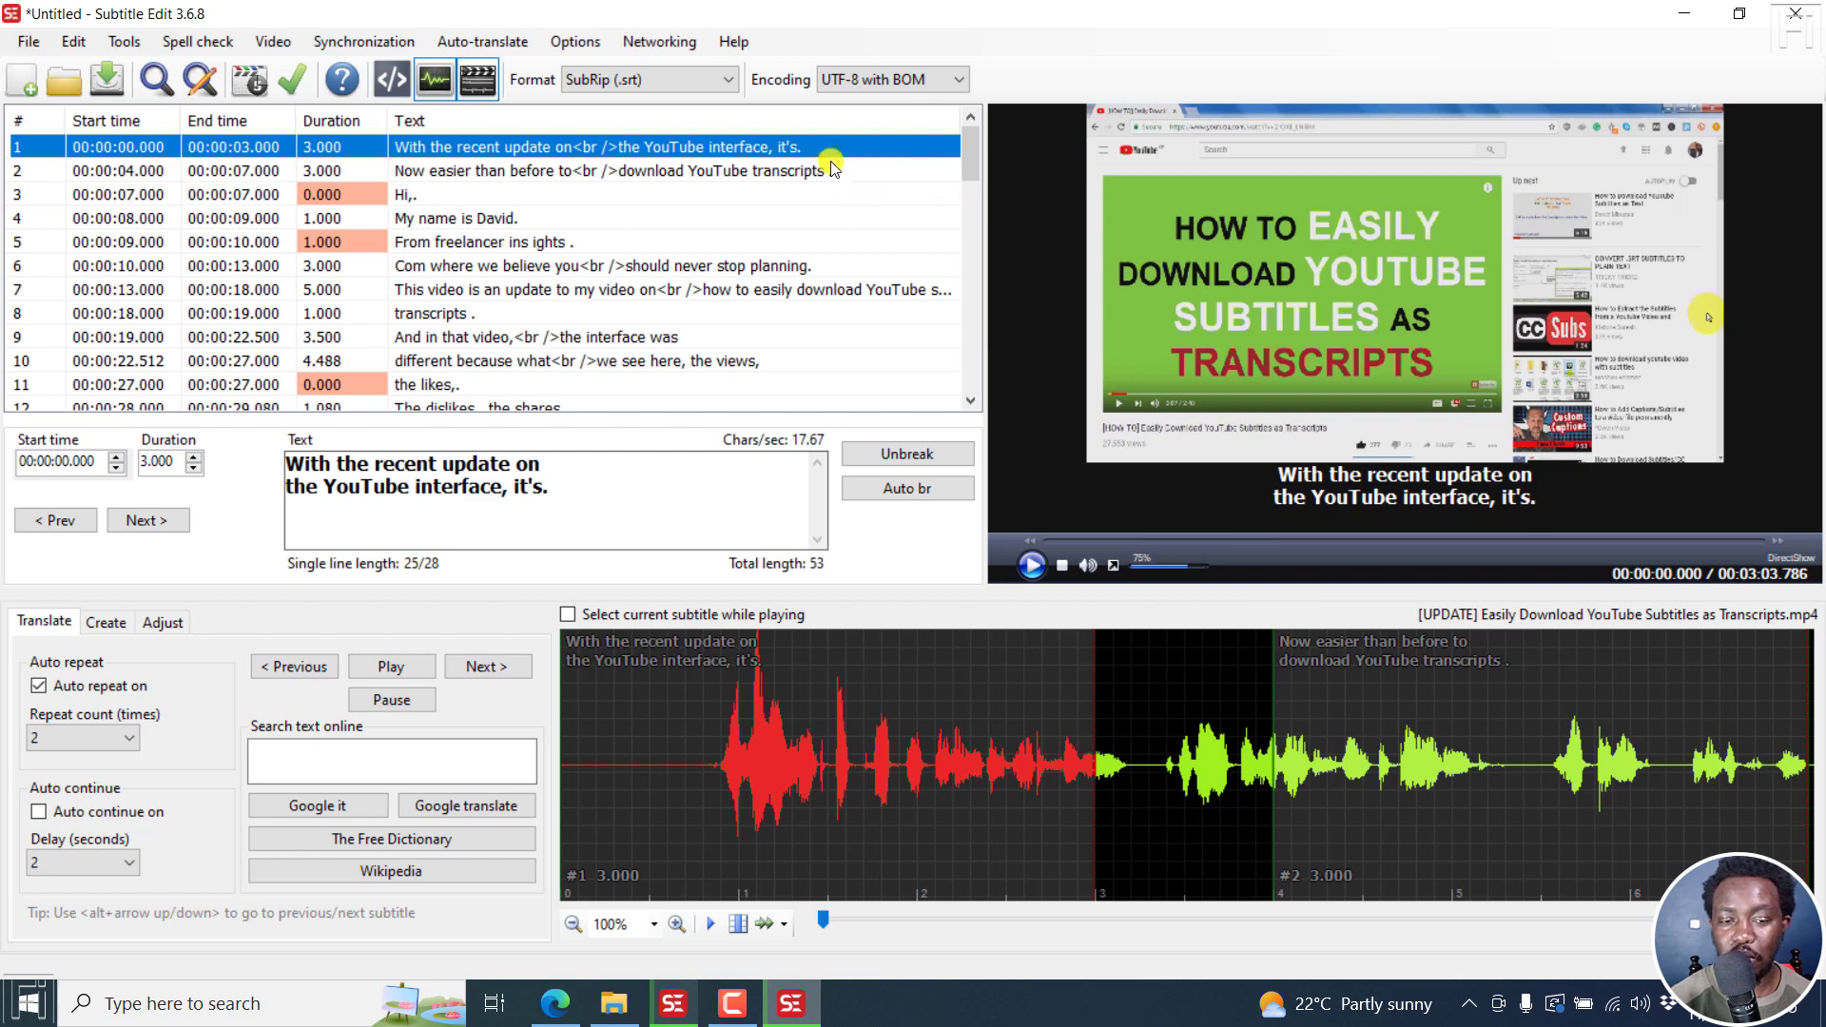
mouse_move(422, 205)
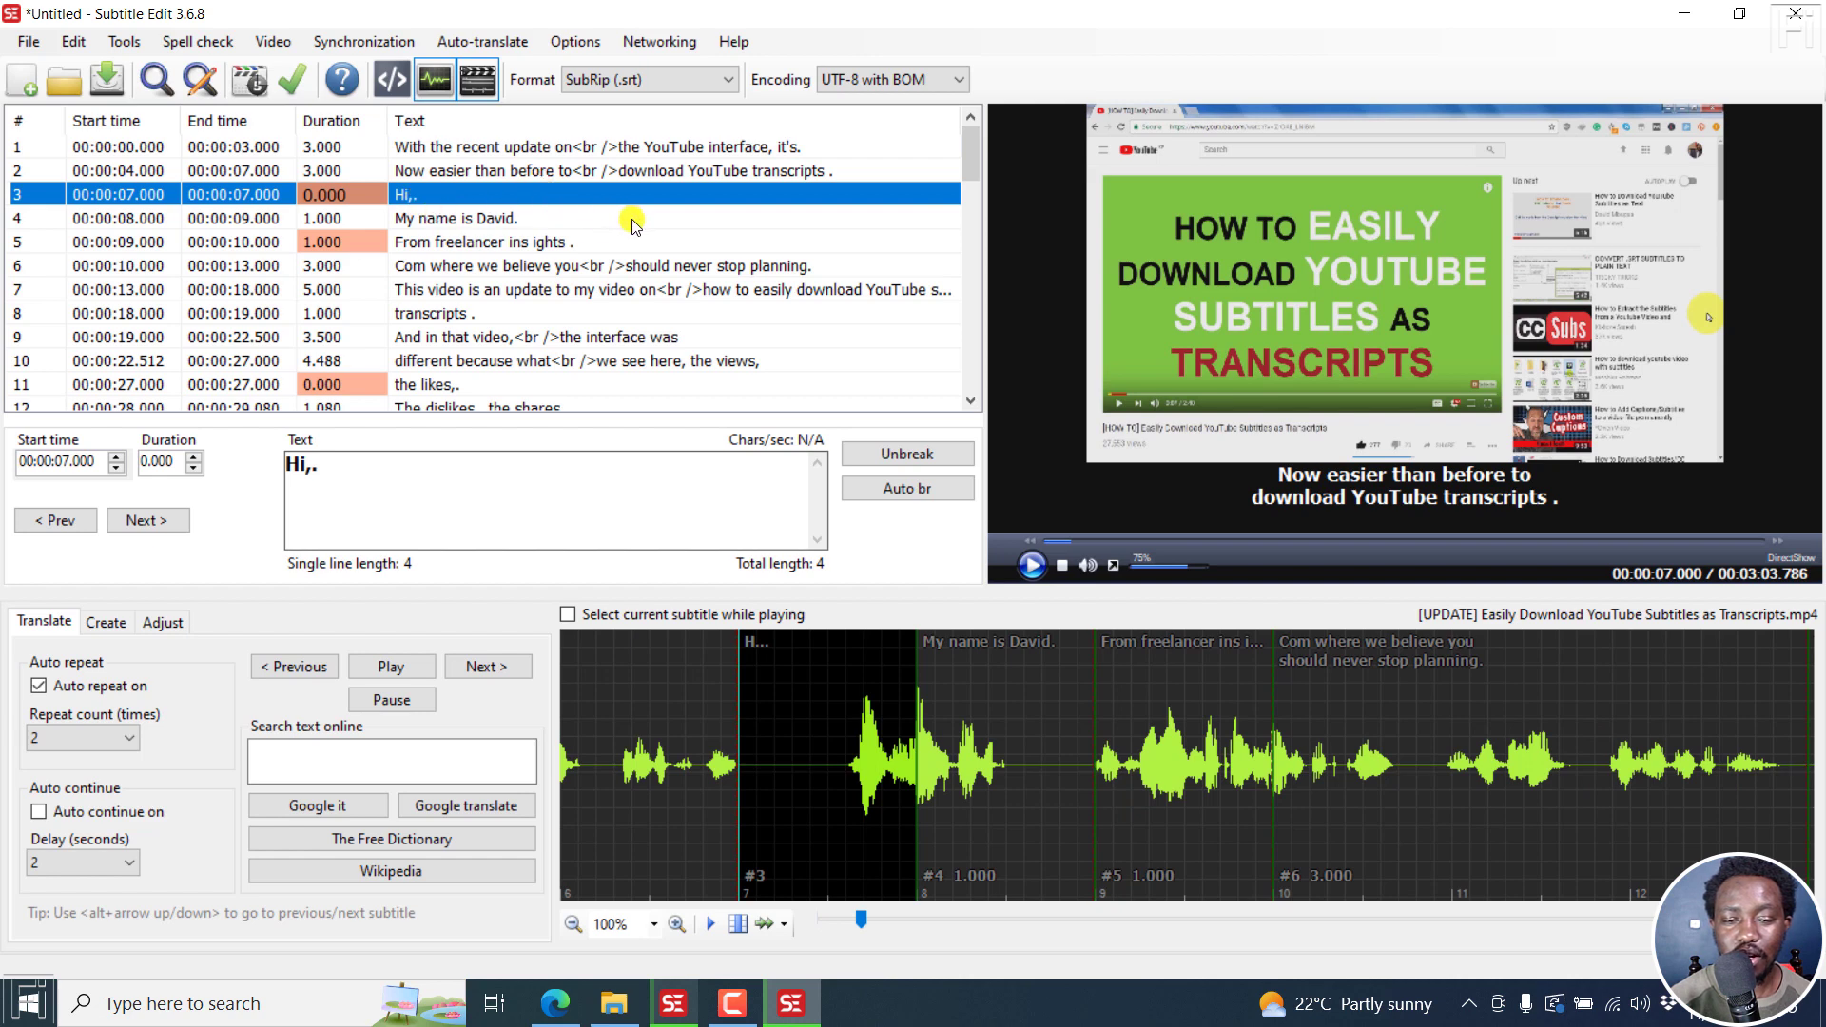
mouse_move(723, 303)
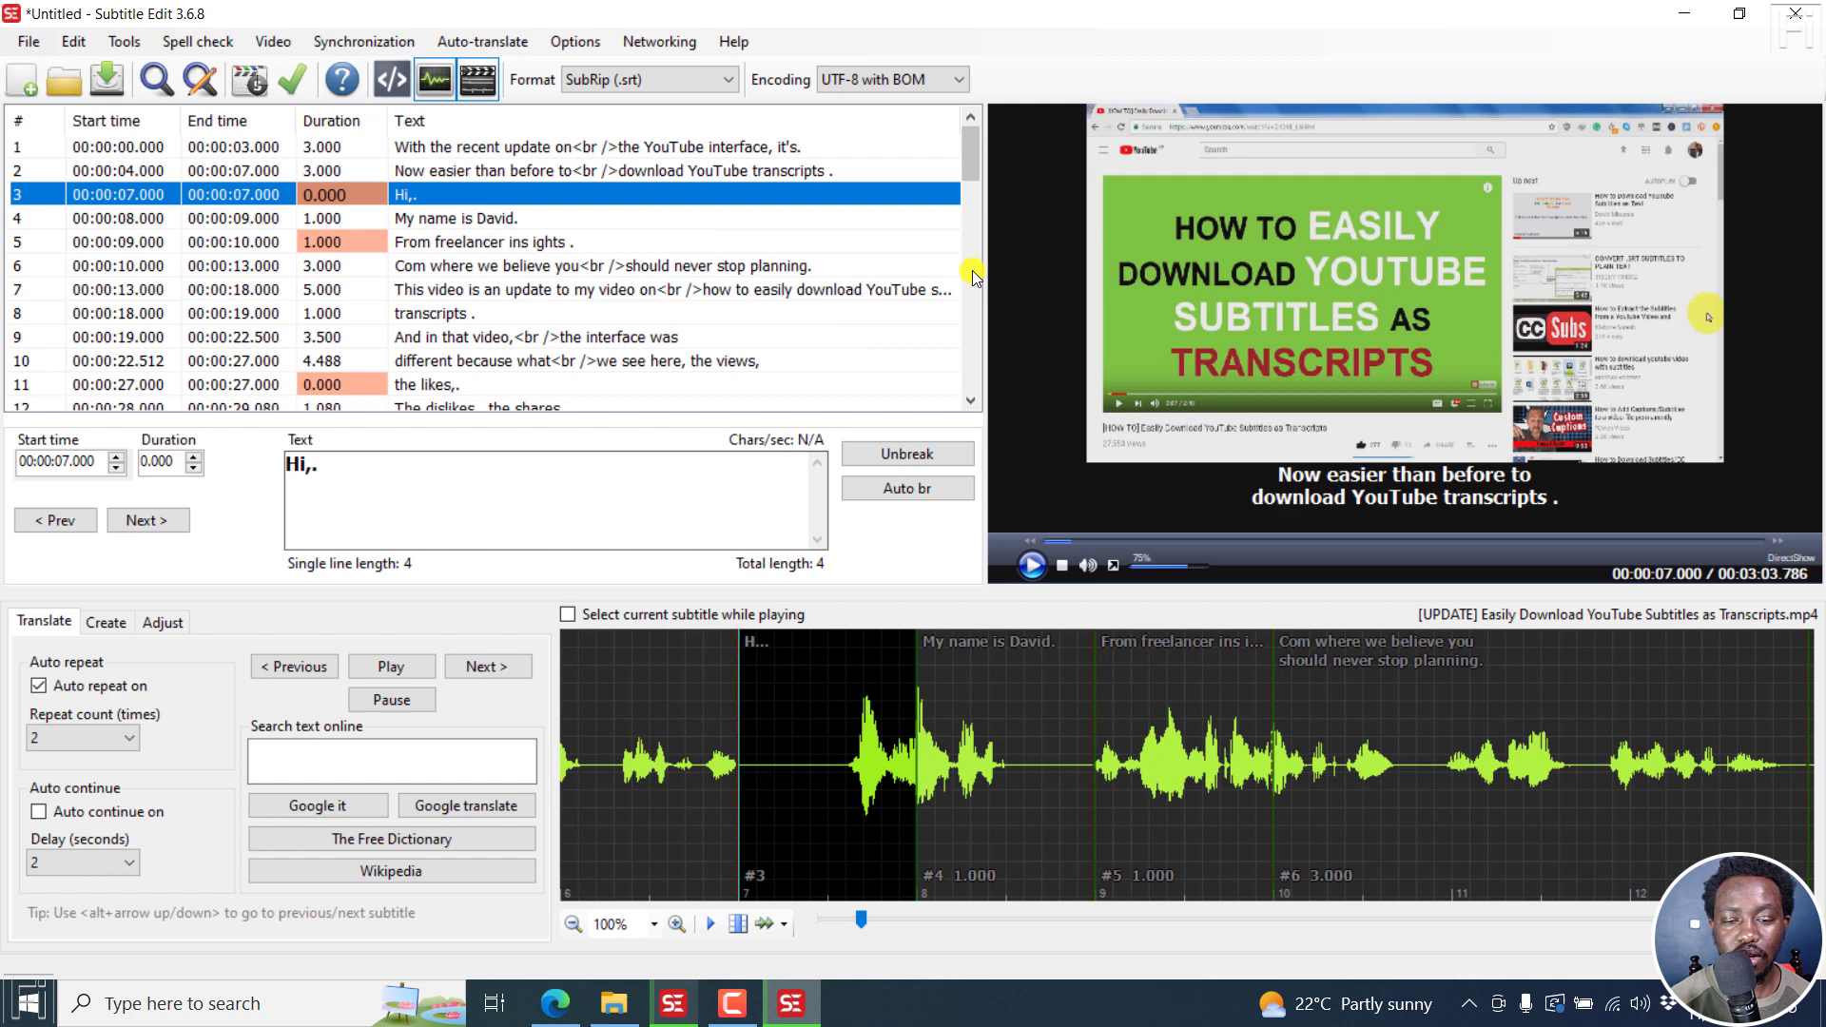
Inspect the zero-duration subtitles 'likes,', 'Now,' and 'Hi,' in the finished transcript.
click(525, 384)
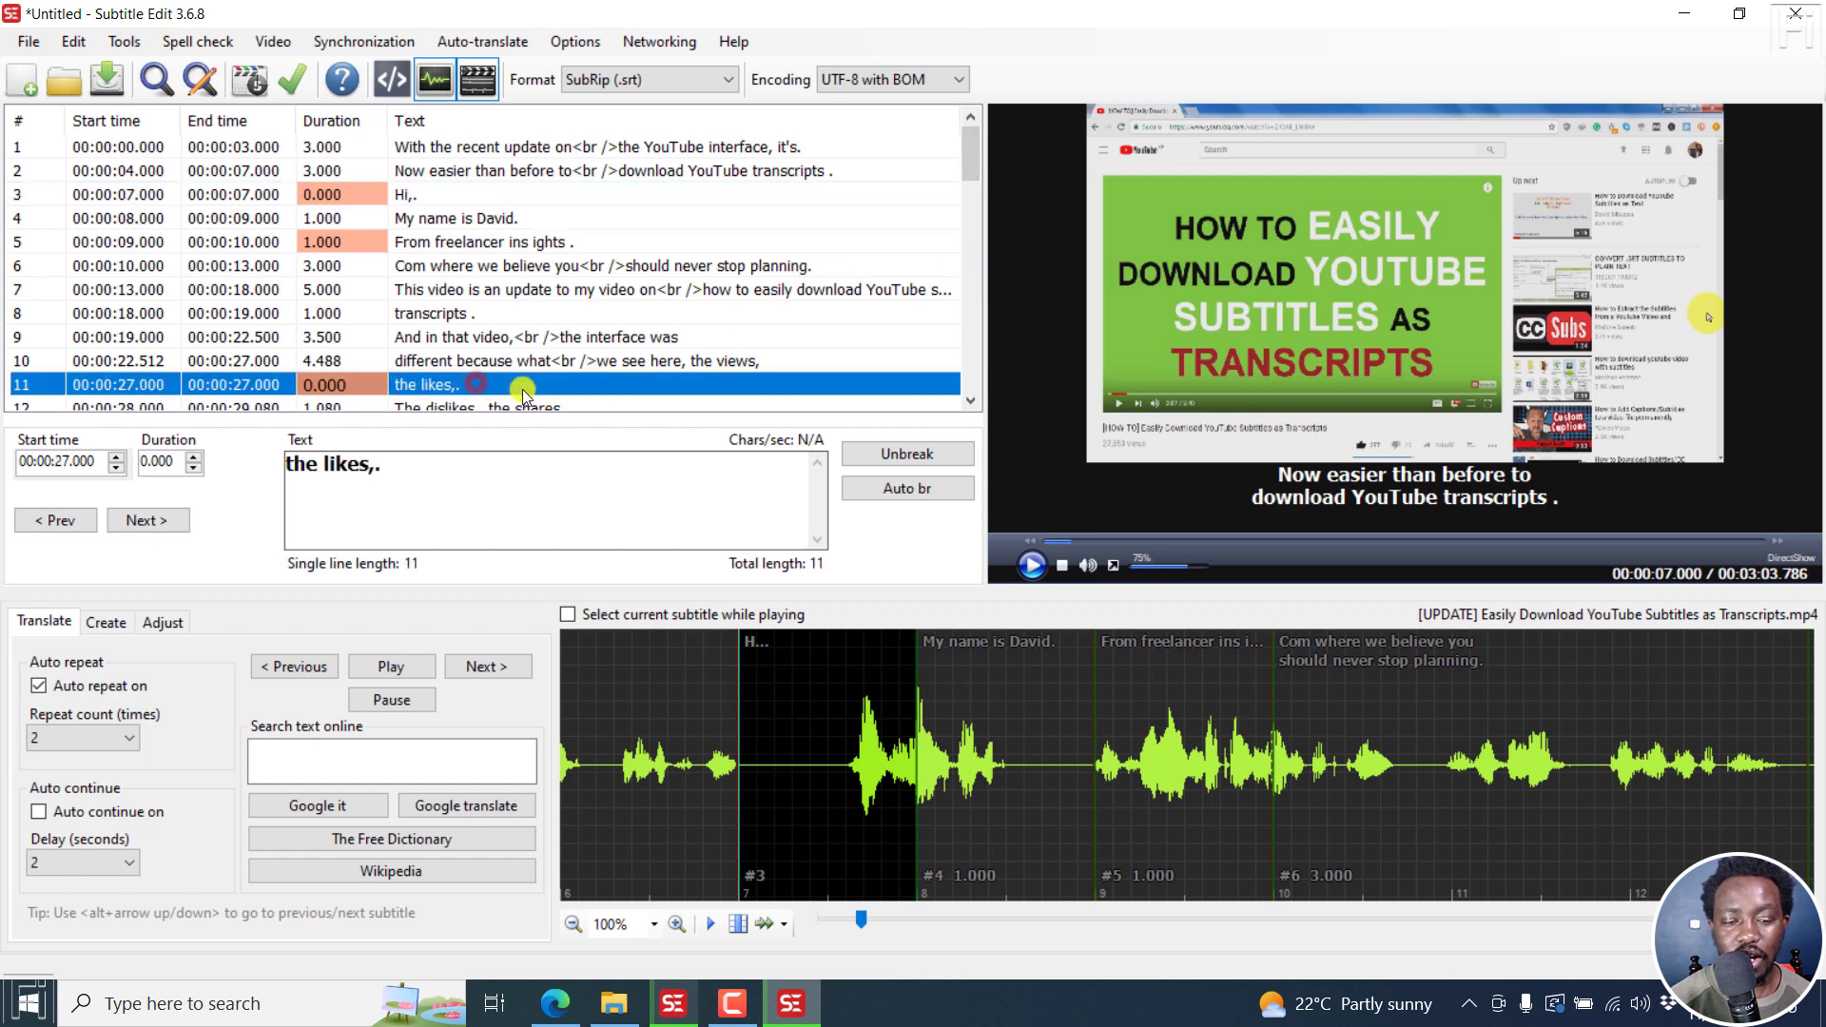
scroll(down, 3)
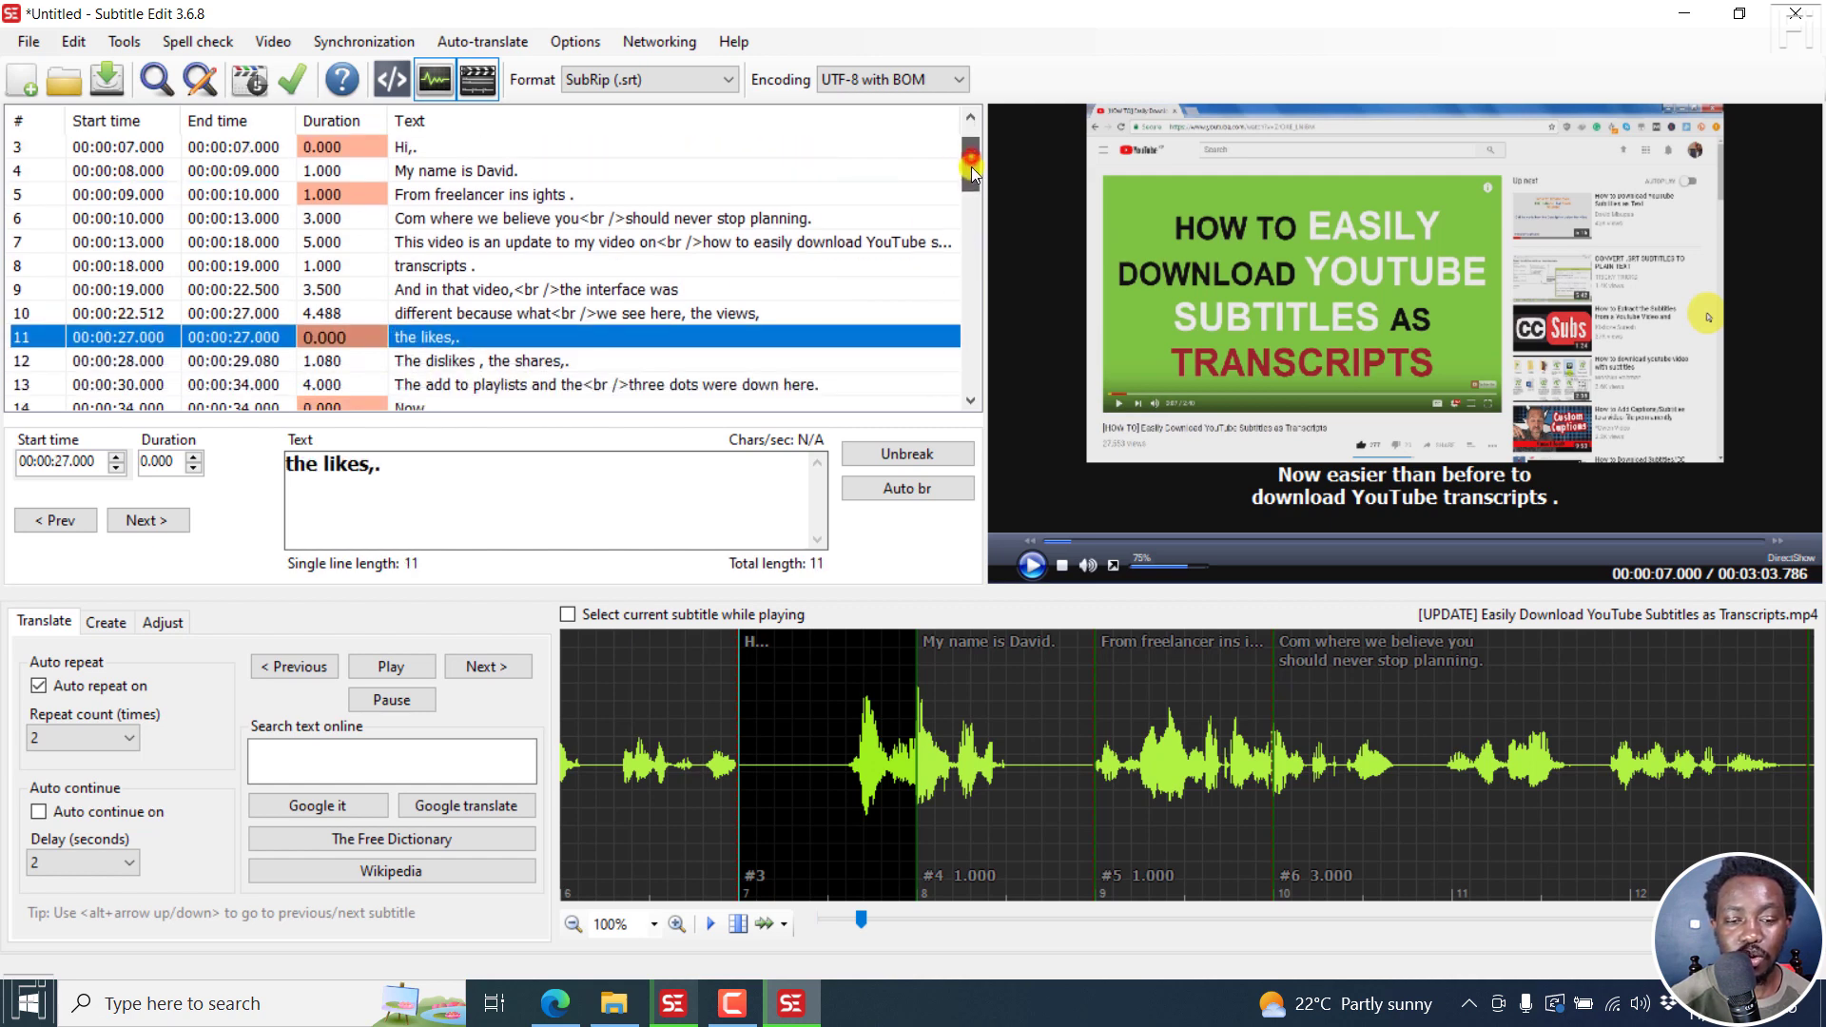
scroll(down, 3)
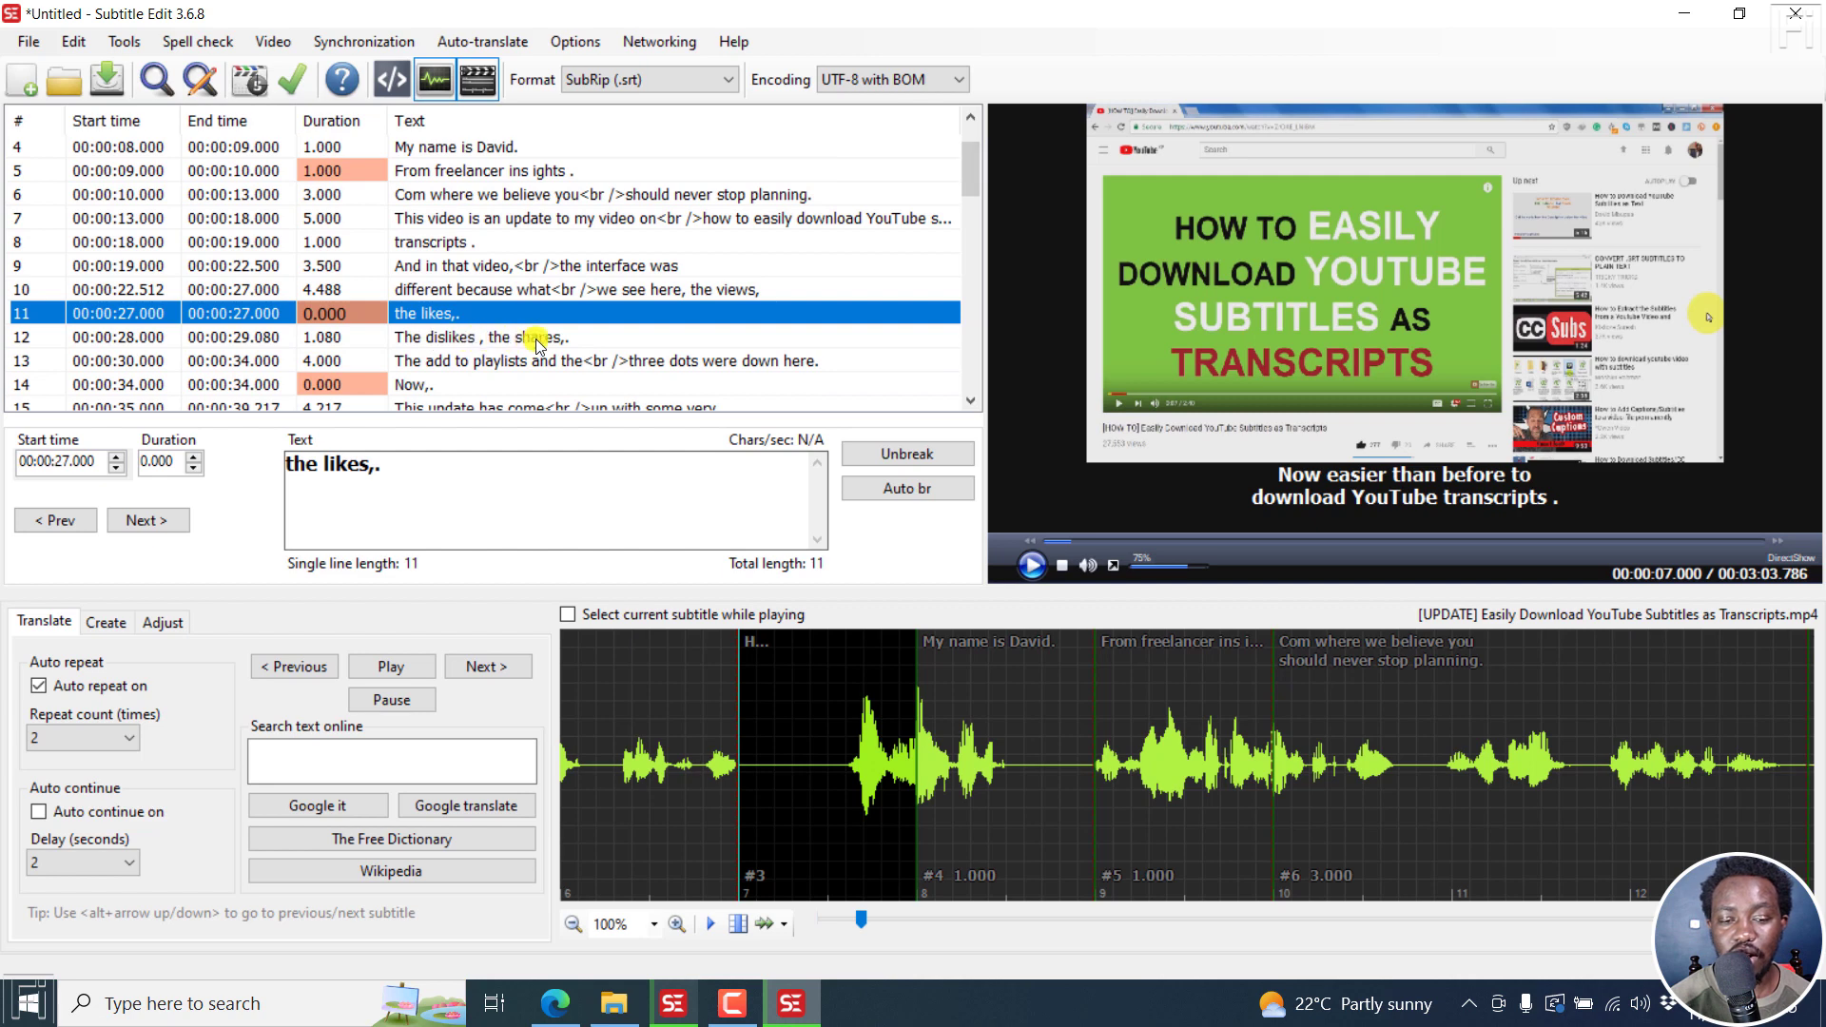
click(525, 337)
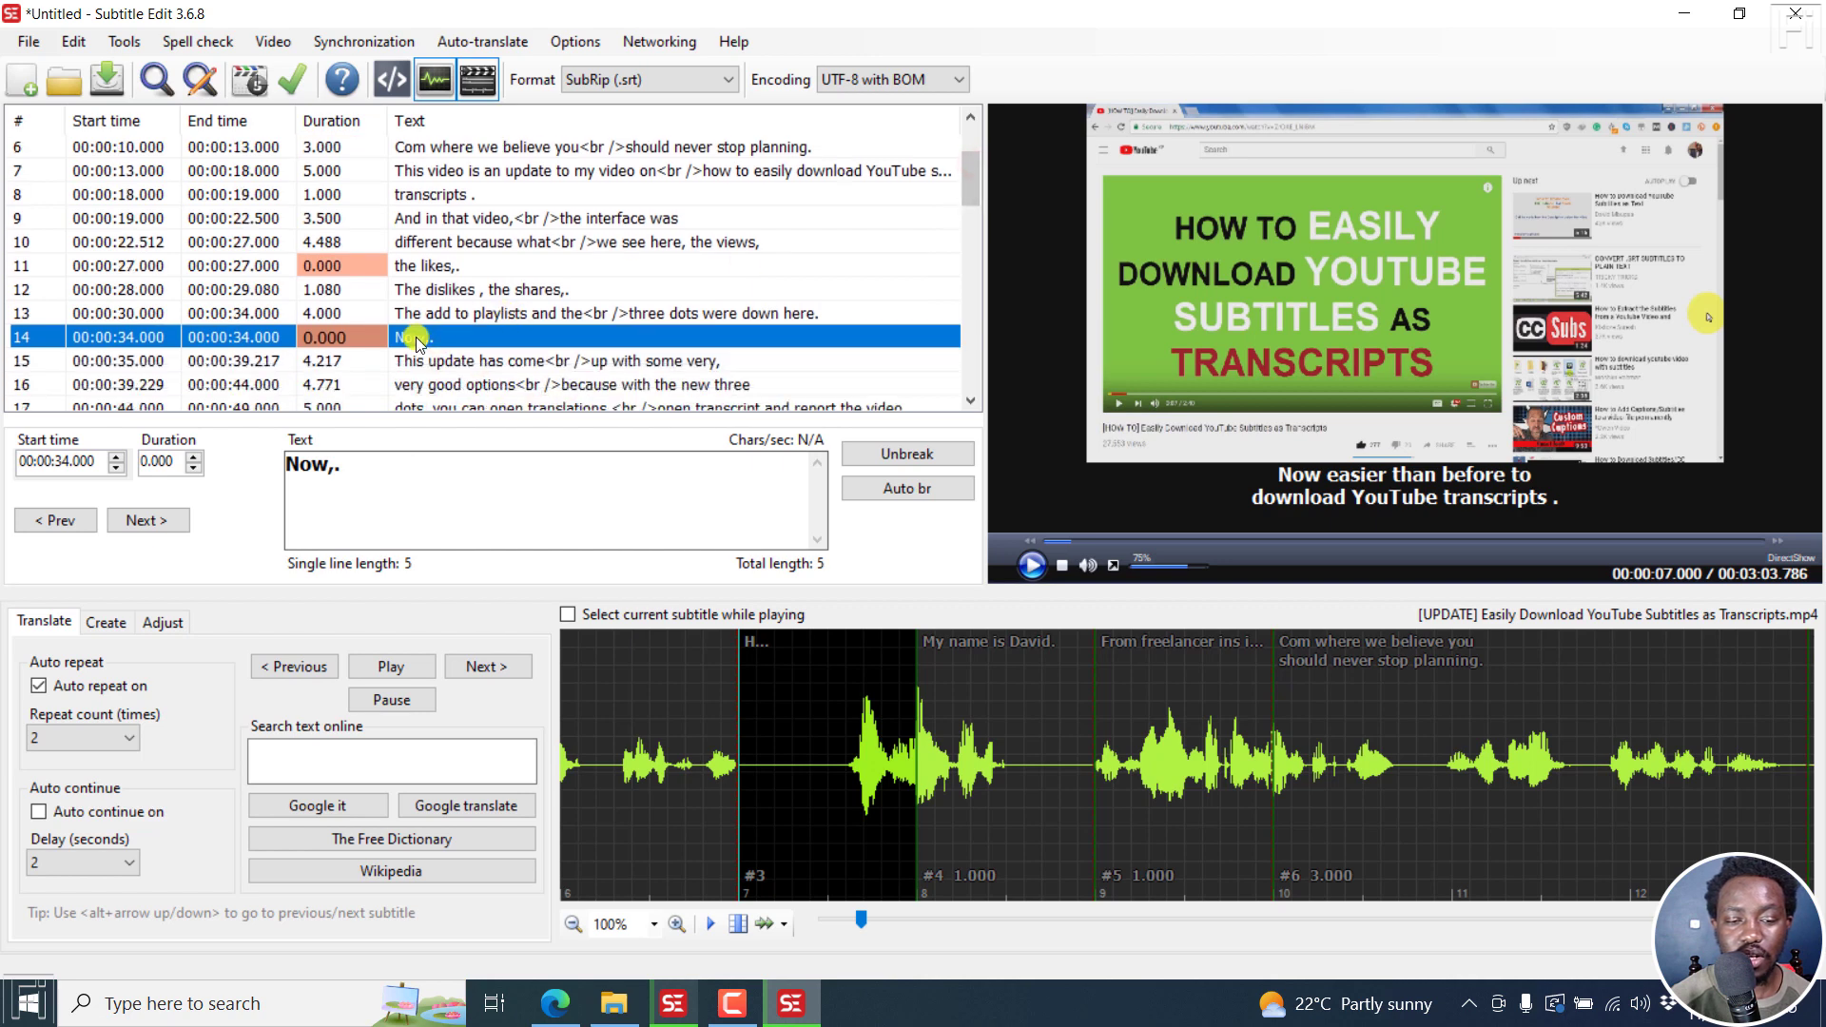
mouse_move(652, 373)
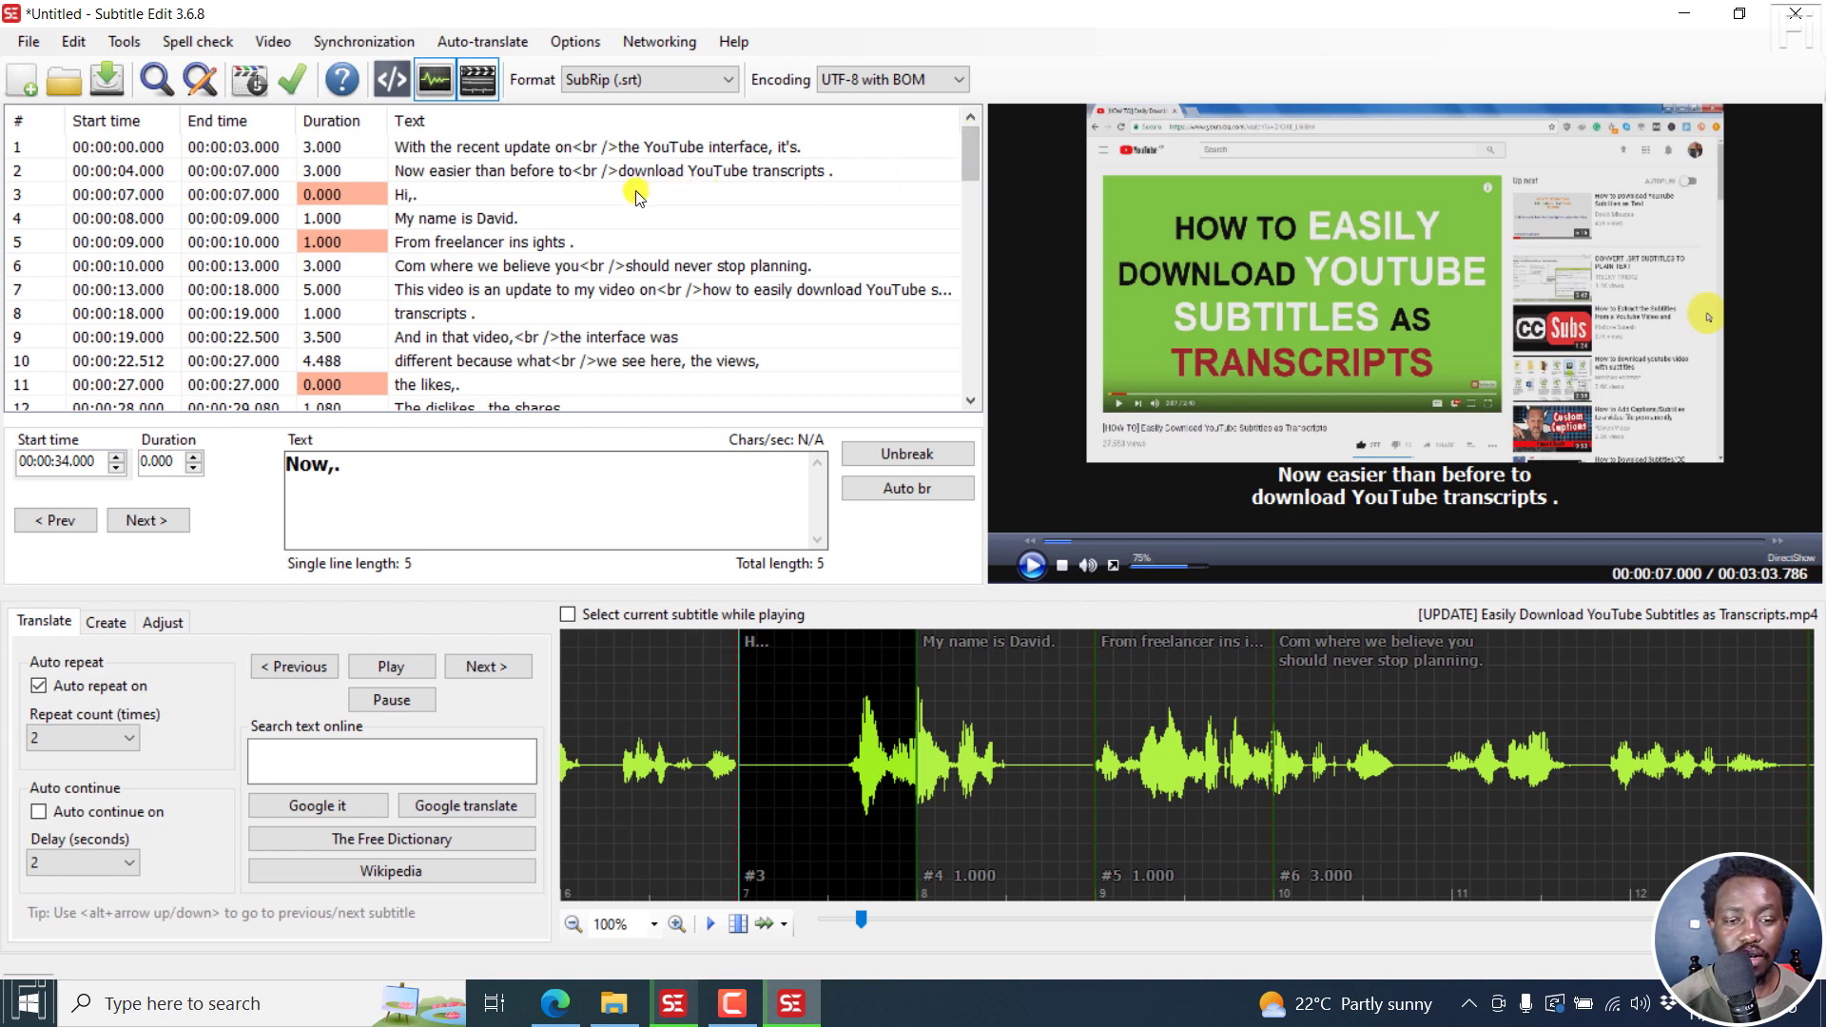
click(405, 194)
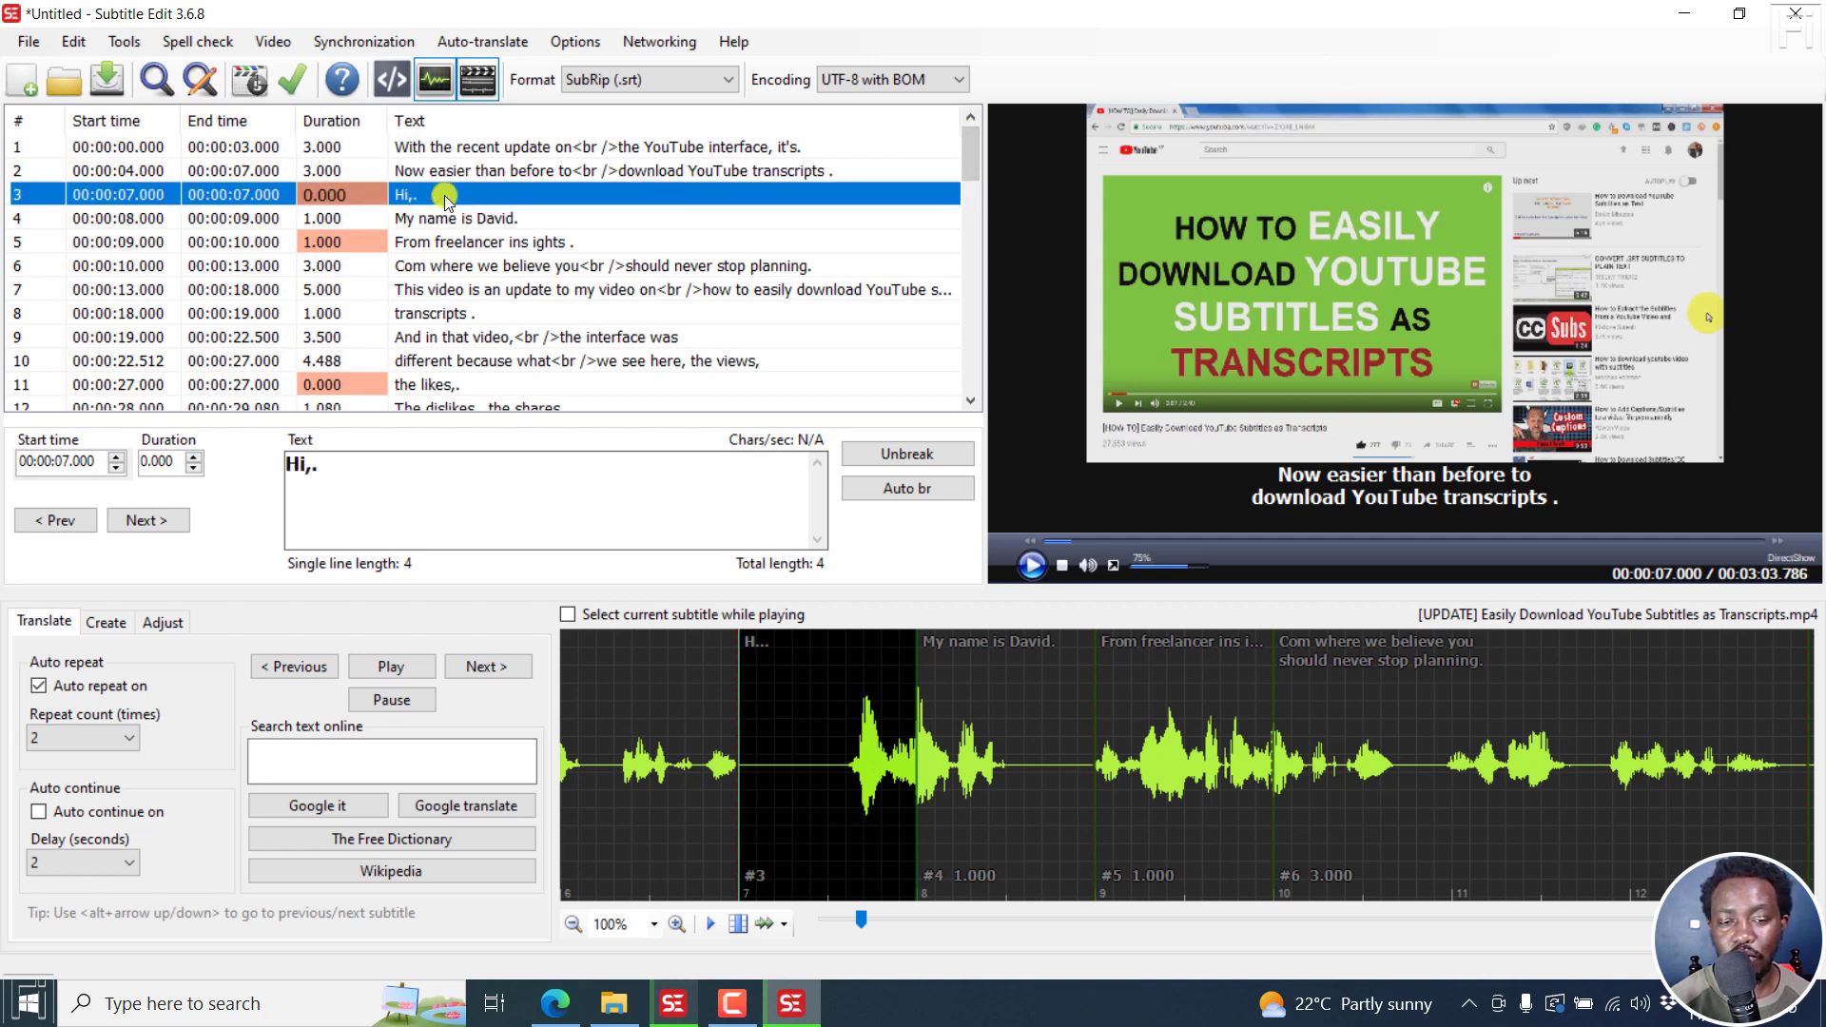
mouse_move(542, 222)
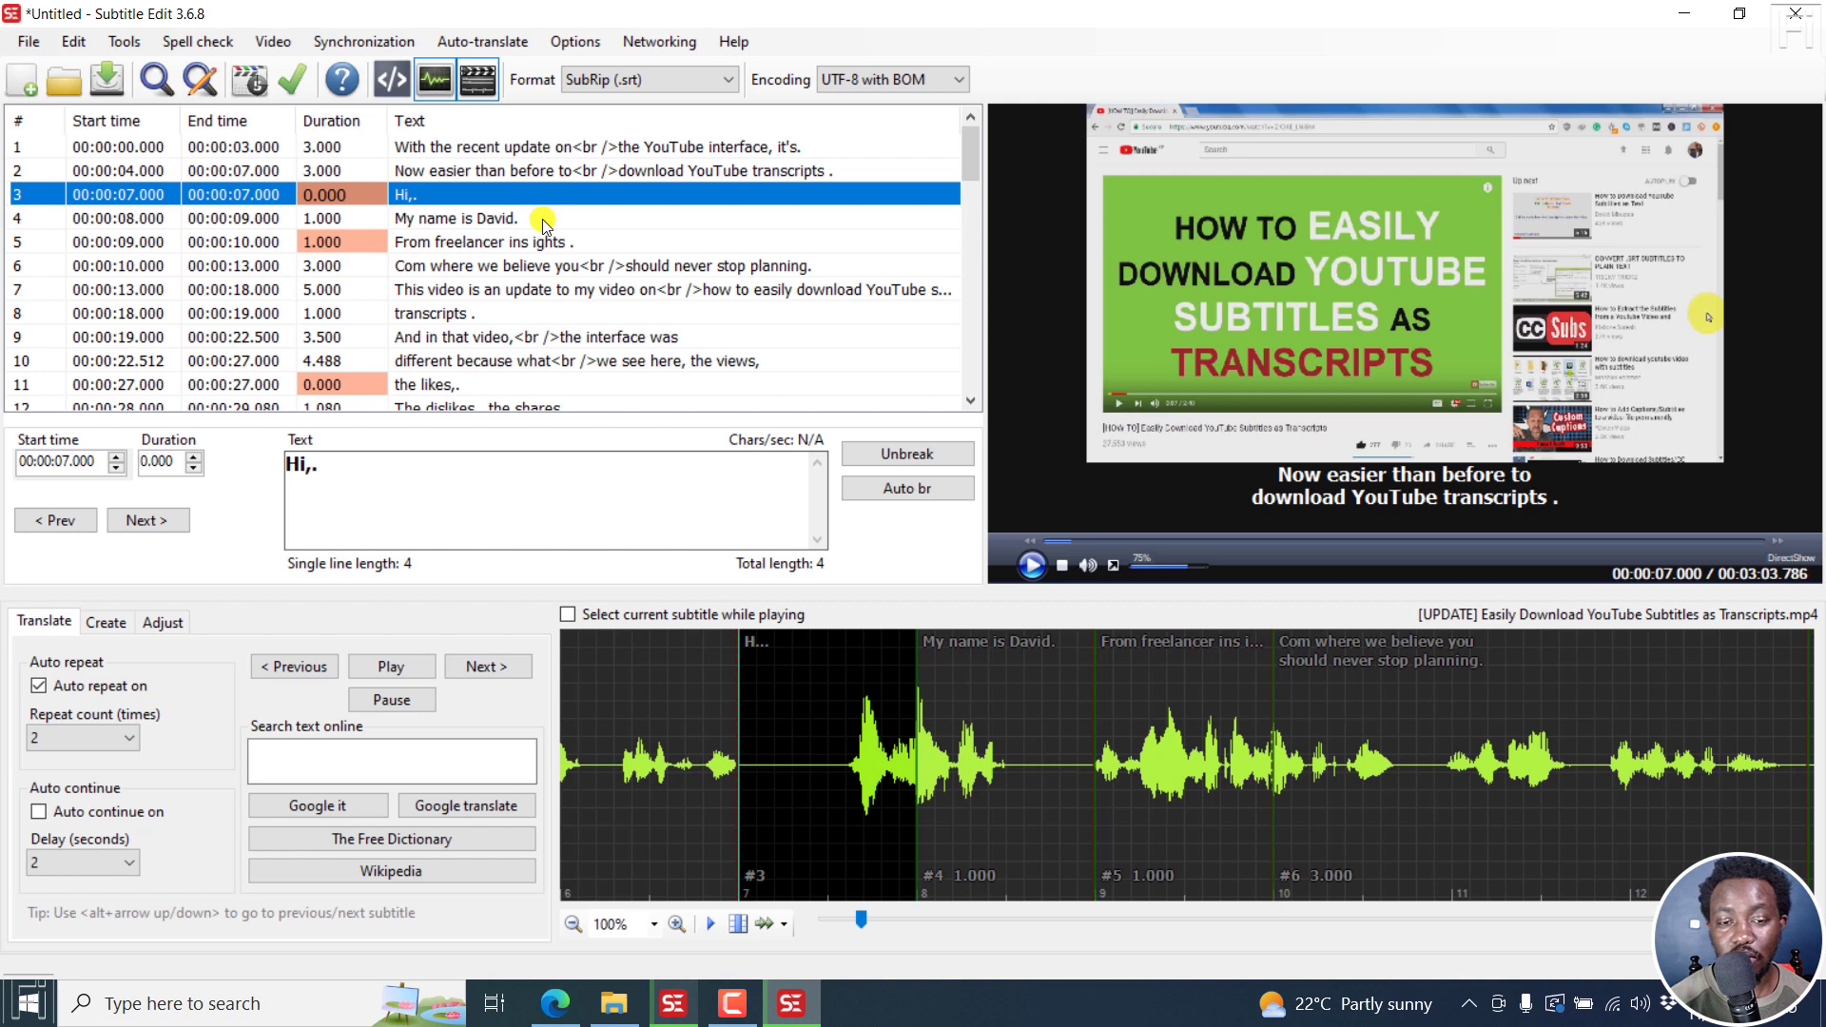
click(437, 146)
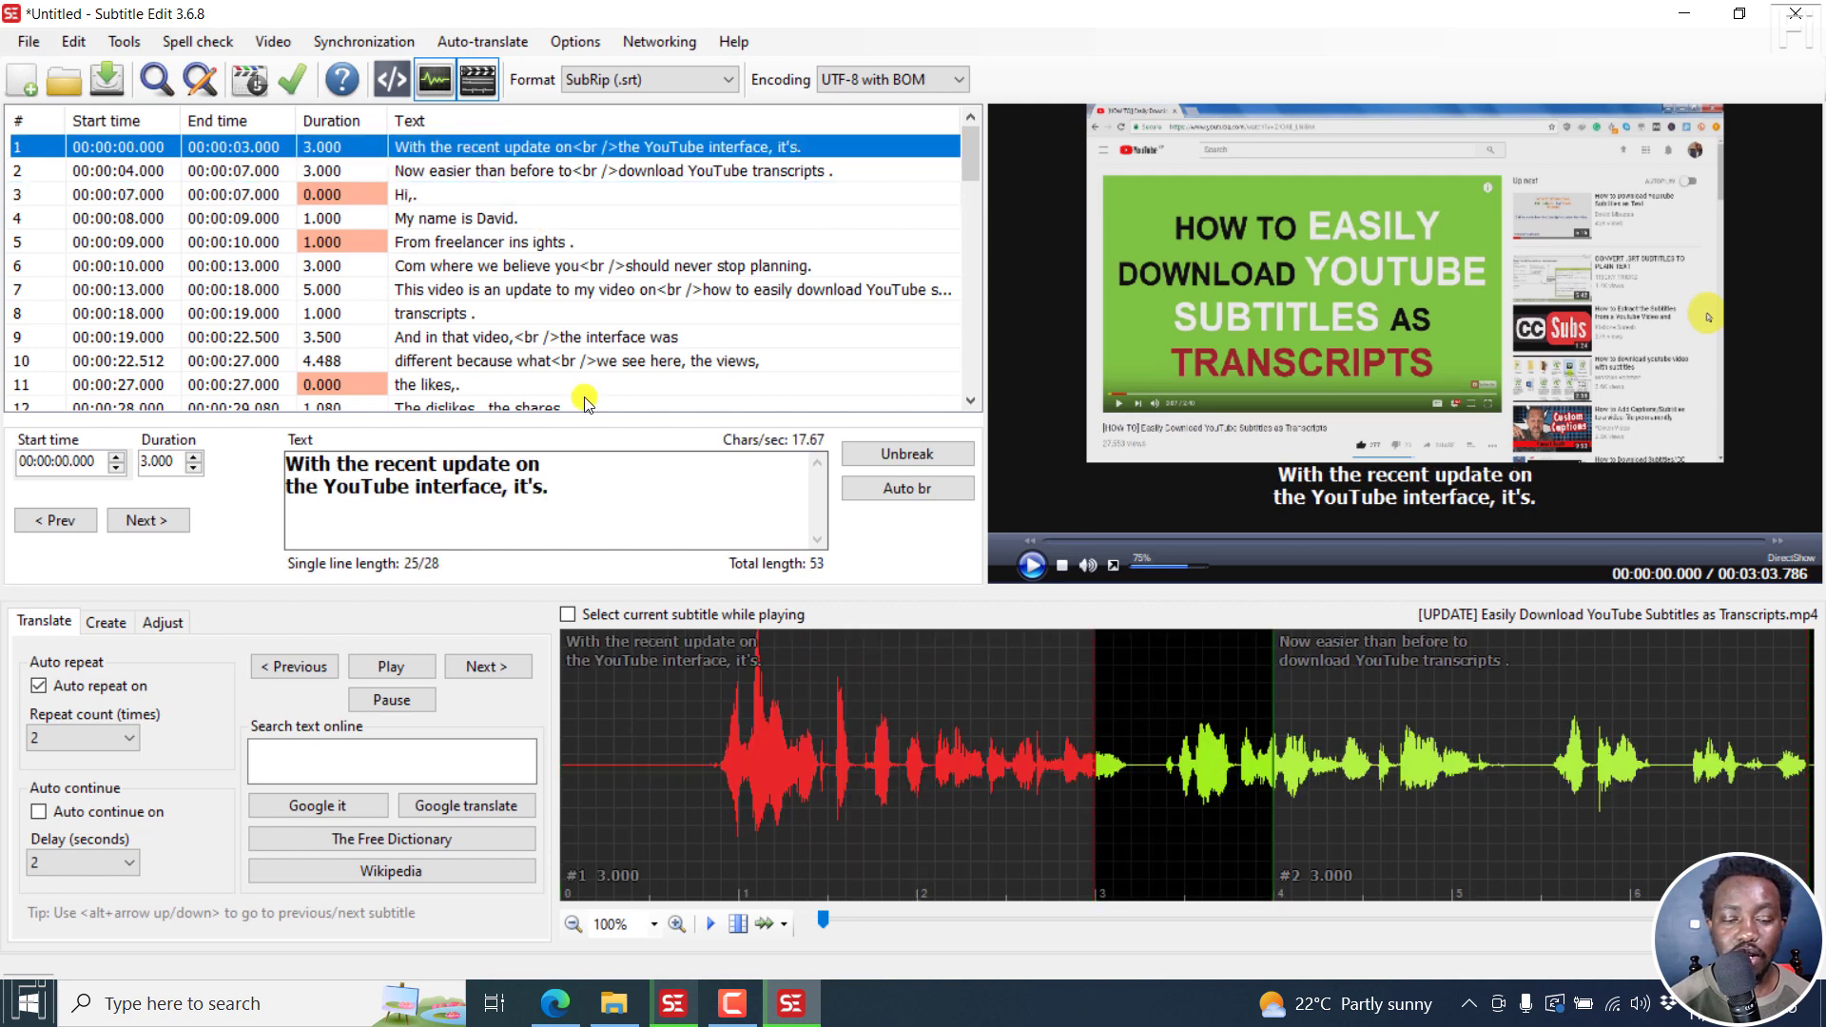
mouse_move(559, 445)
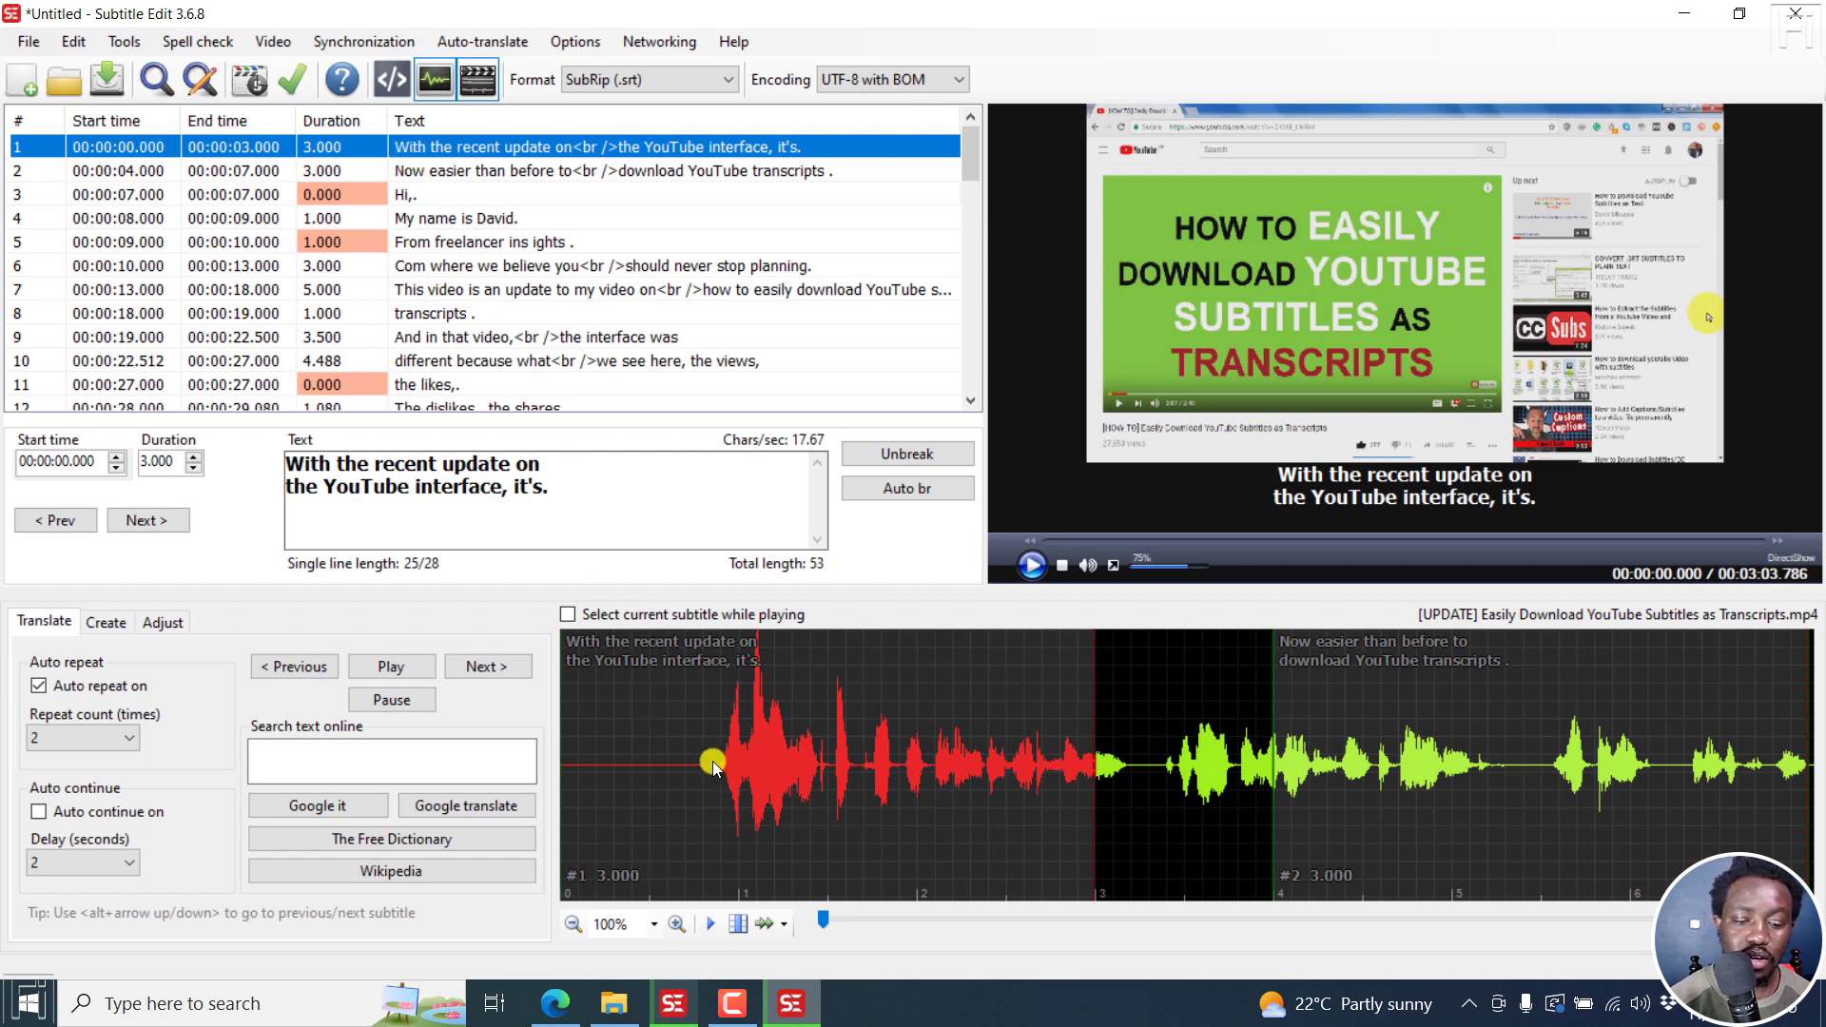
mouse_move(559, 717)
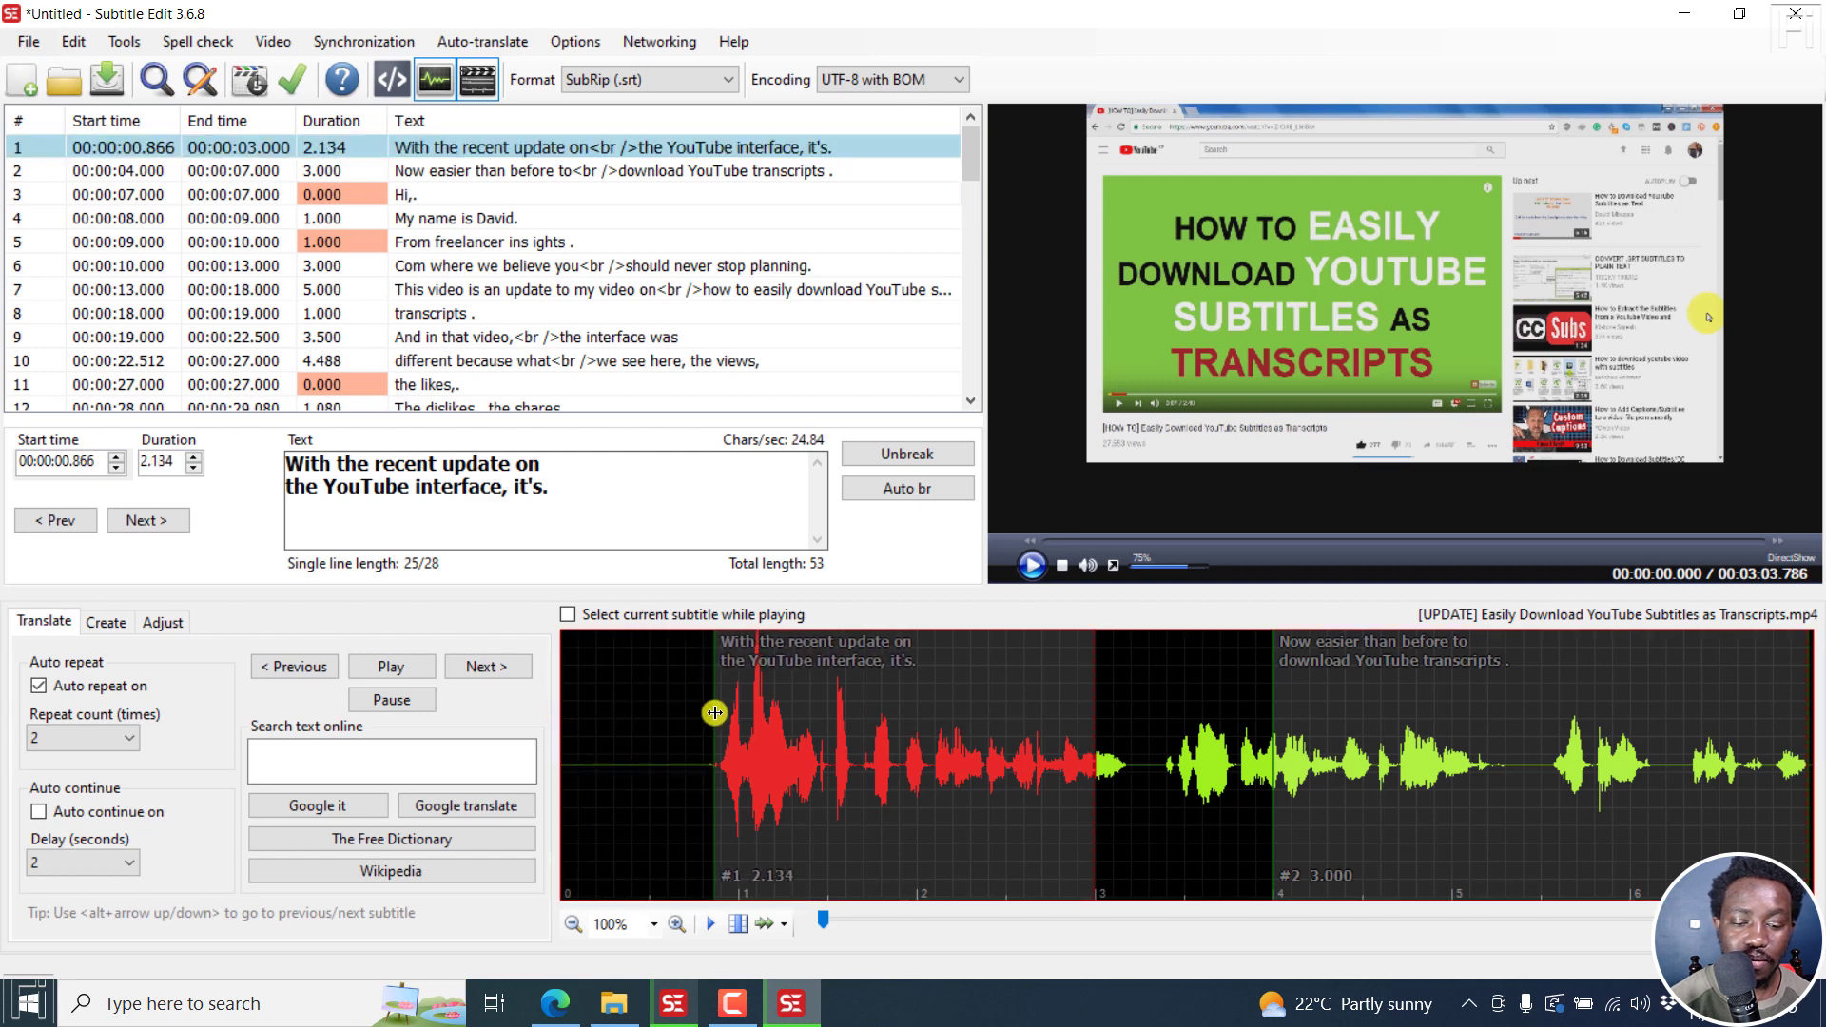
mouse_move(864, 770)
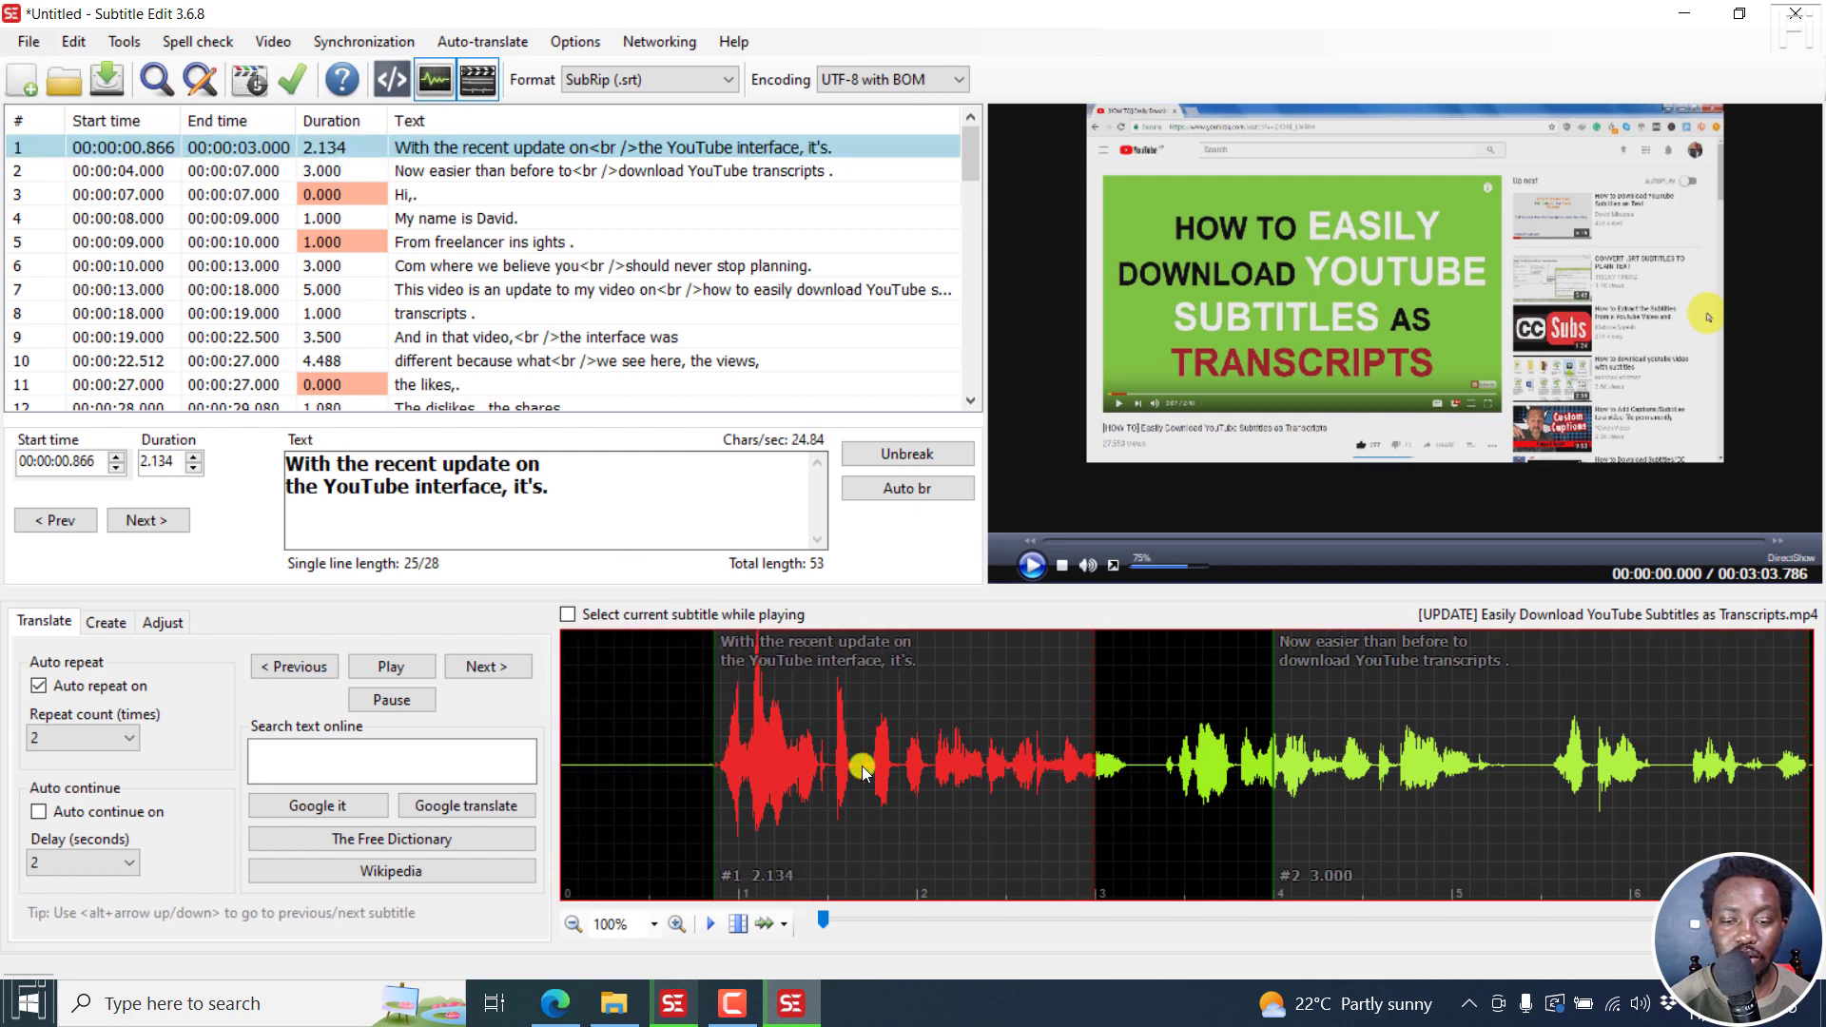
mouse_move(1112, 746)
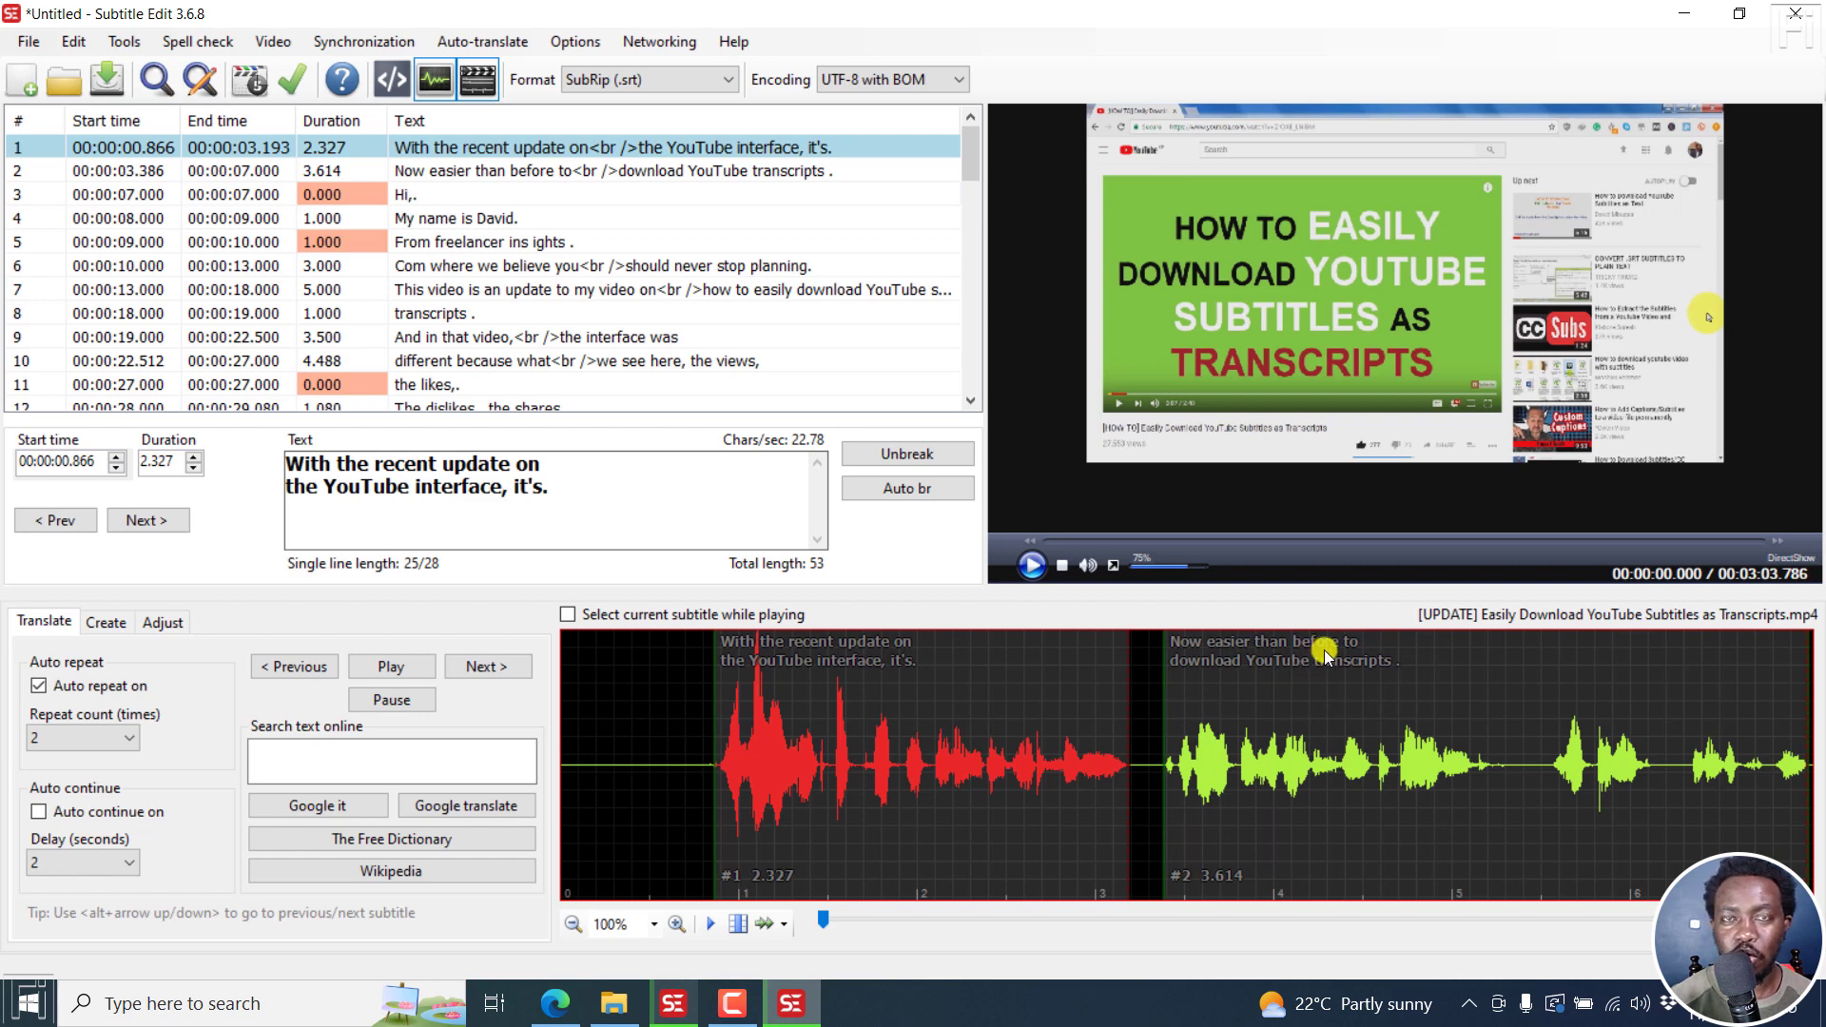
mouse_move(641, 236)
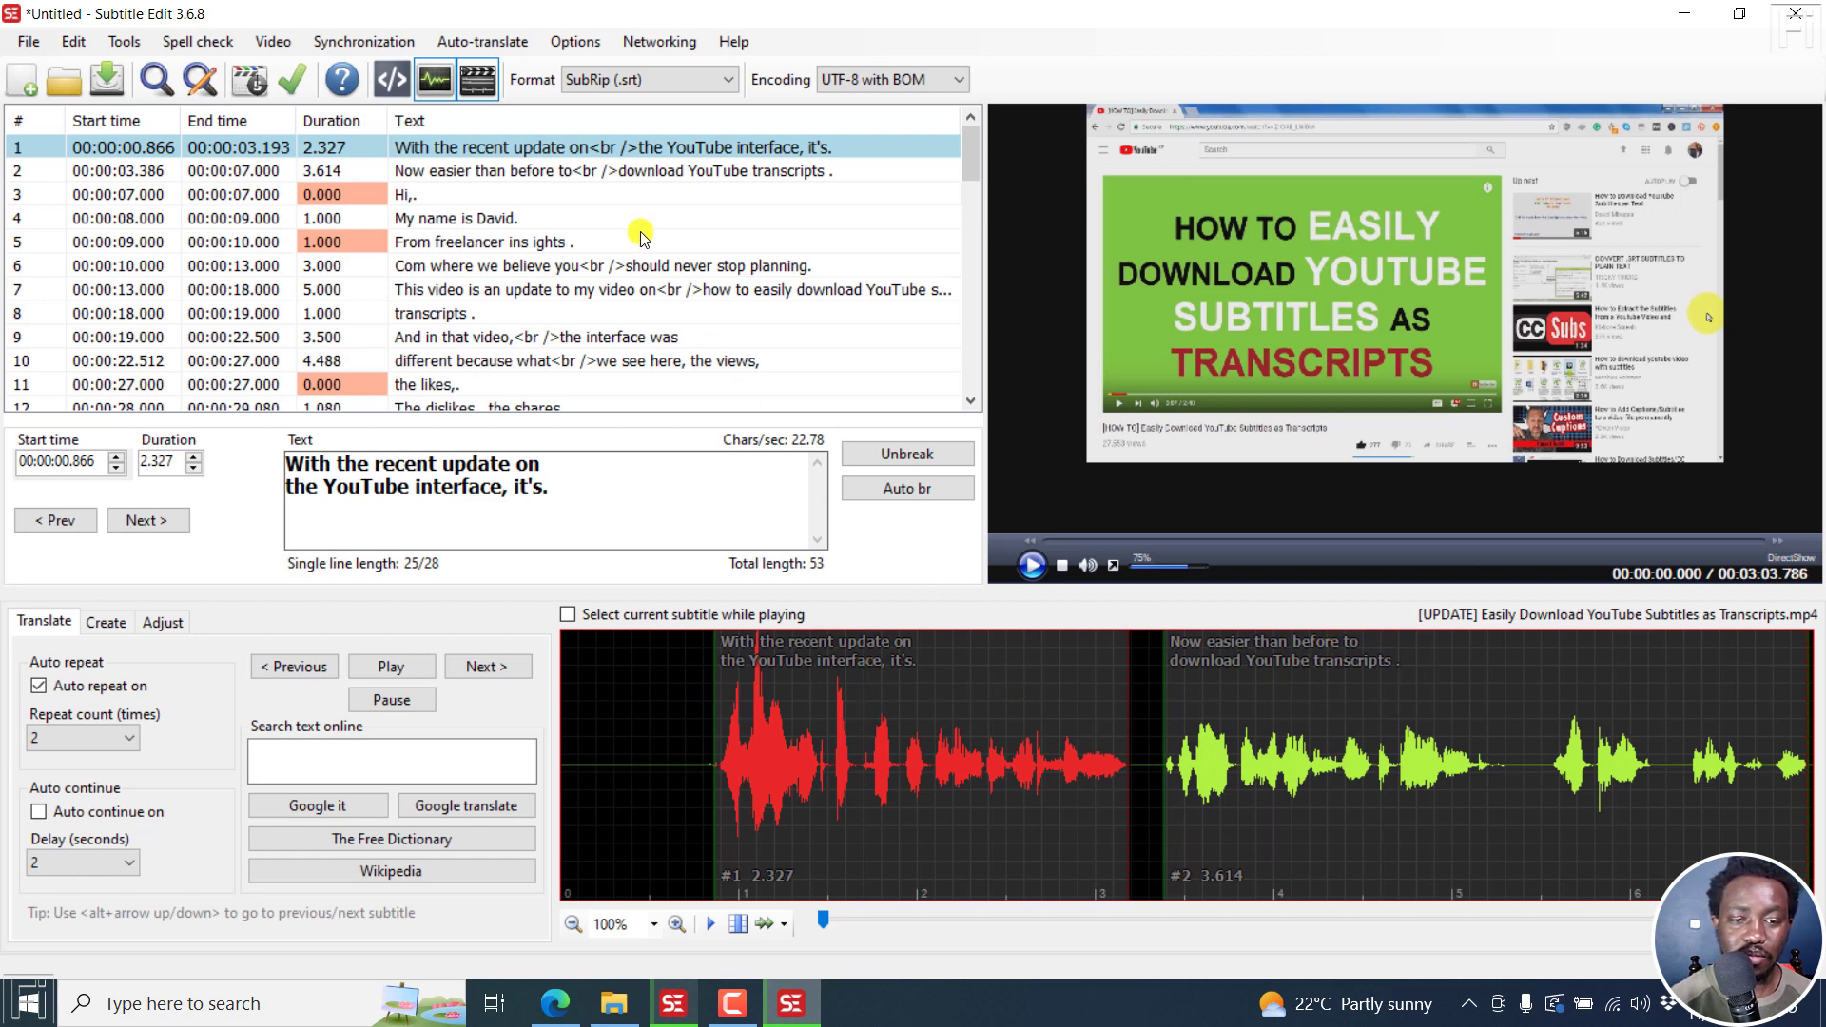
mouse_move(641, 373)
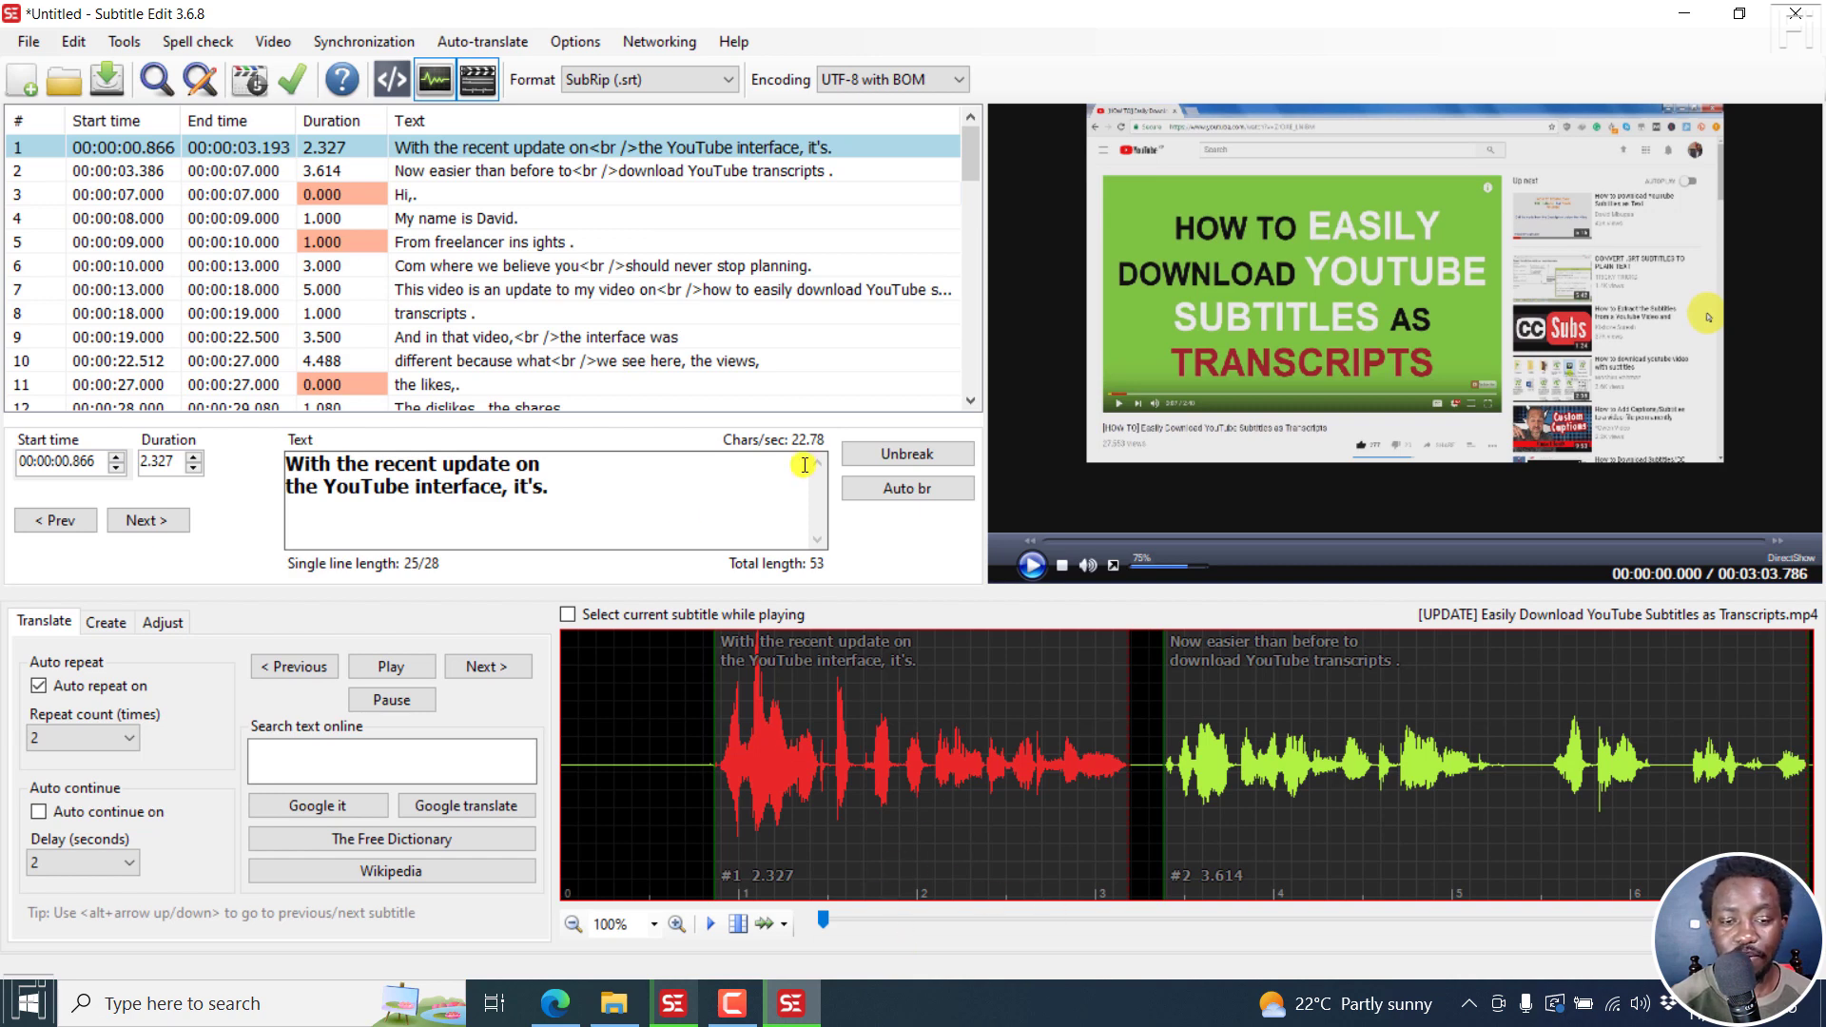
mouse_move(620, 198)
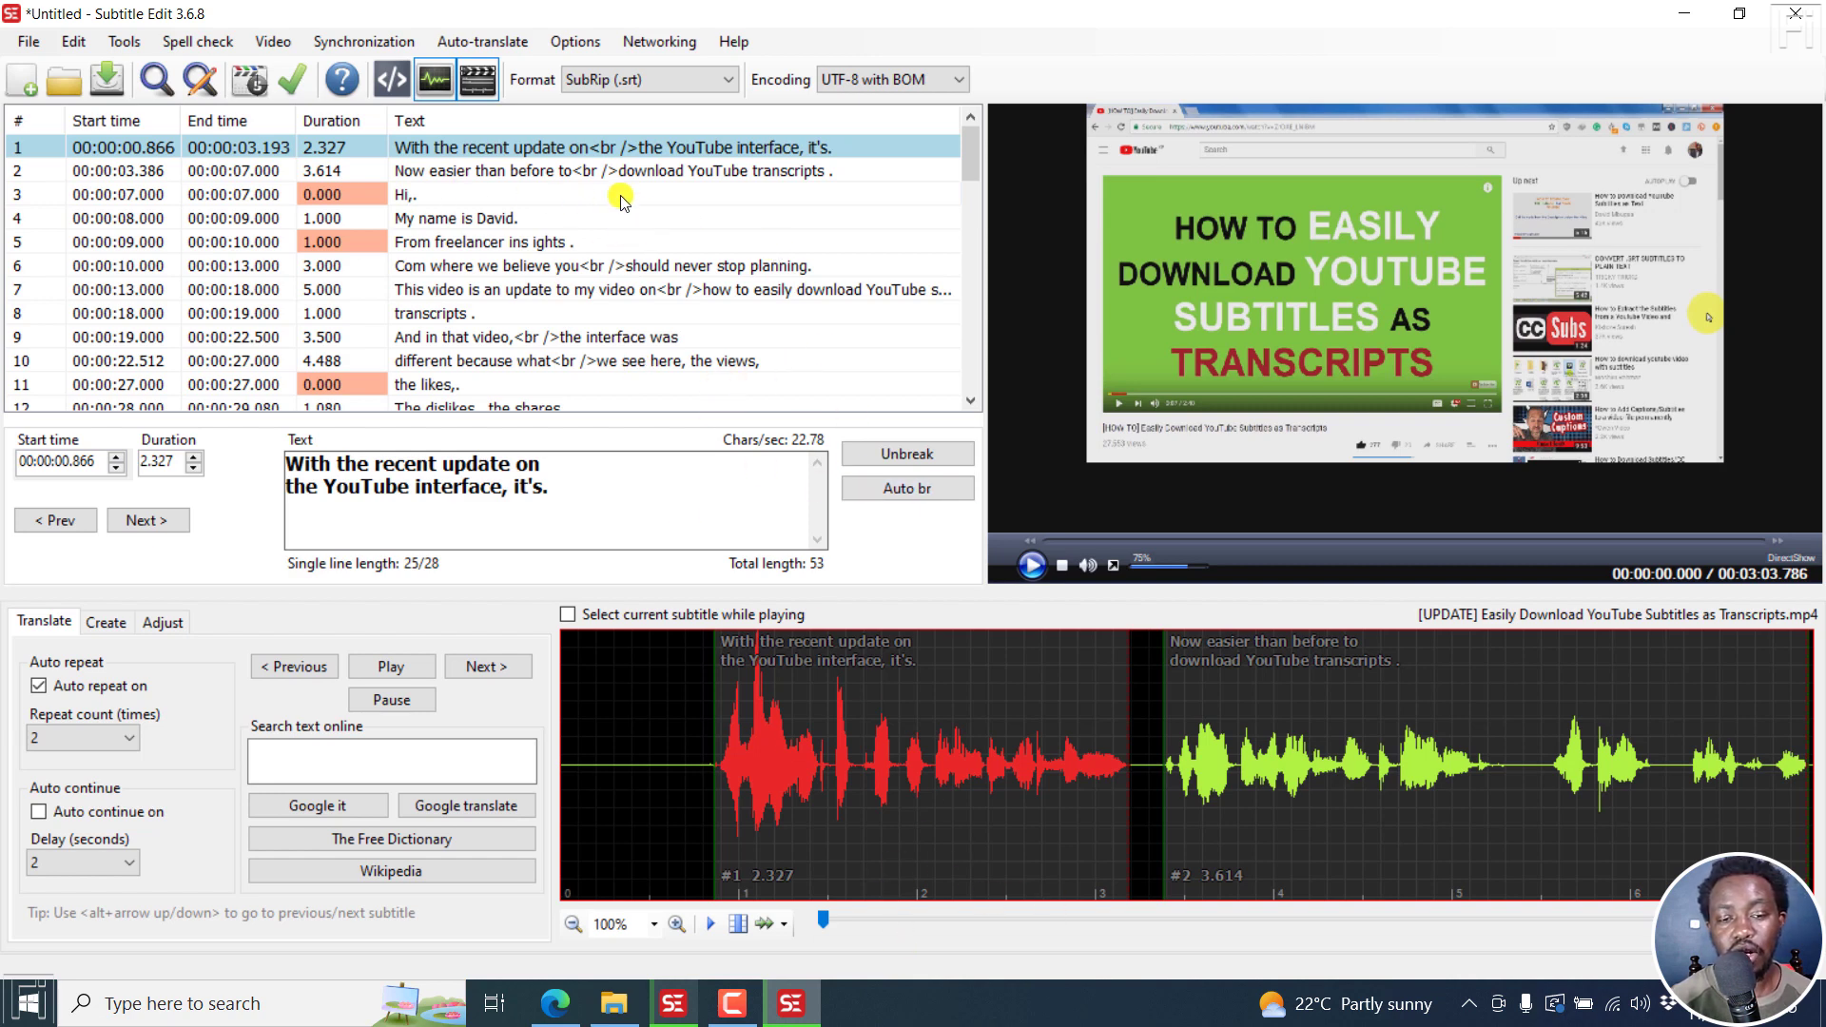
mouse_move(599, 147)
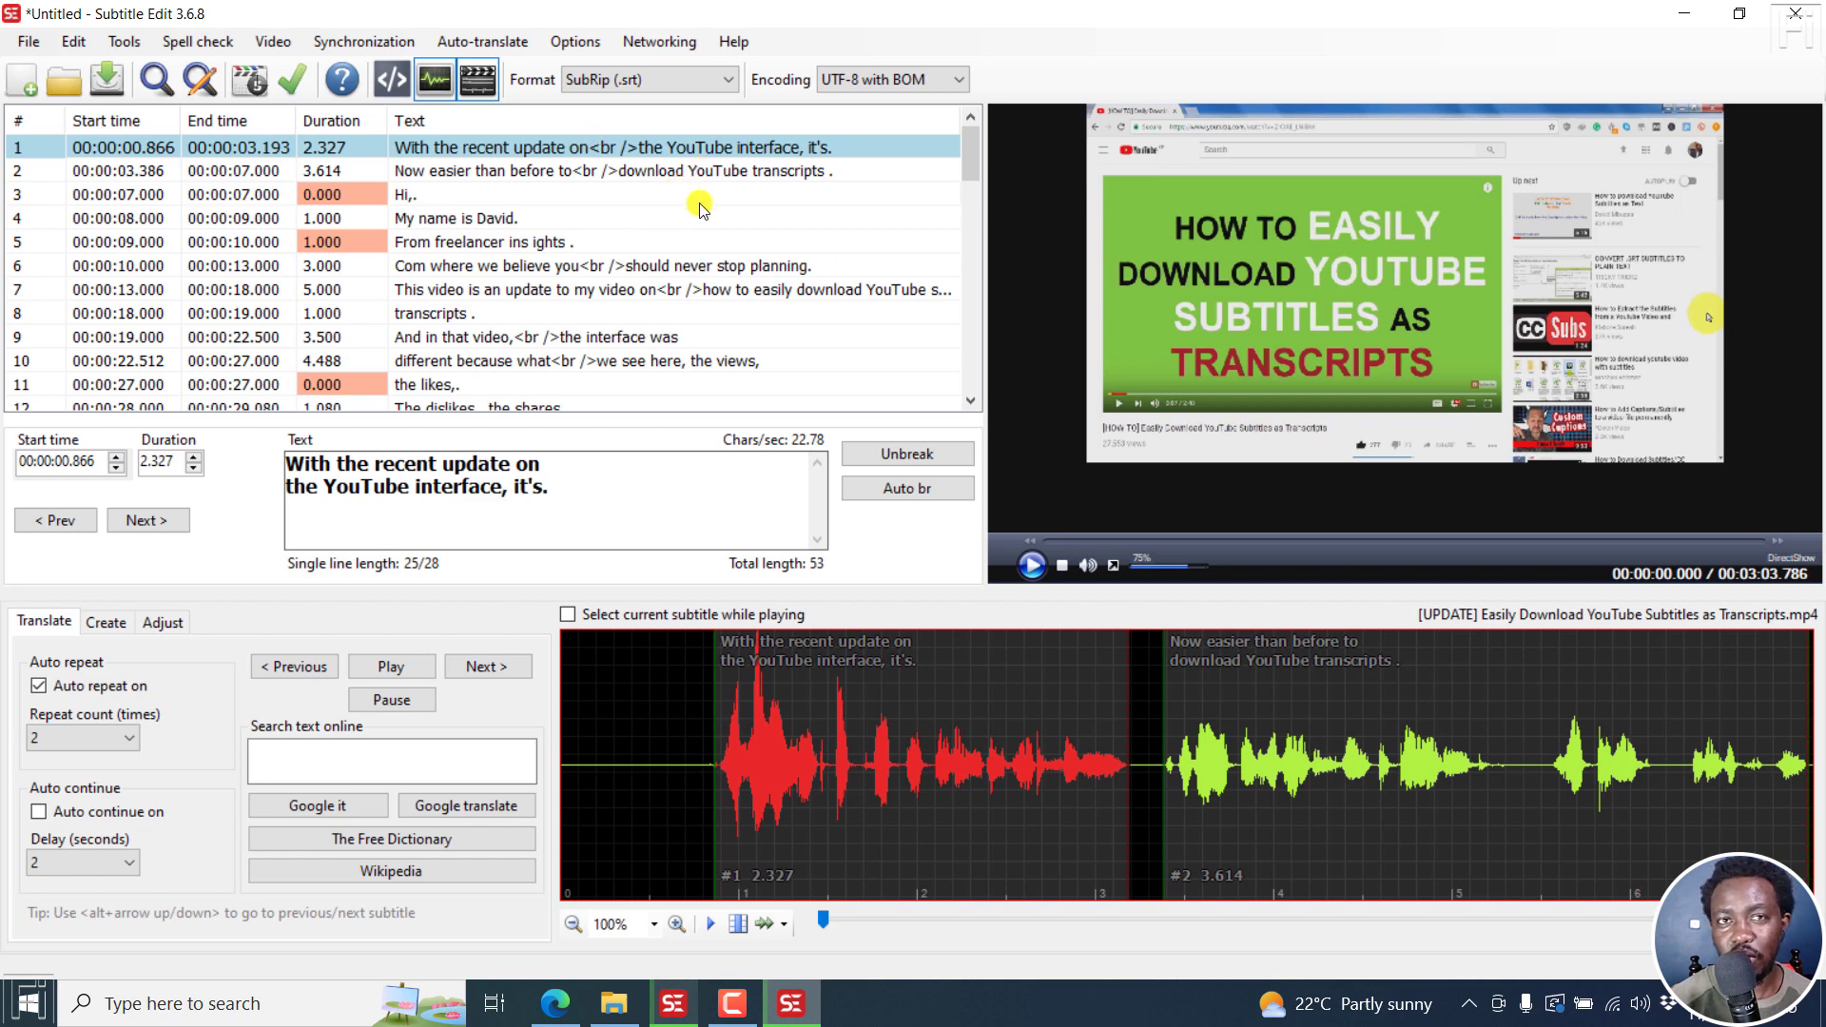
mouse_move(839, 207)
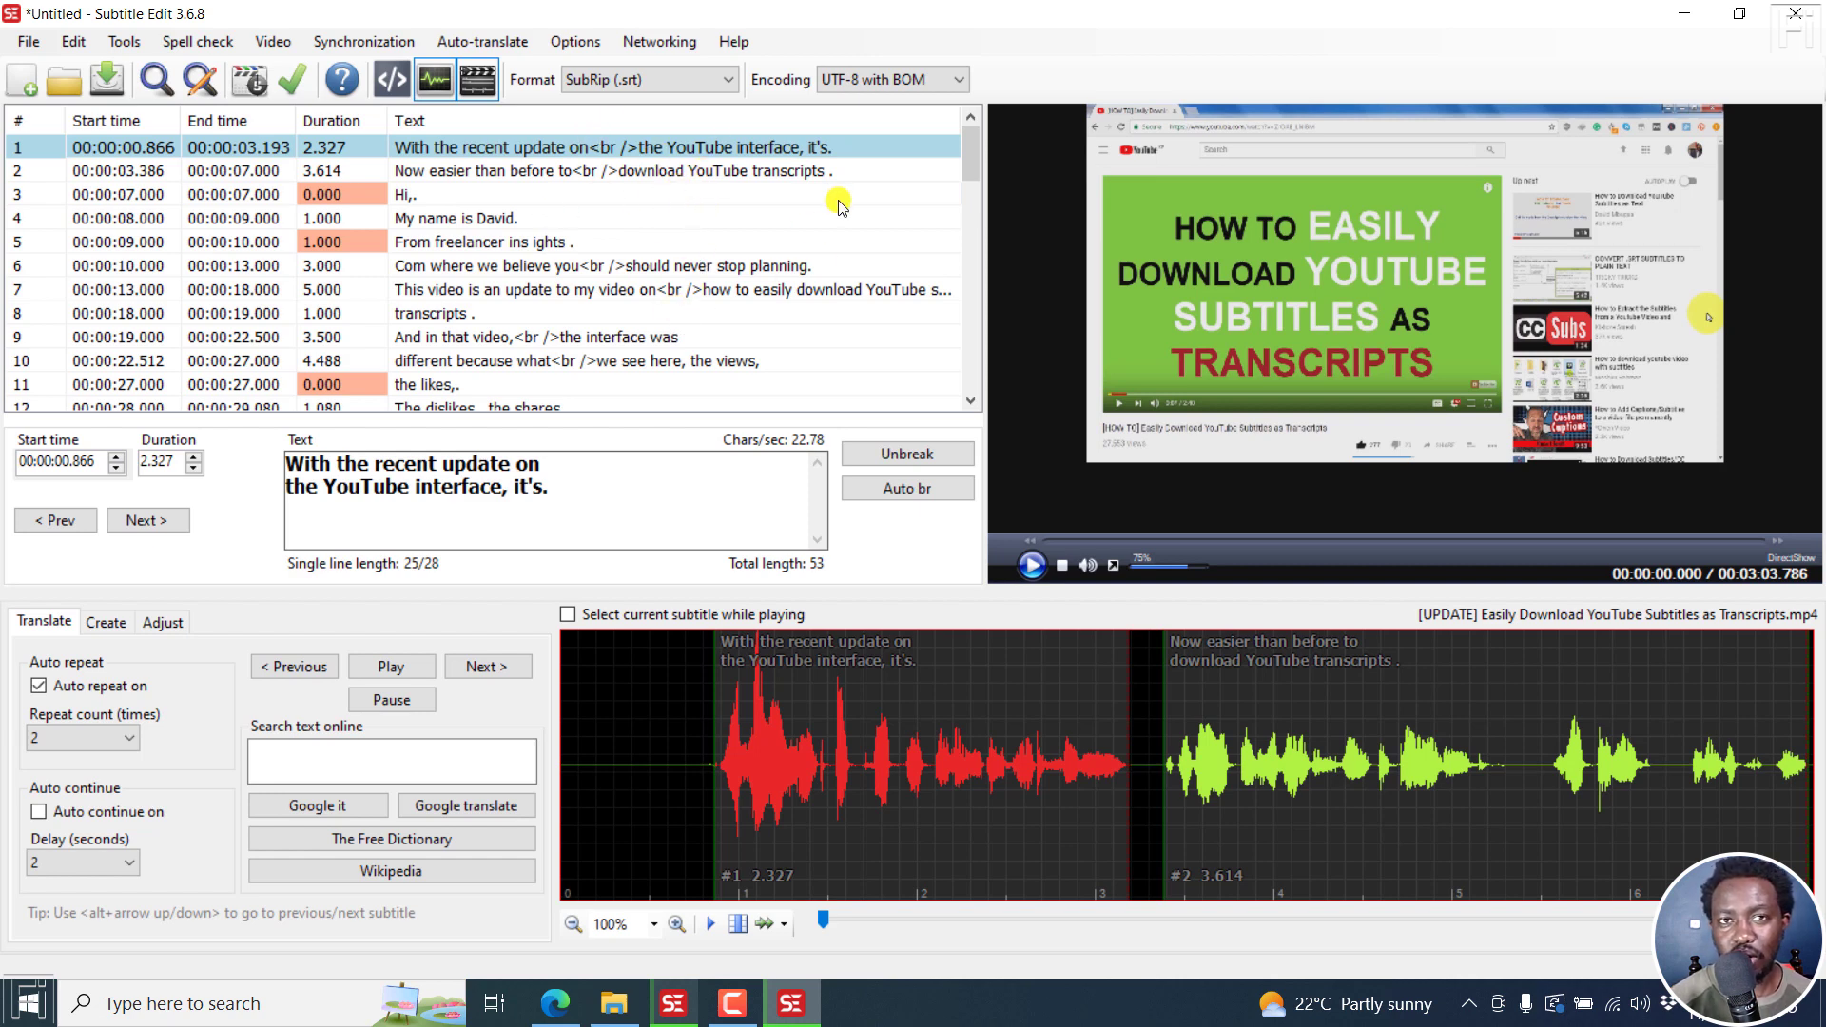
mouse_move(717, 154)
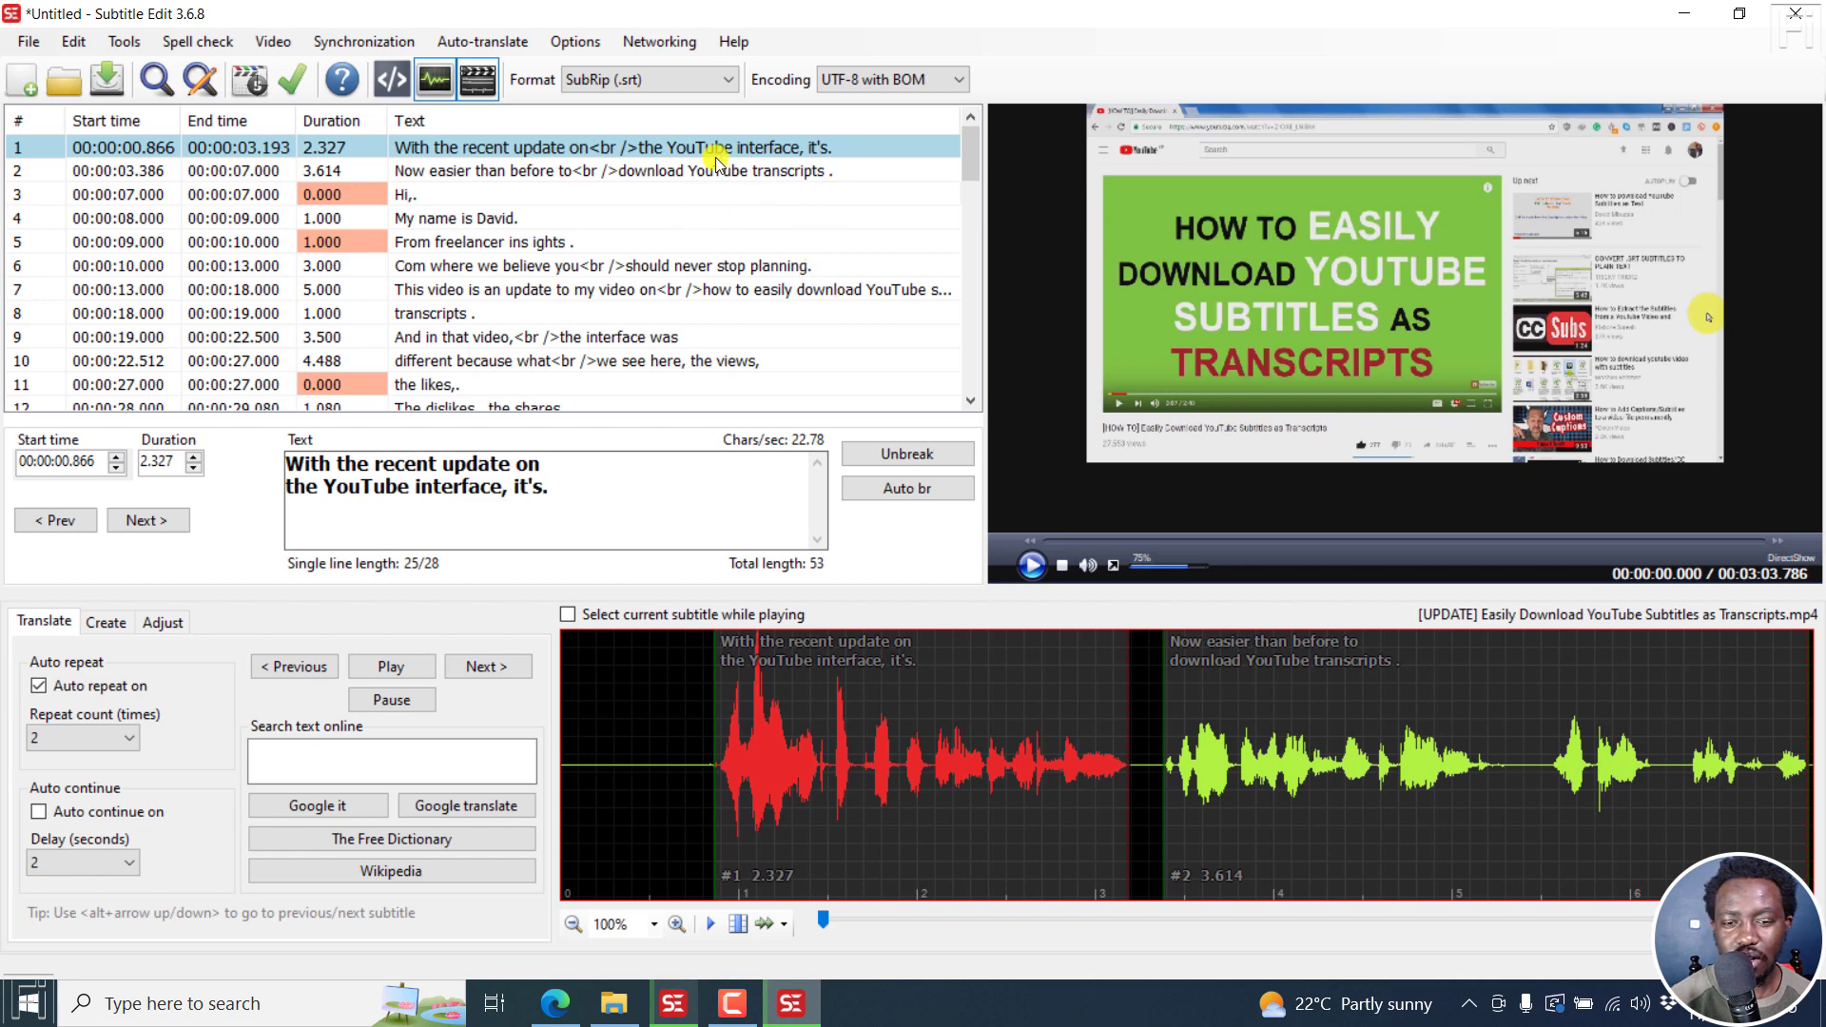
mouse_move(719, 226)
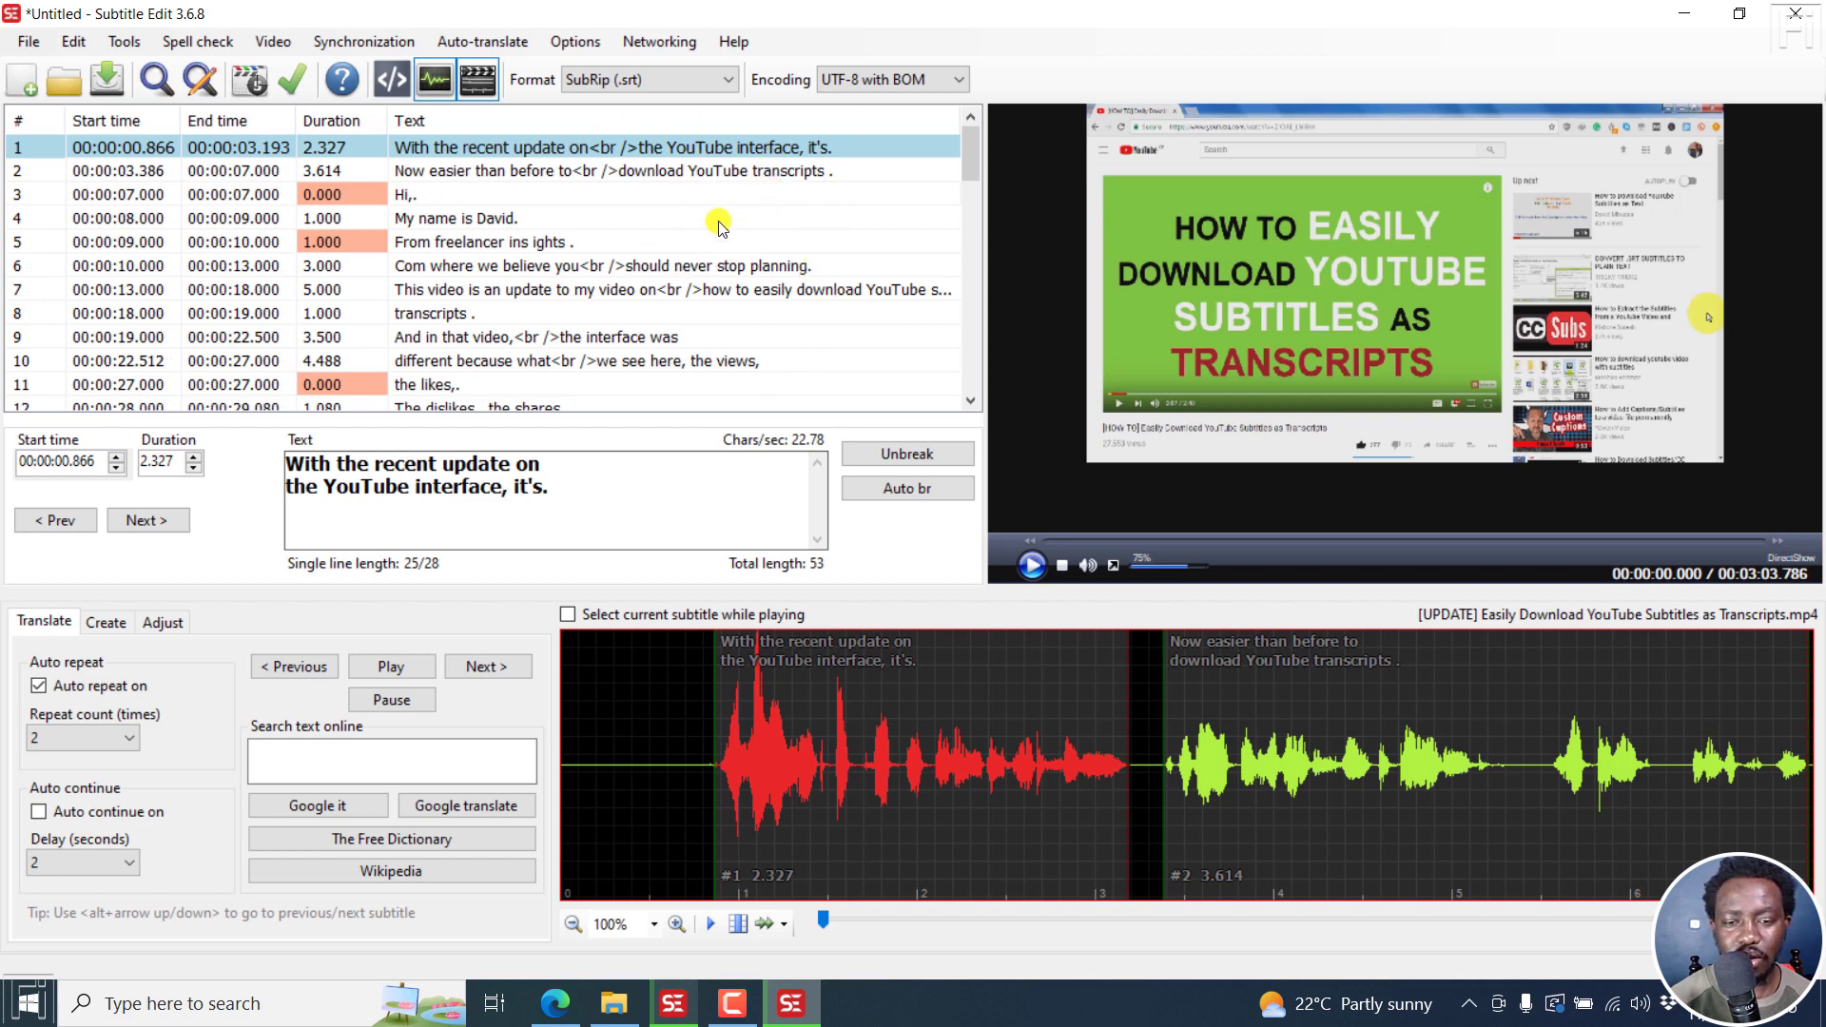
mouse_move(597, 268)
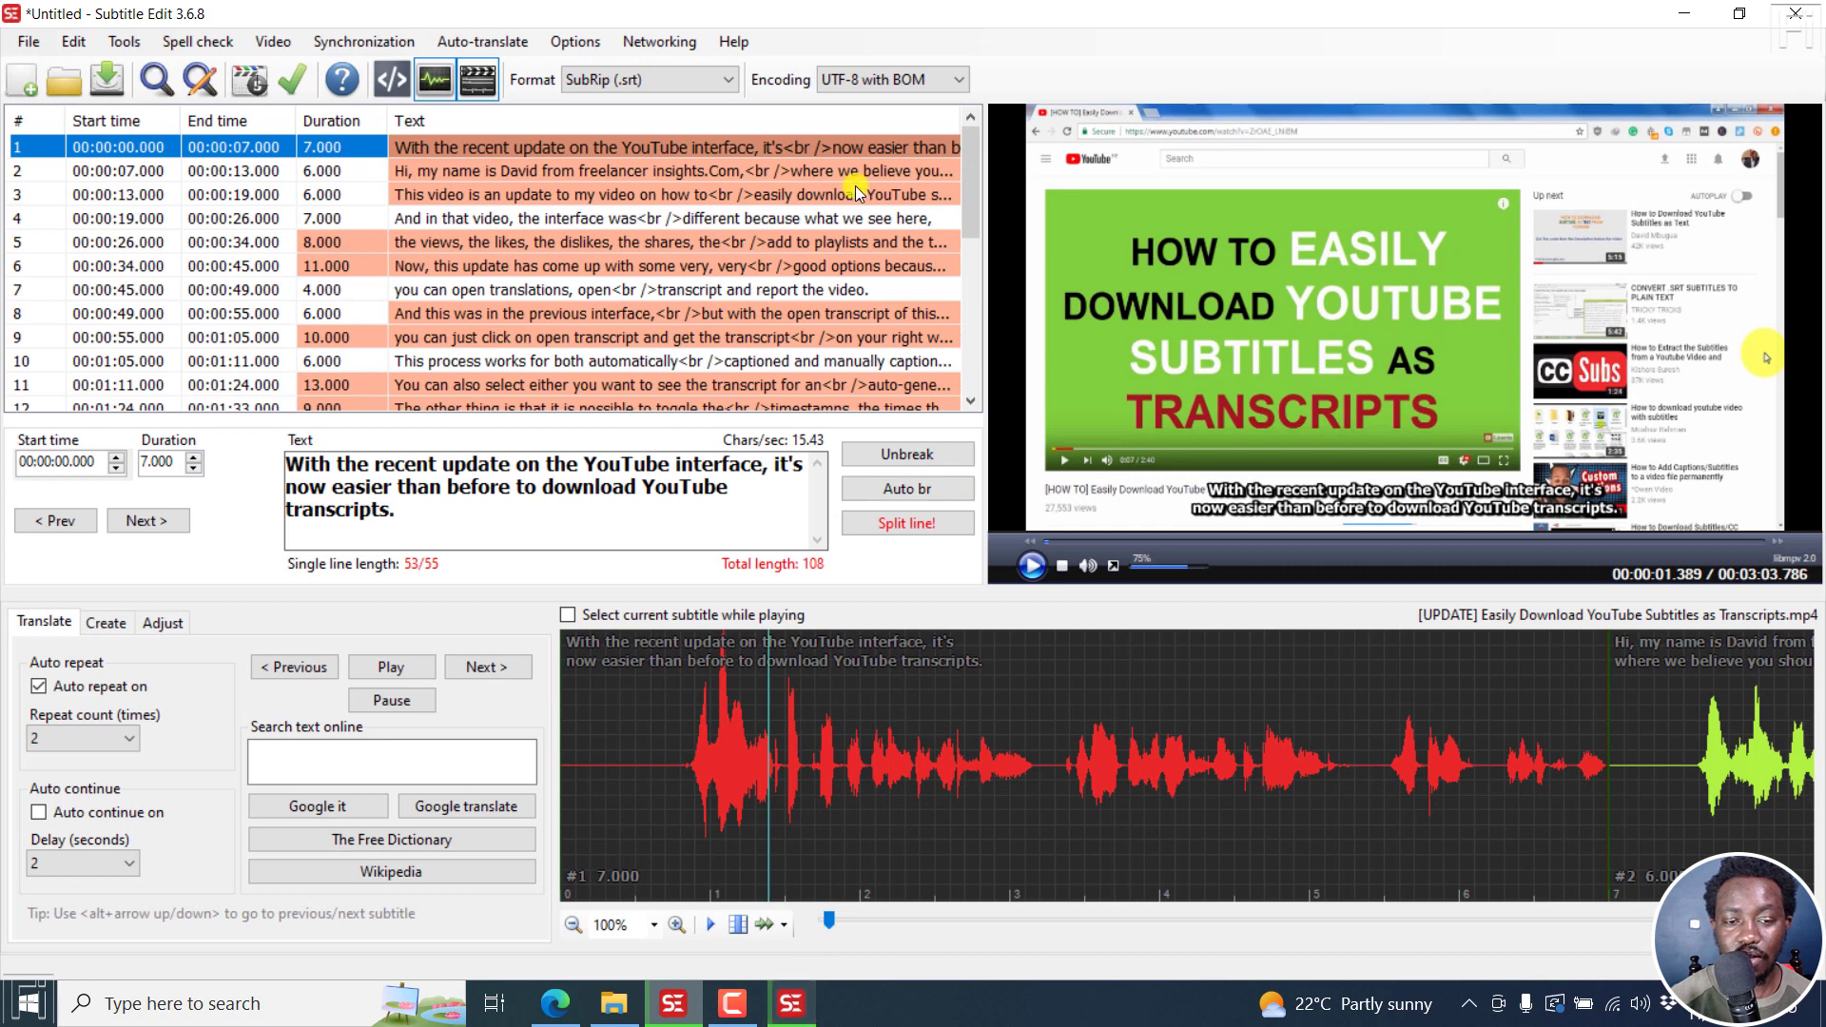
mouse_move(521, 147)
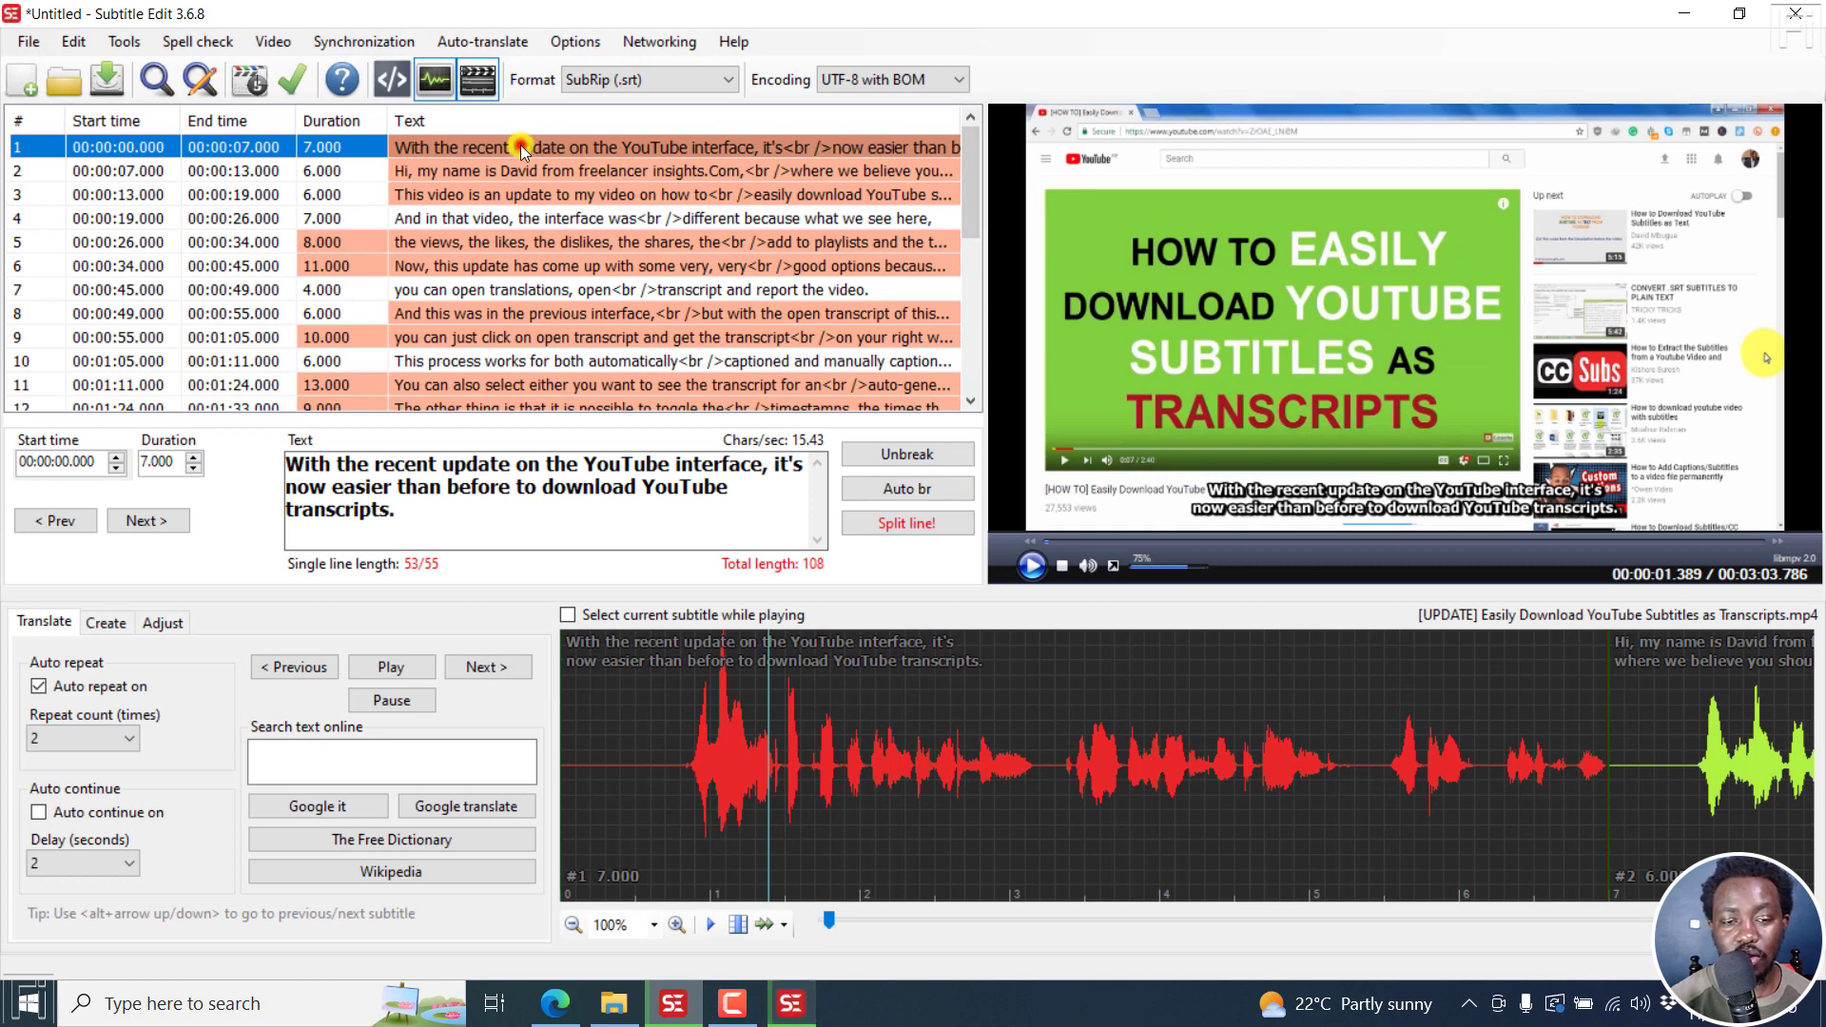
Inspect the beta's first full-sentence subtitle, then the second one.
click(466, 171)
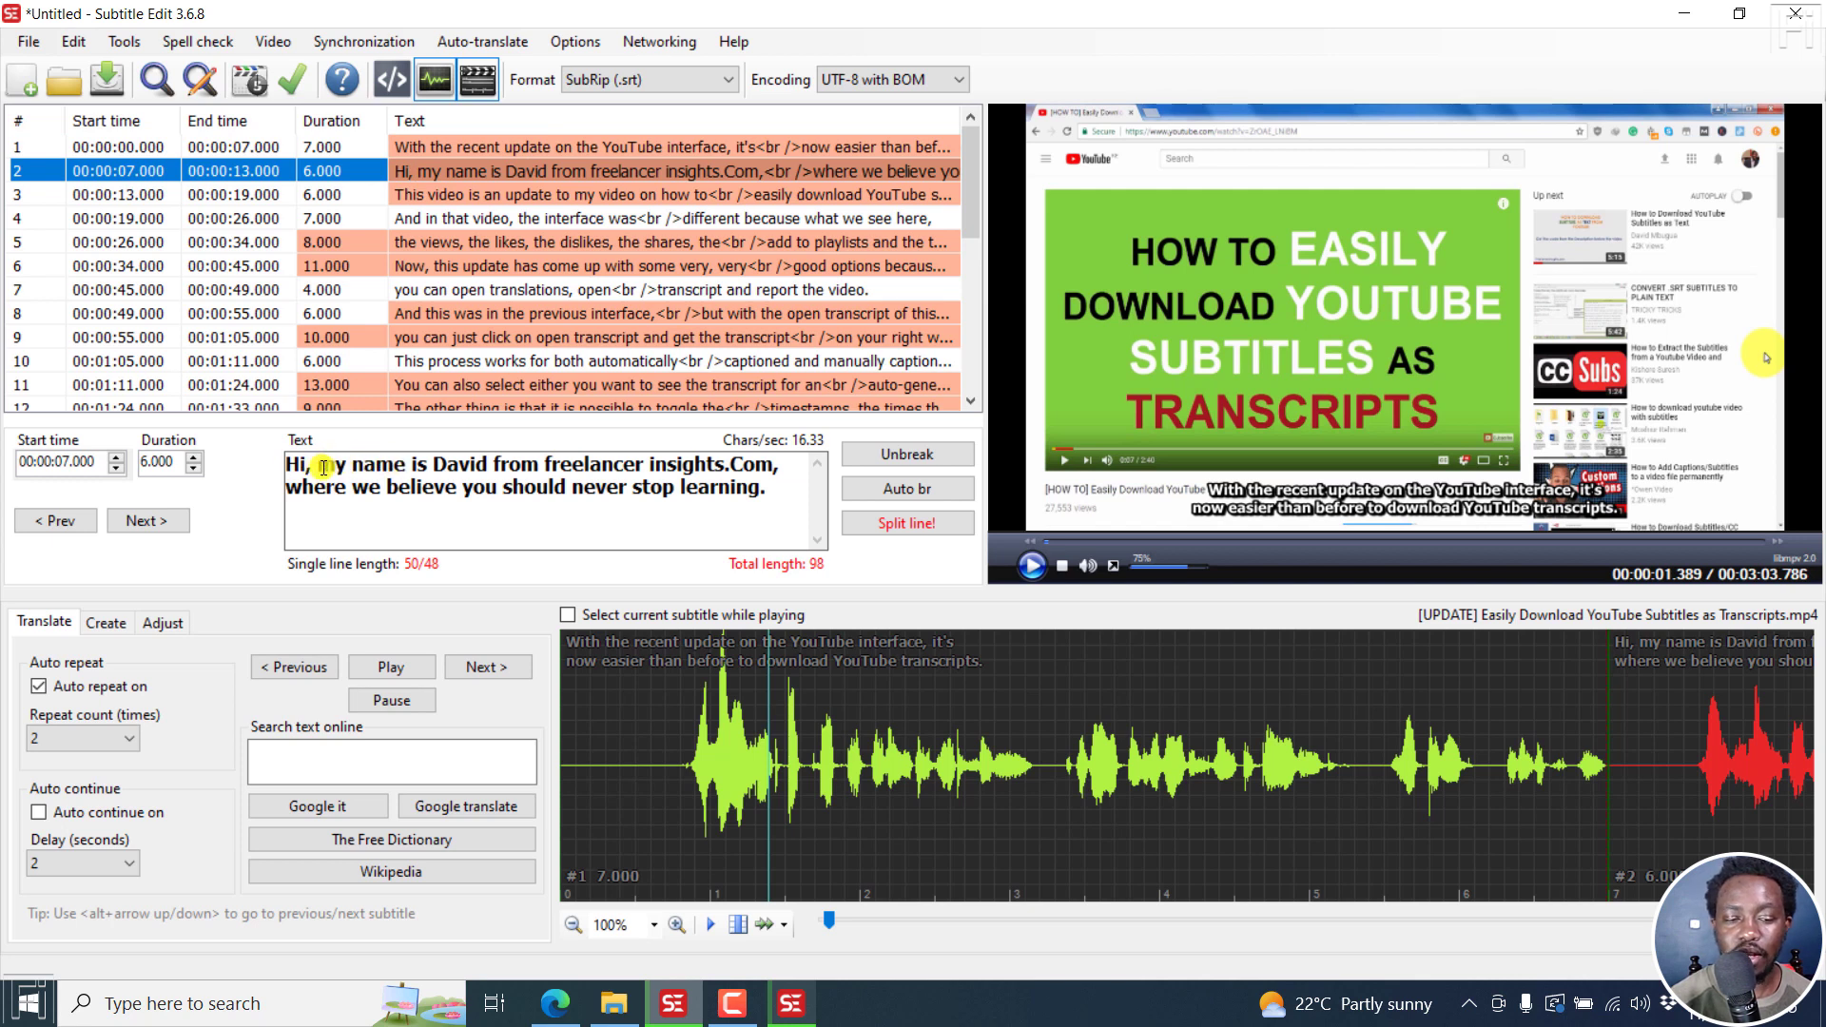
click(317, 464)
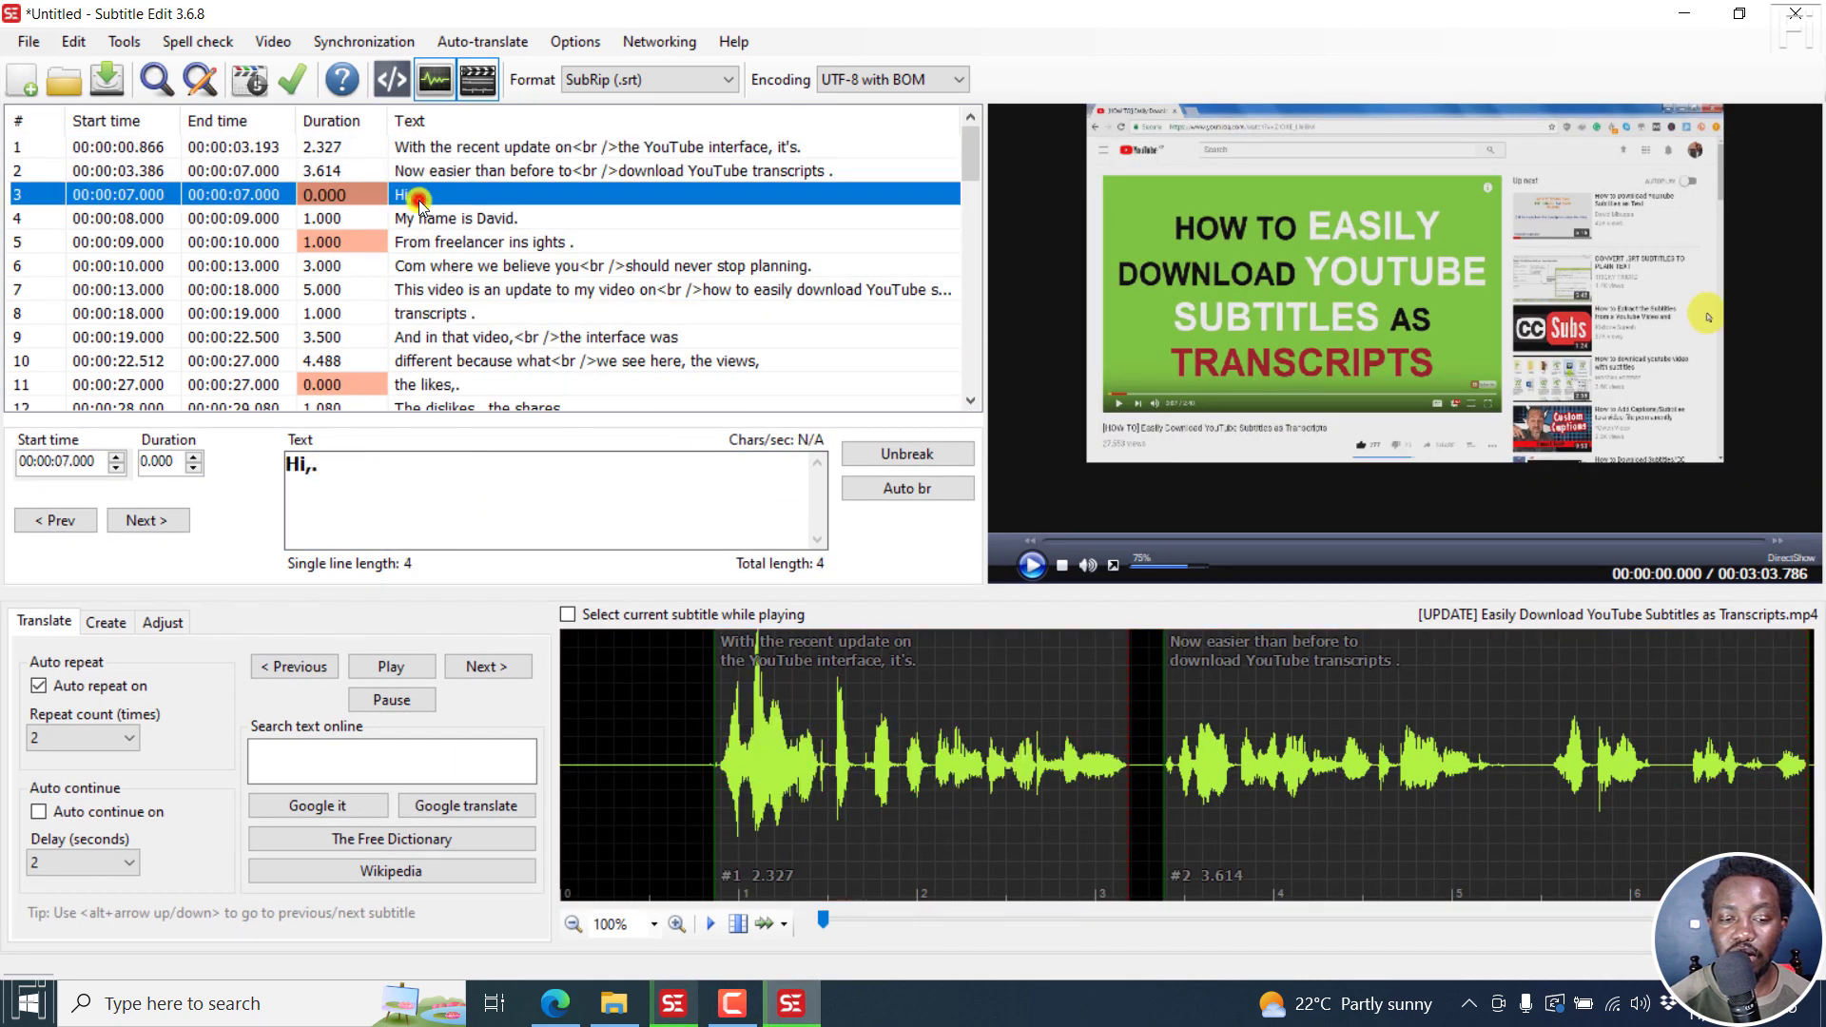
mouse_move(586, 93)
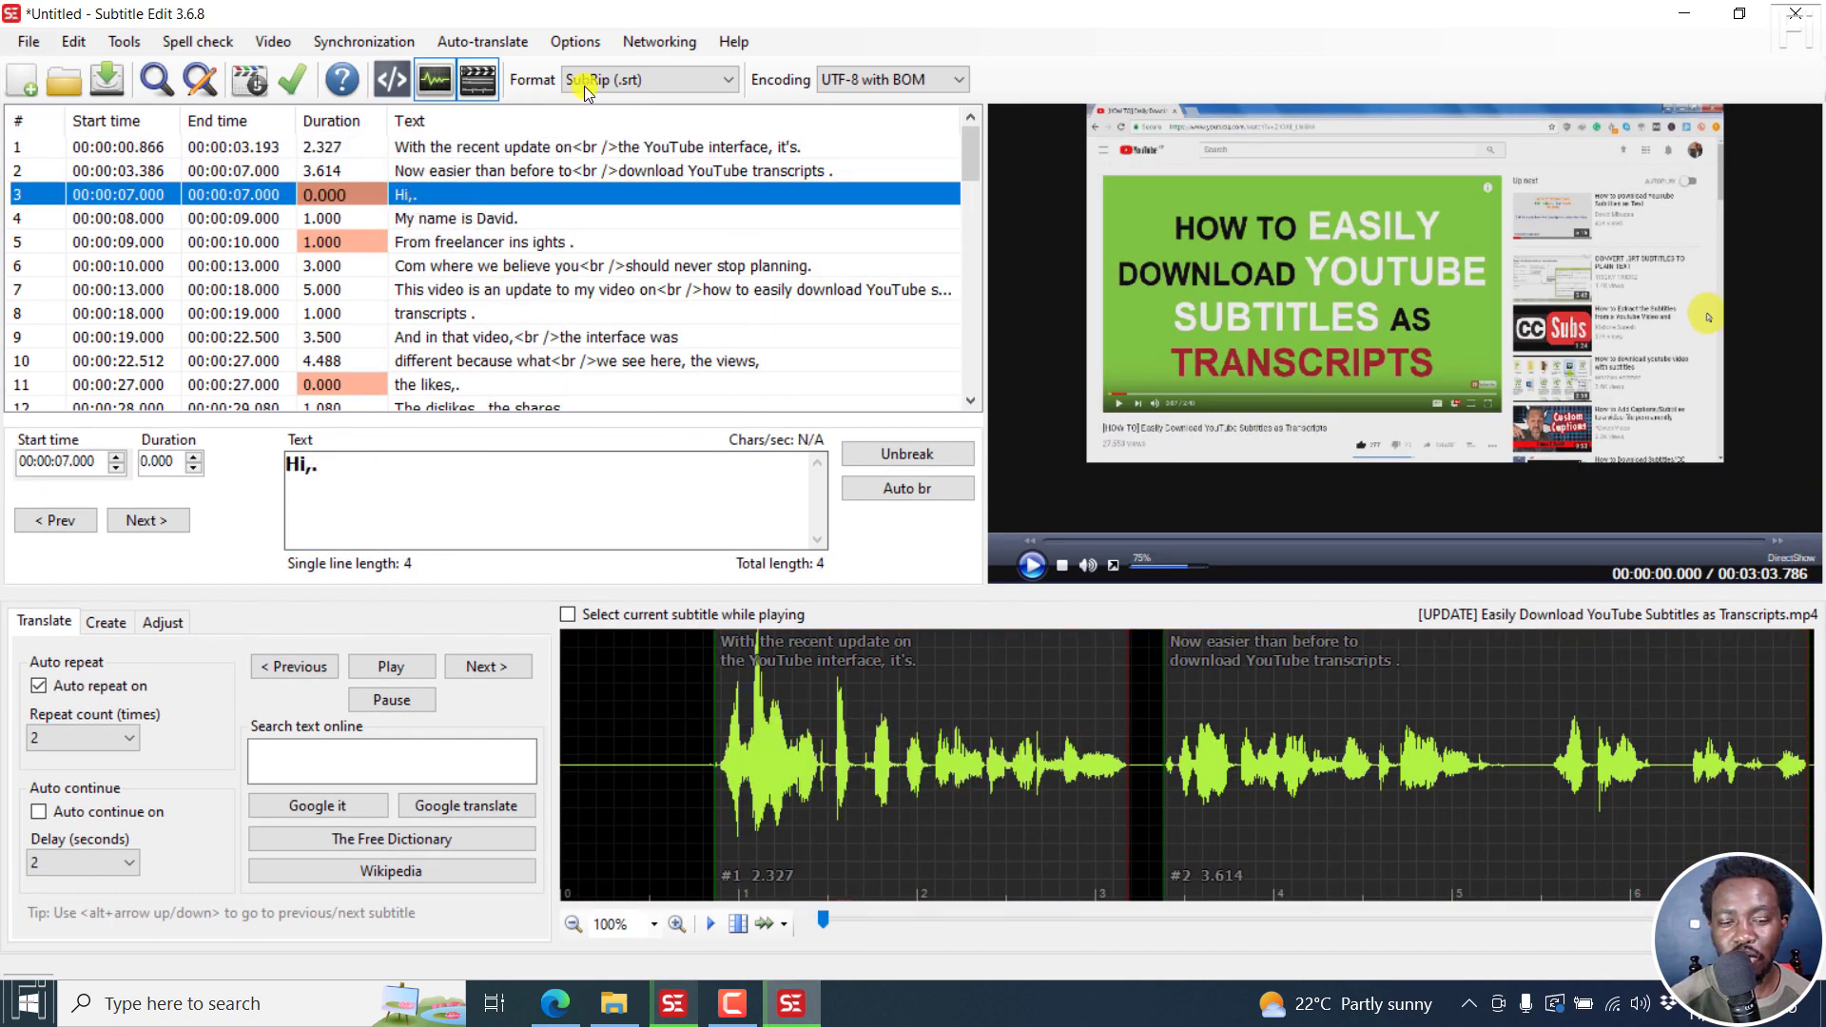
mouse_move(660, 326)
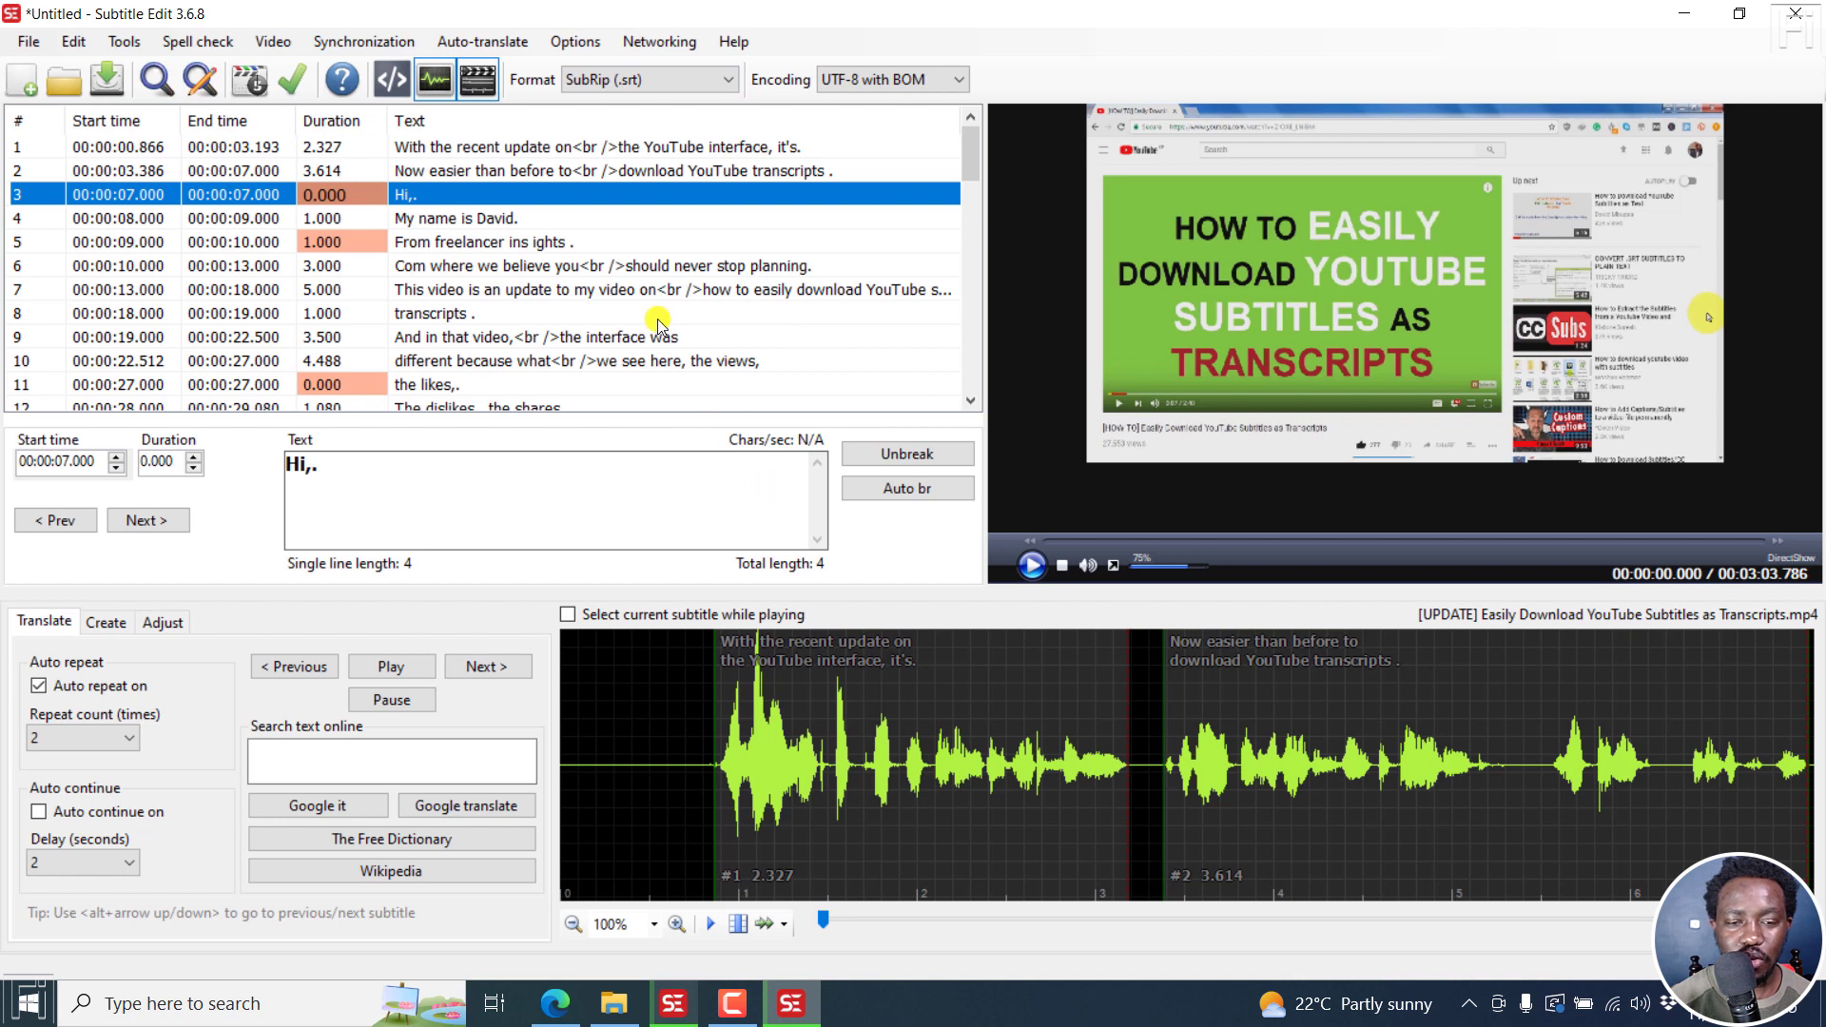
mouse_move(464, 245)
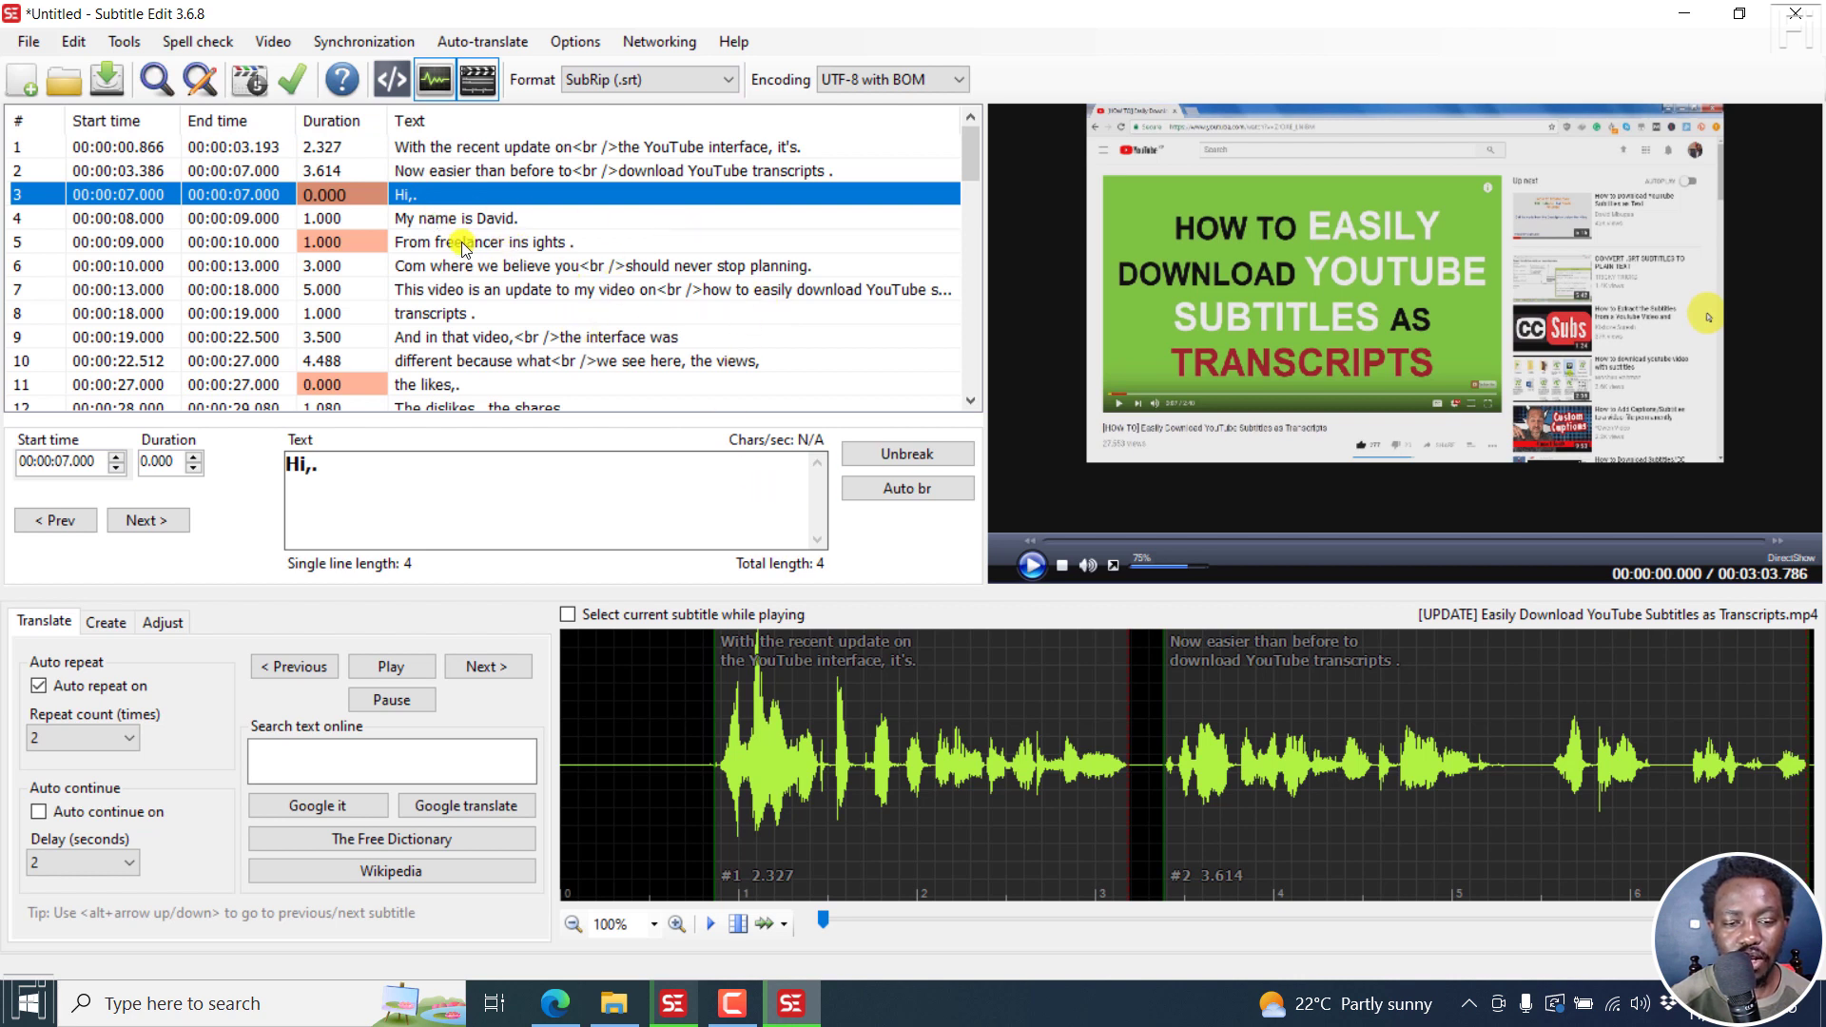
Select the tiny zero-duration 'Hi,.' subtitle in the older version's list.
click(488, 242)
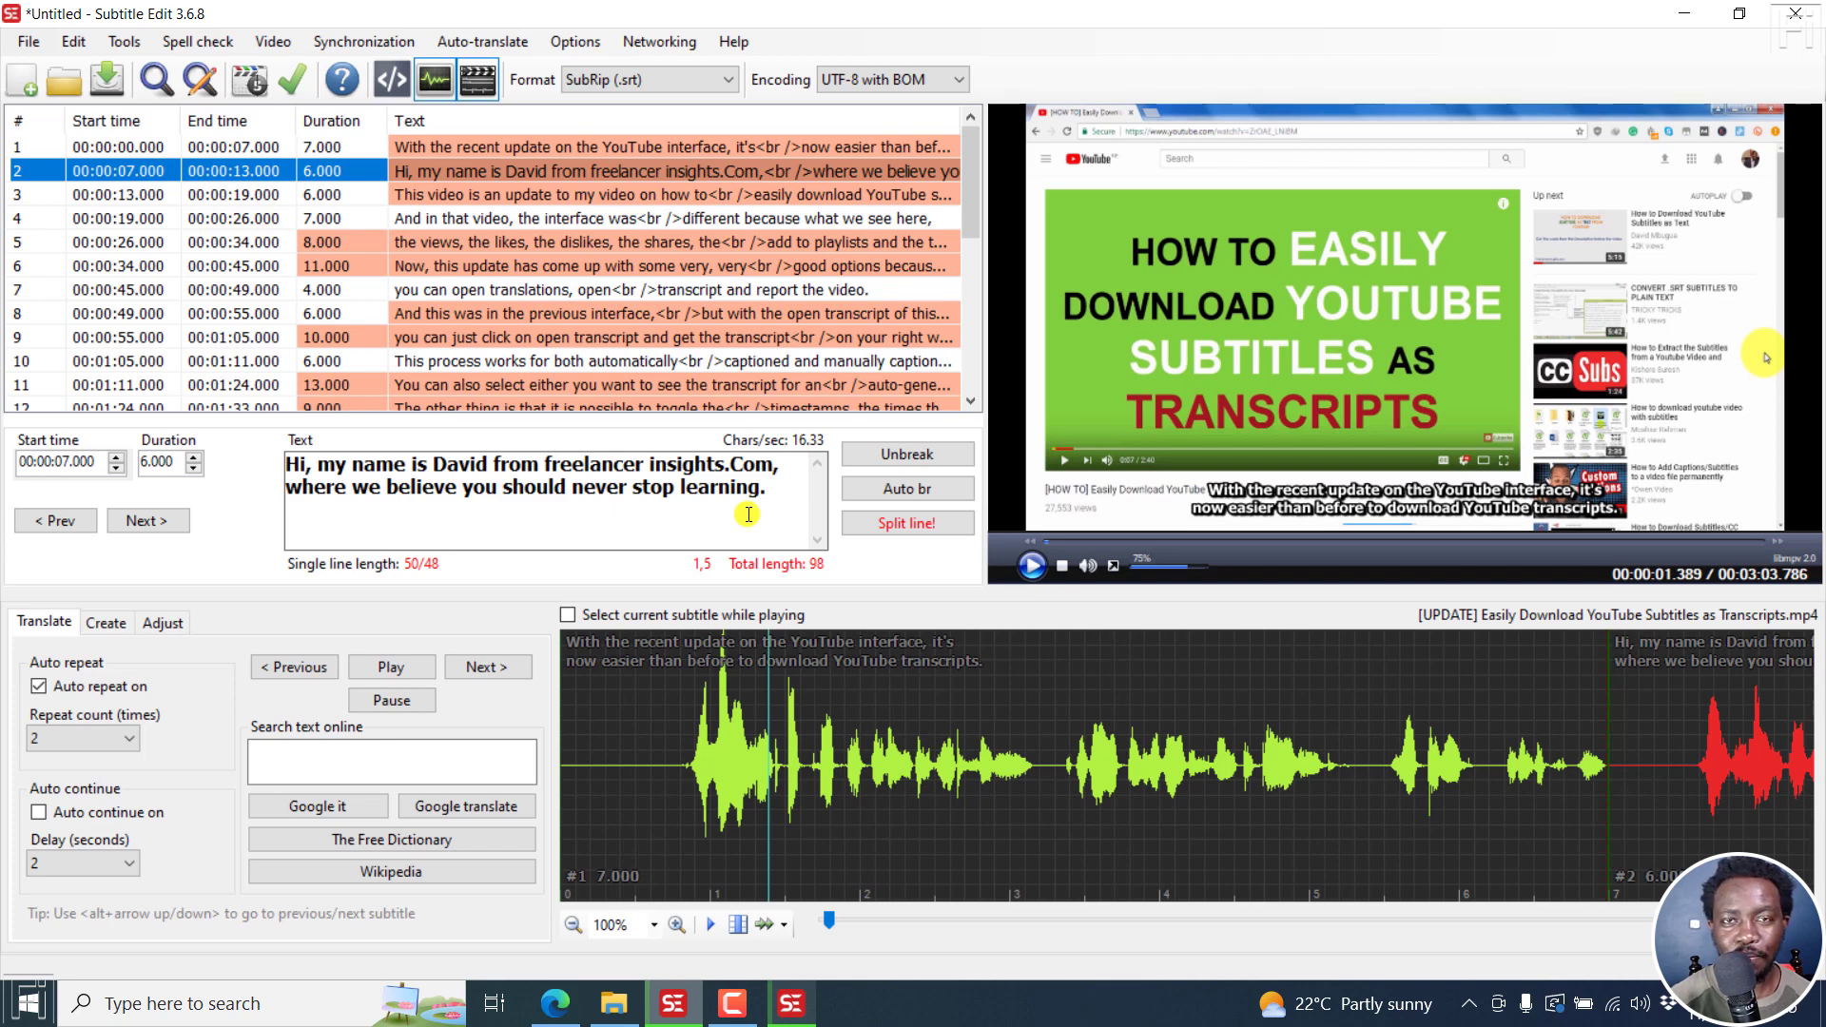
Focus the text box of the beta's two-line second subtitle.
click(907, 522)
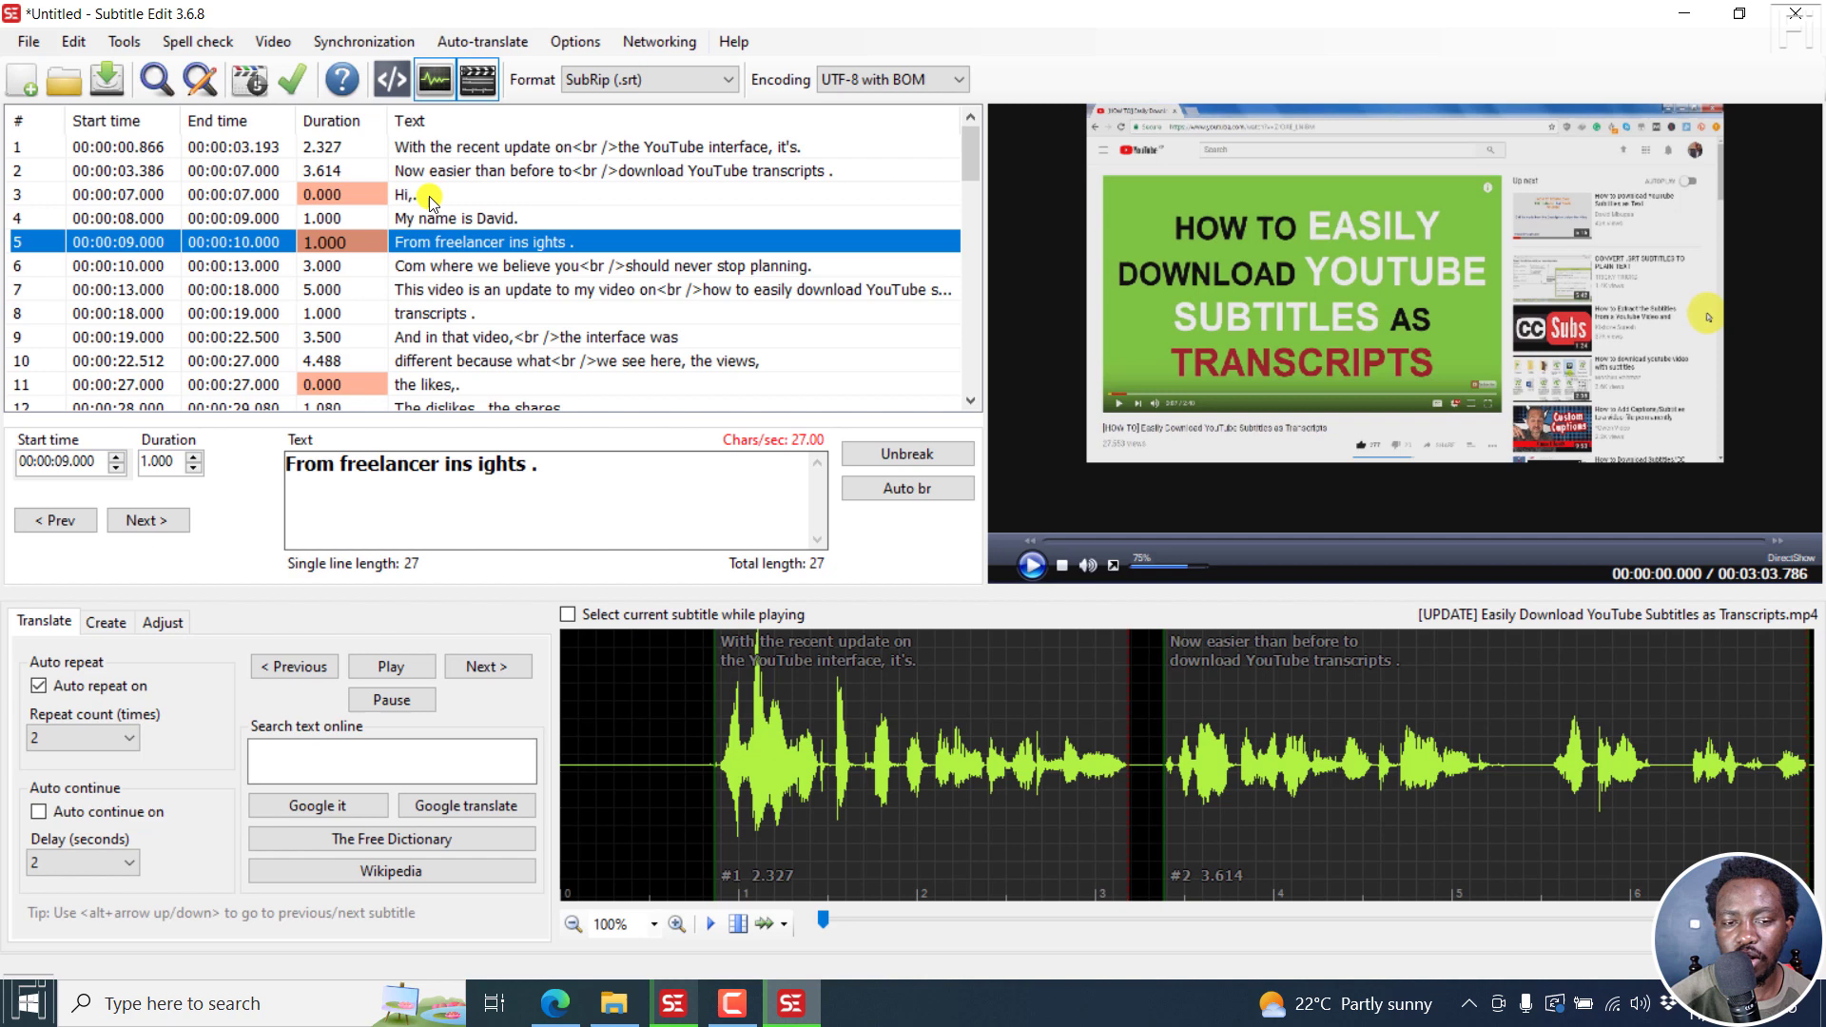
Reopen the zero-duration 'Hi,.' subtitle in the older version's fragmented list.
click(443, 194)
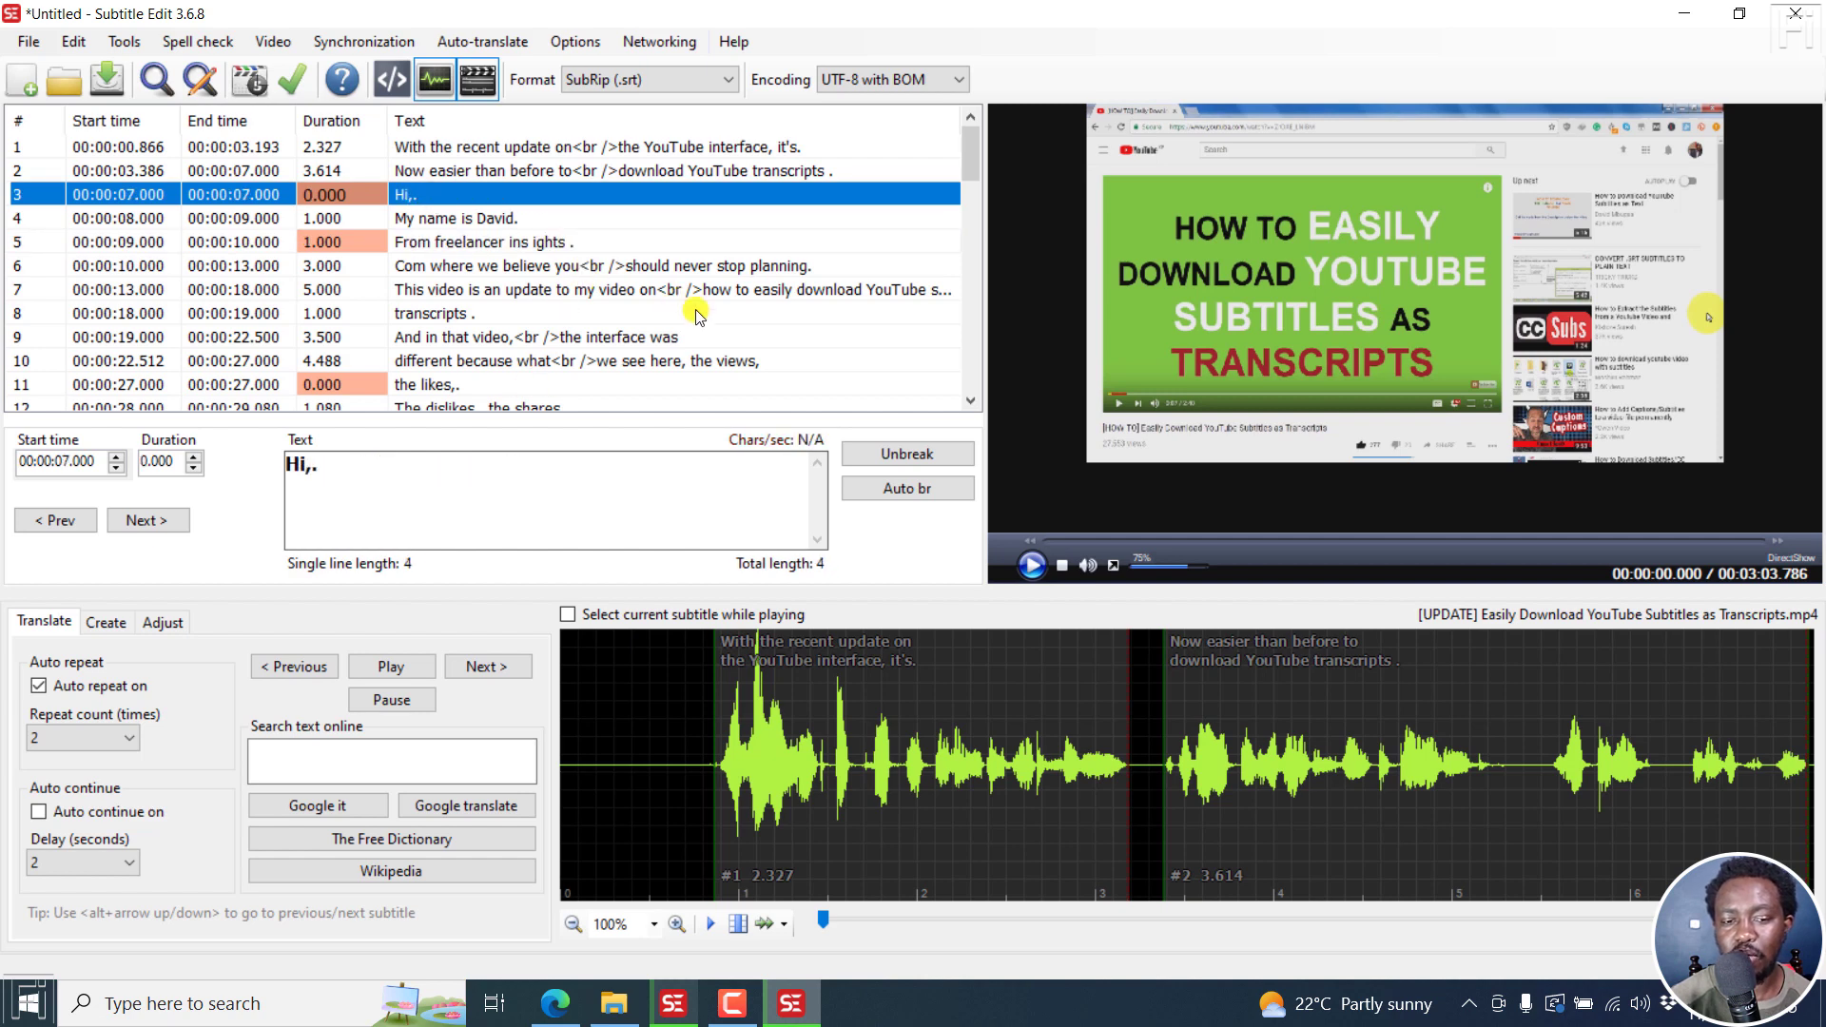
mouse_move(738, 478)
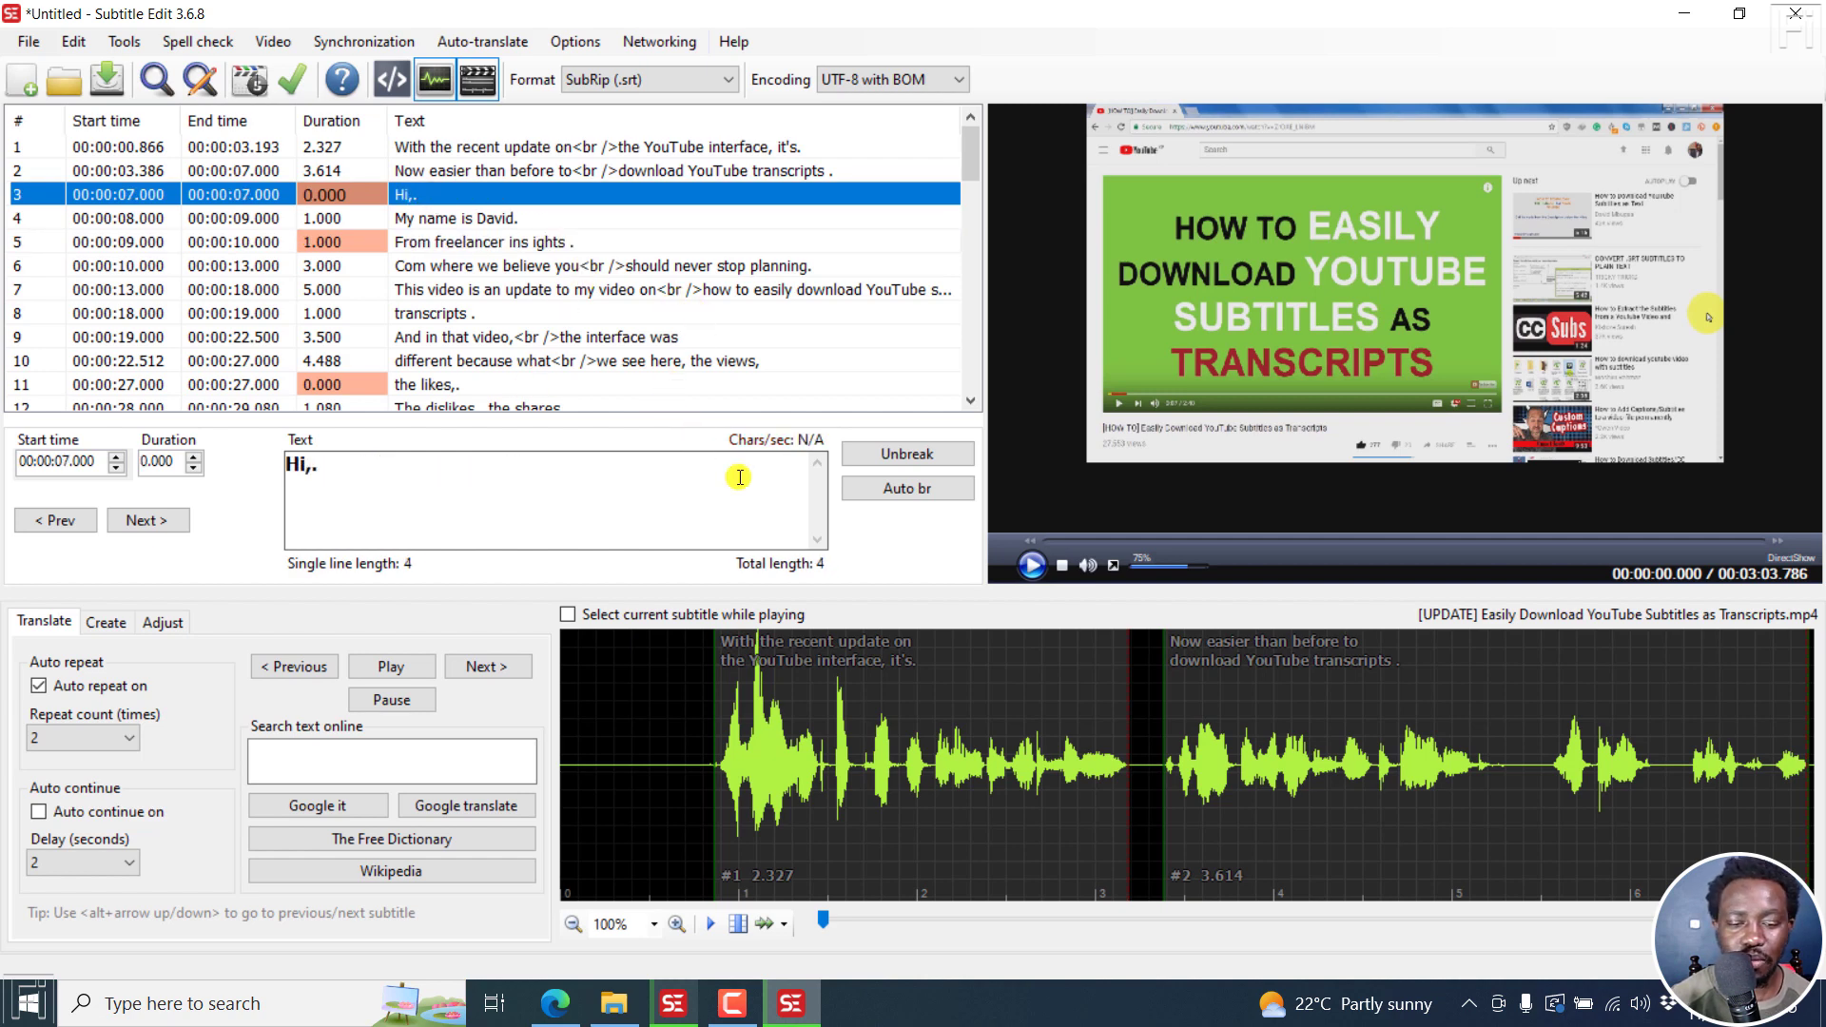
Return to the GitHub 3.6.8 release and scroll to the Assets list with SubtitleEditBeta.zip.
click(553, 1002)
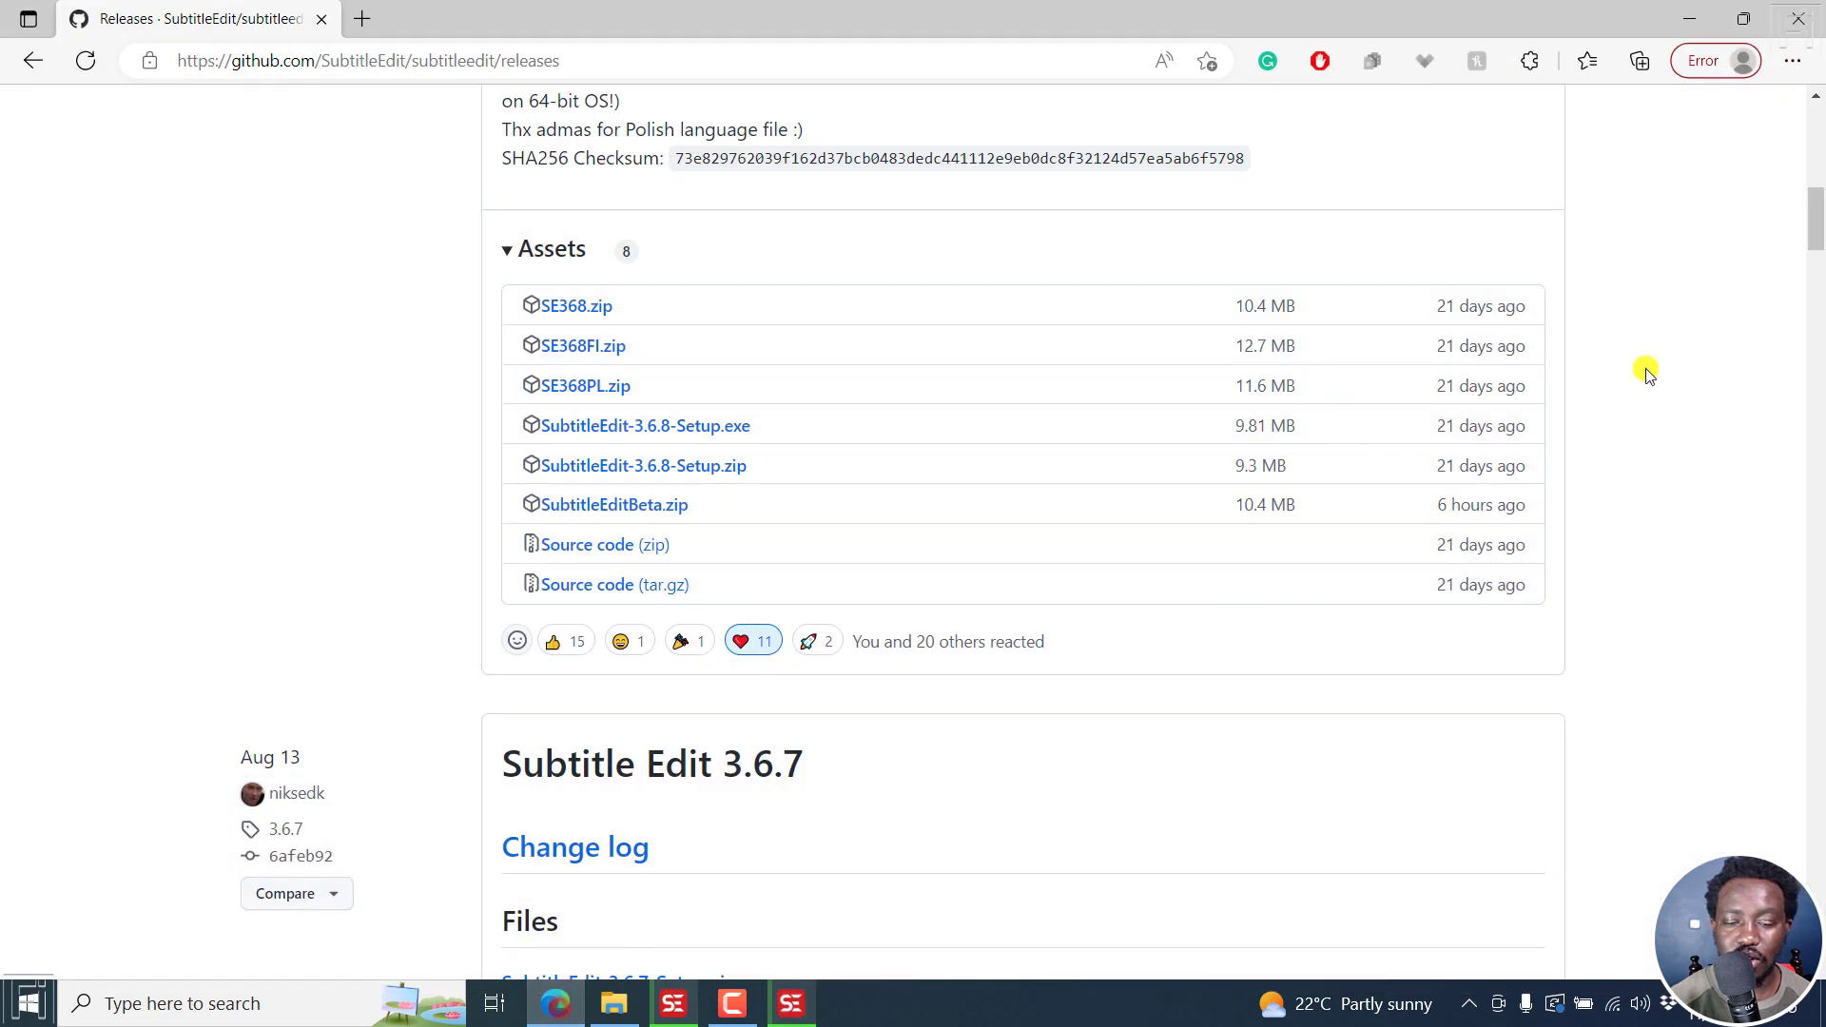
scroll(down, 3)
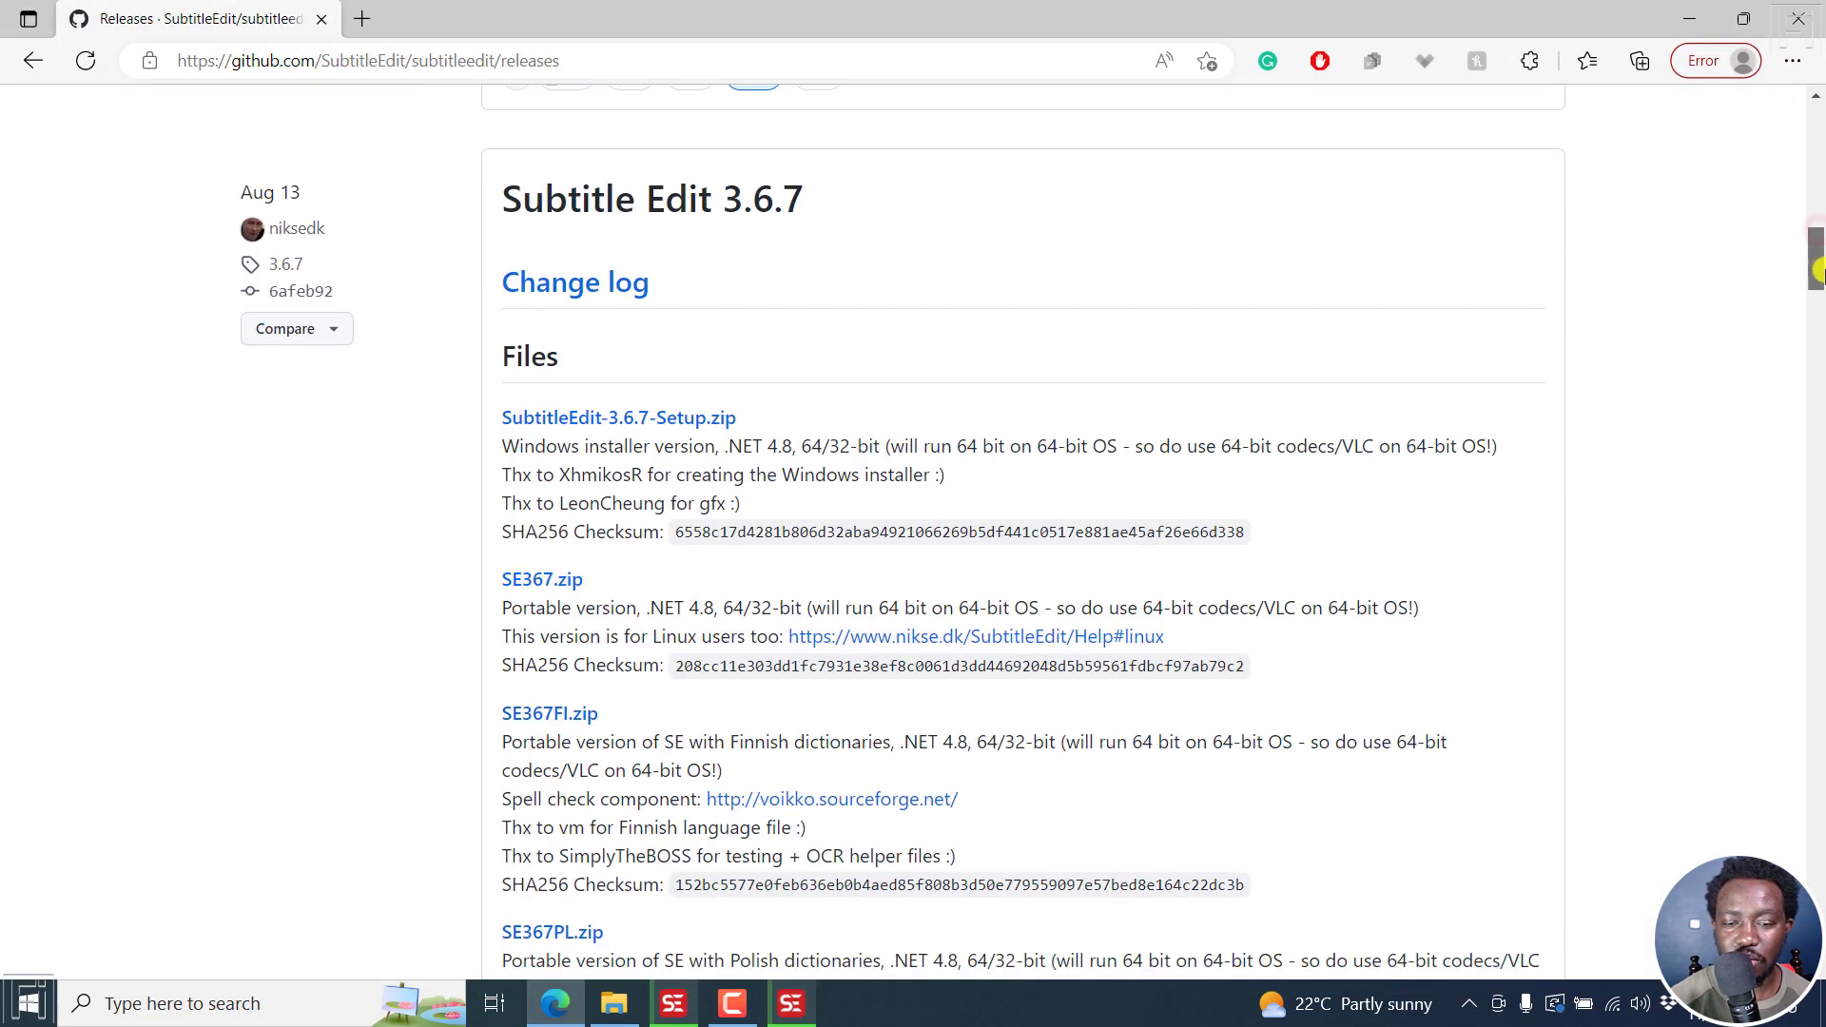
scroll(down, 3)
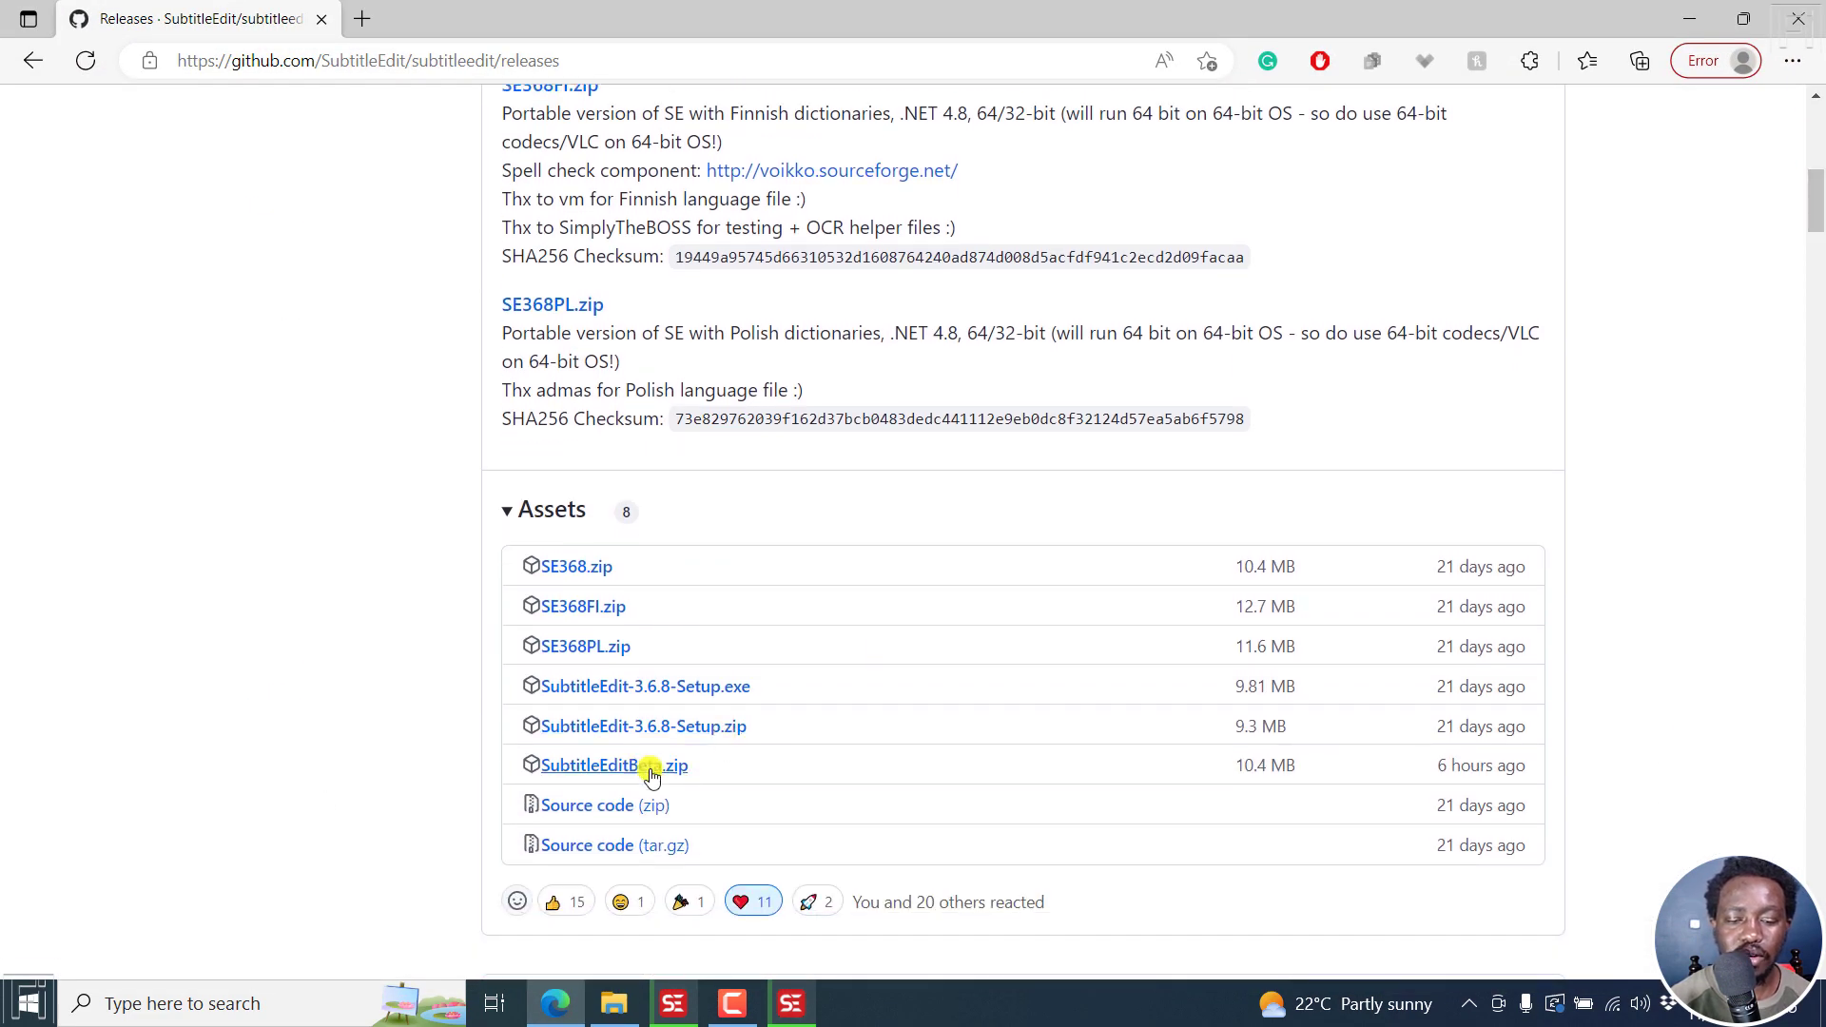
mouse_move(558, 780)
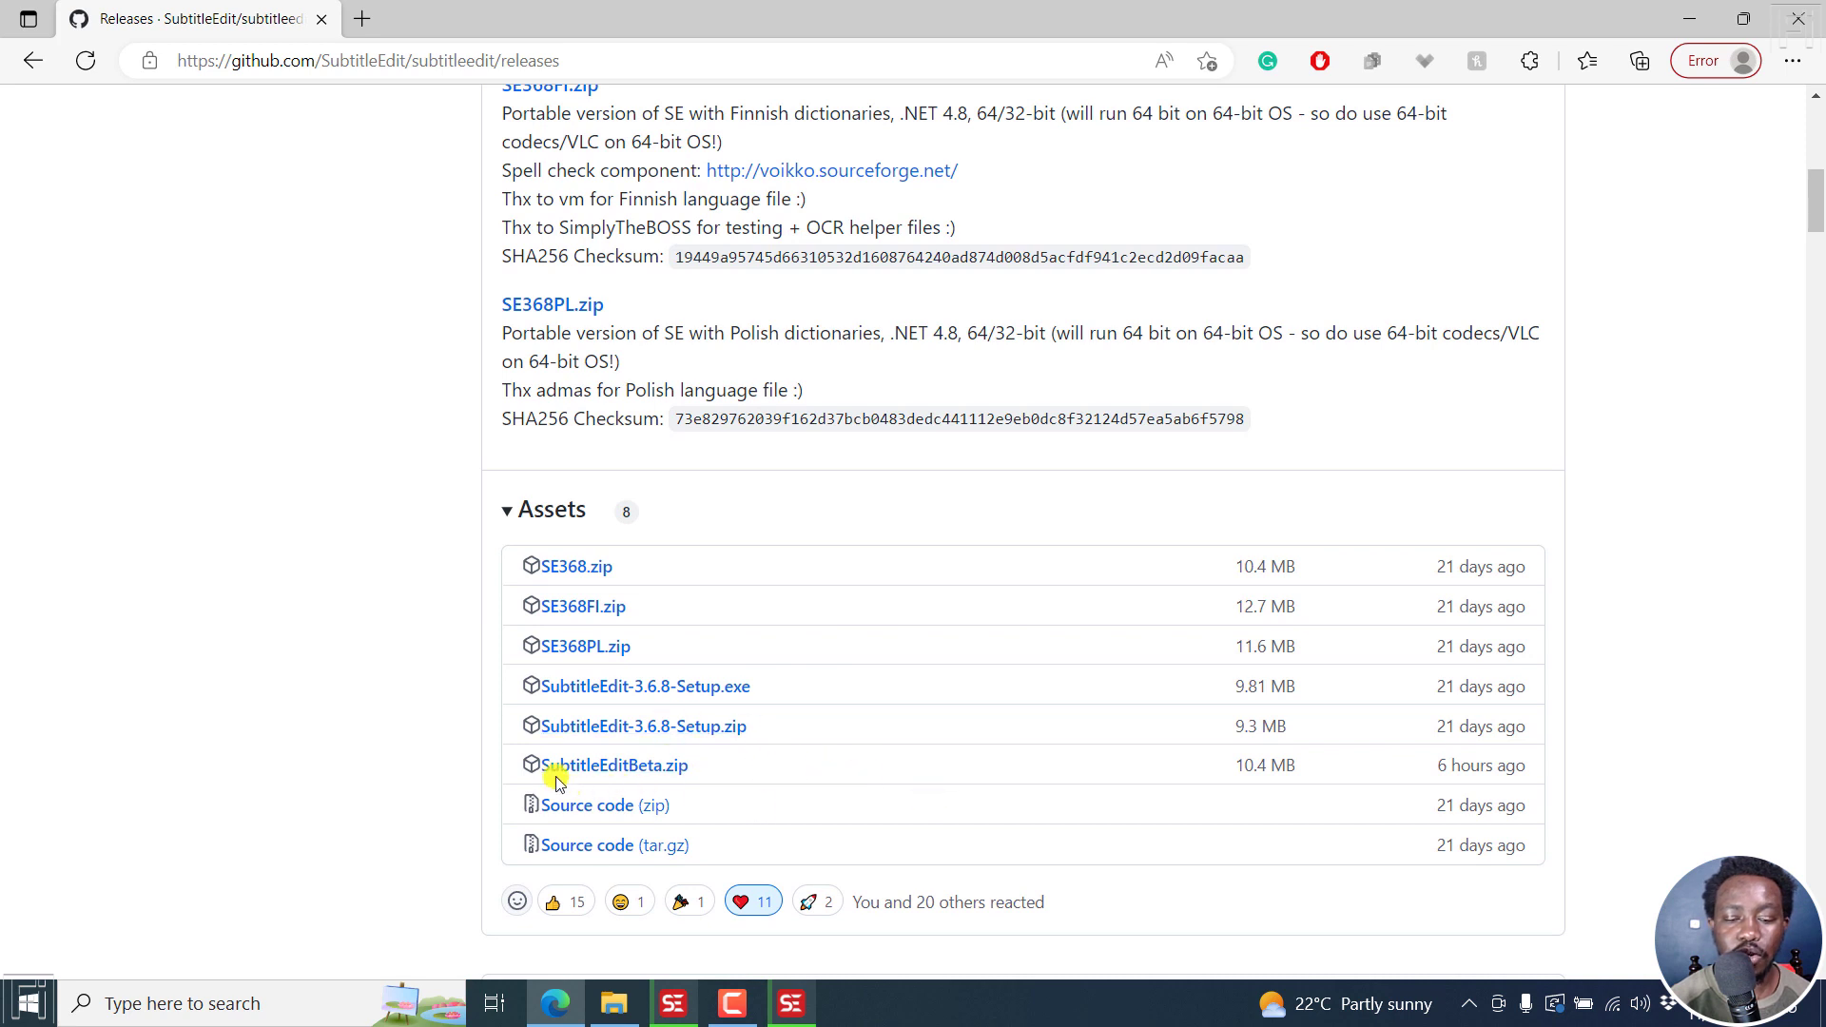
mouse_move(616, 765)
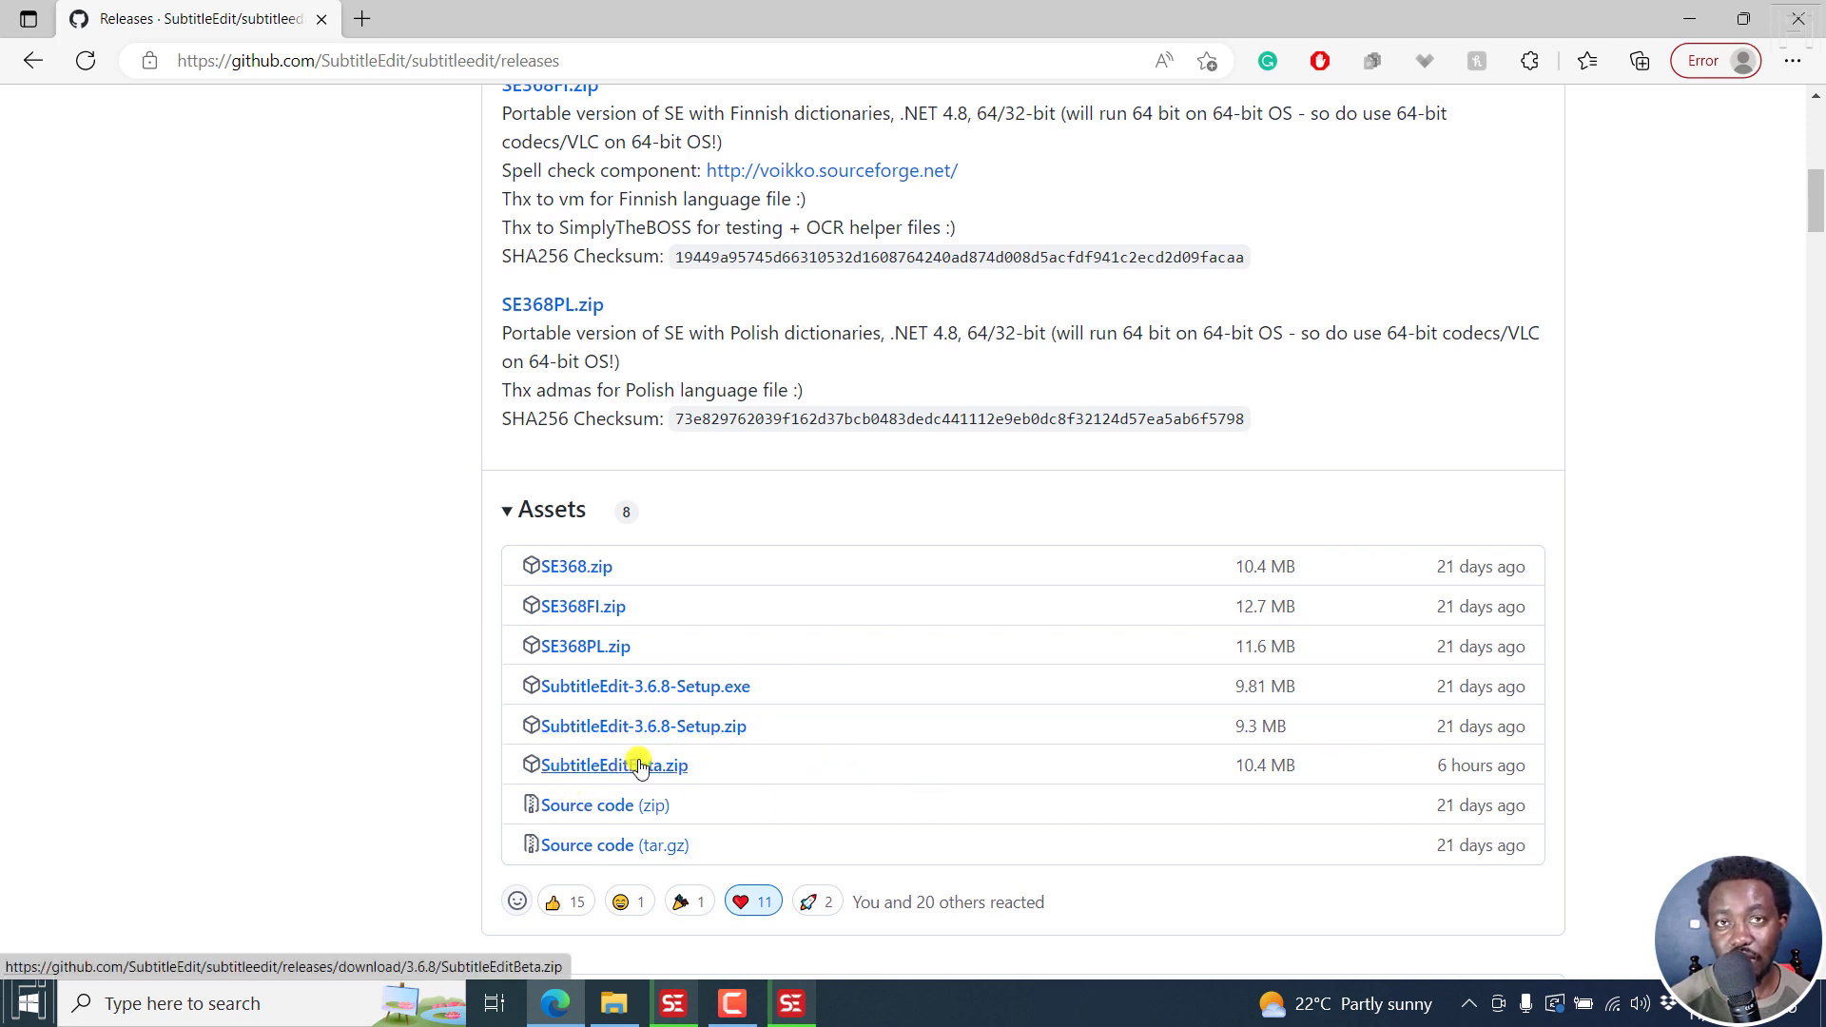